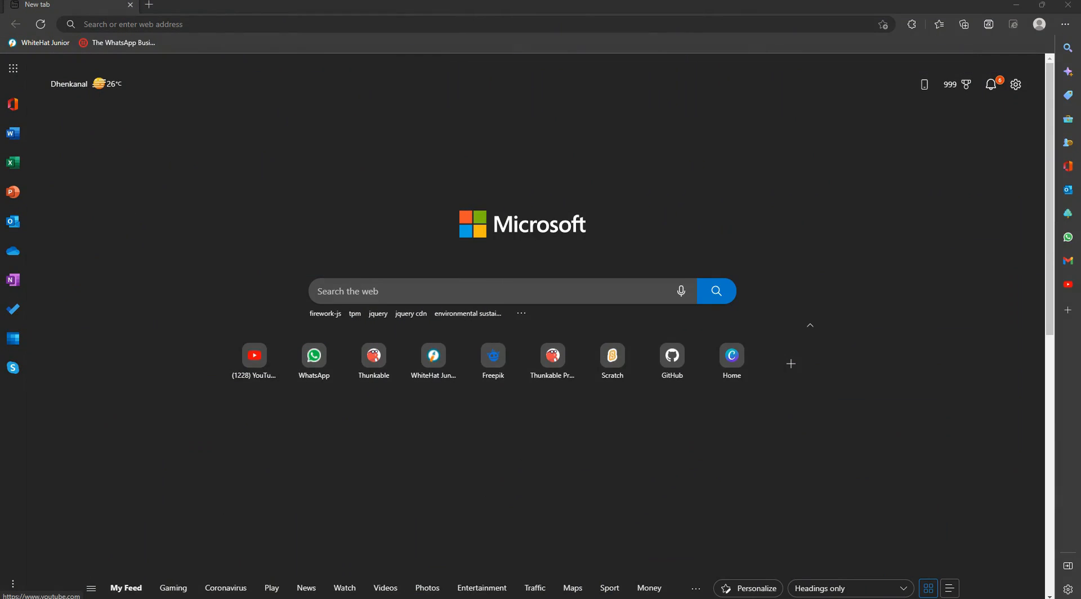
Step: Search Edge for 'firework-js' and open the fireworks-js npm package page
{"action": "left_click", "coordinate": [276, 24]}
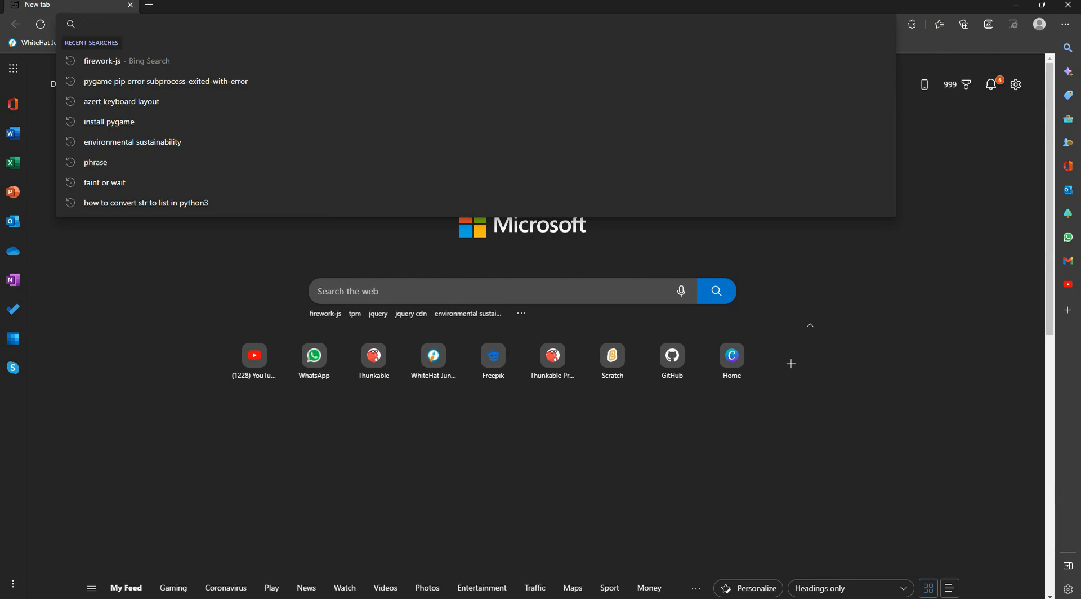
{"action": "type", "text": "freepik.com"}
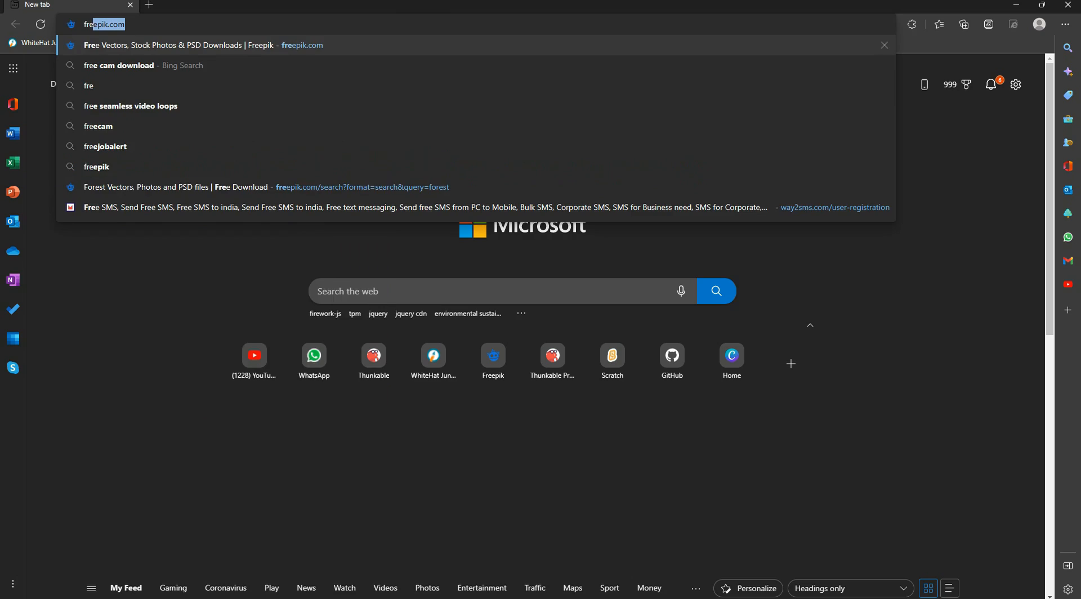
{"action": "type", "text": "firework-js"}
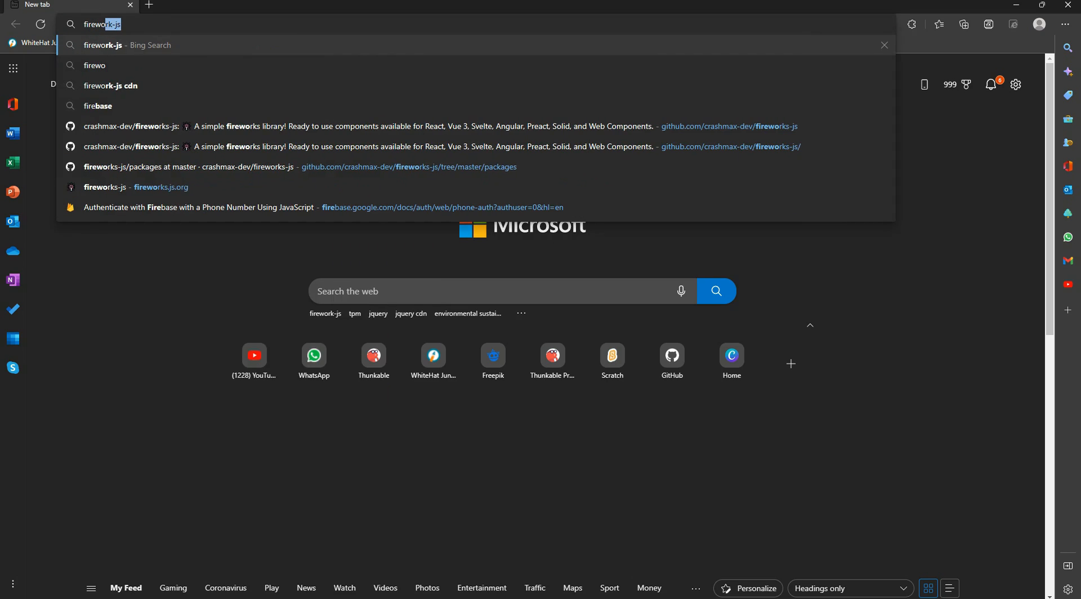
{"action": "left_click", "coordinate": [111, 86]}
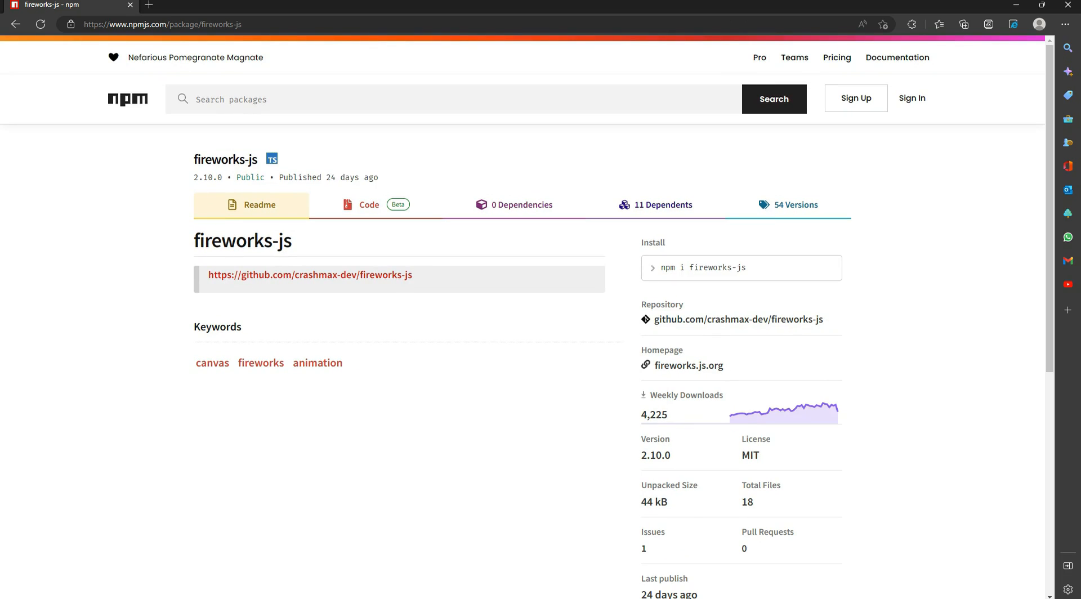
Step: Open fireworks-js version 1.4.1 from the npm Version History list
{"action": "left_click", "coordinate": [786, 205]}
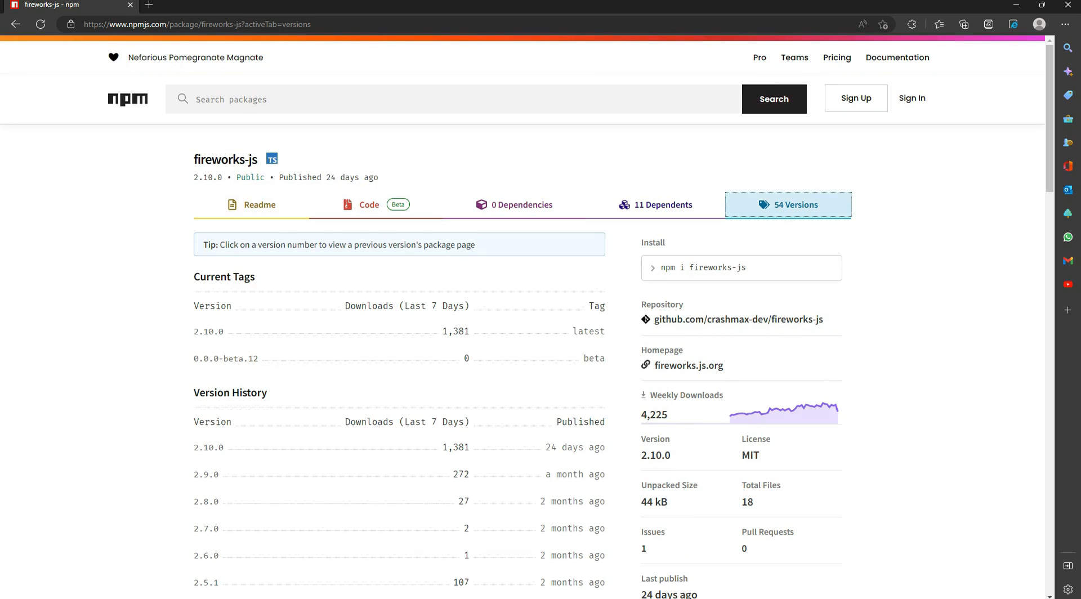
{"action": "scroll", "scroll_direction": "down", "scroll_amount": 3}
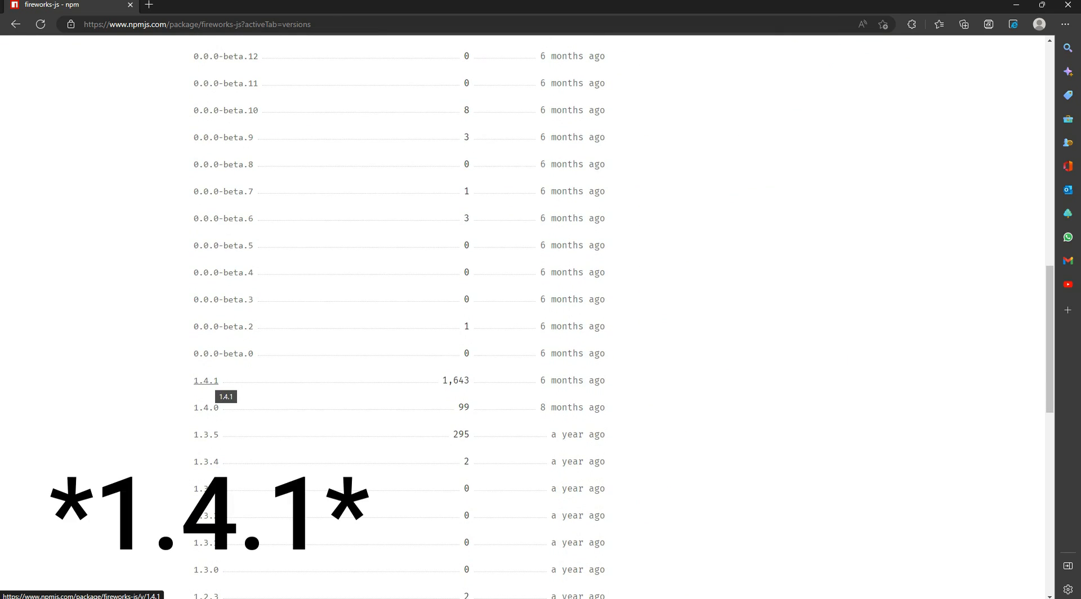
{"action": "left_click", "coordinate": [205, 381]}
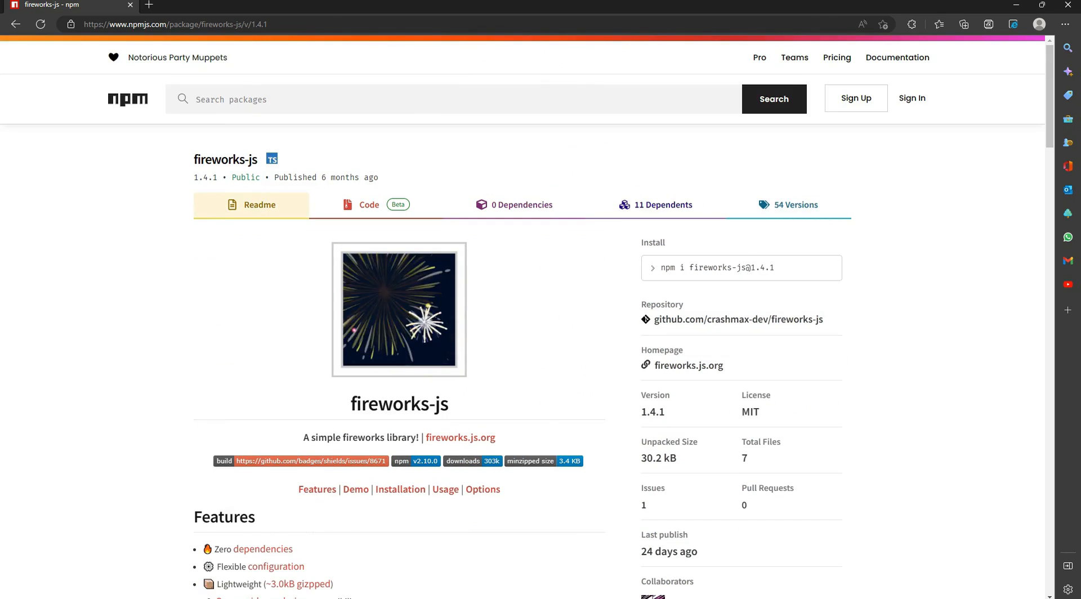
{"action": "scroll", "scroll_direction": "down", "scroll_amount": 3}
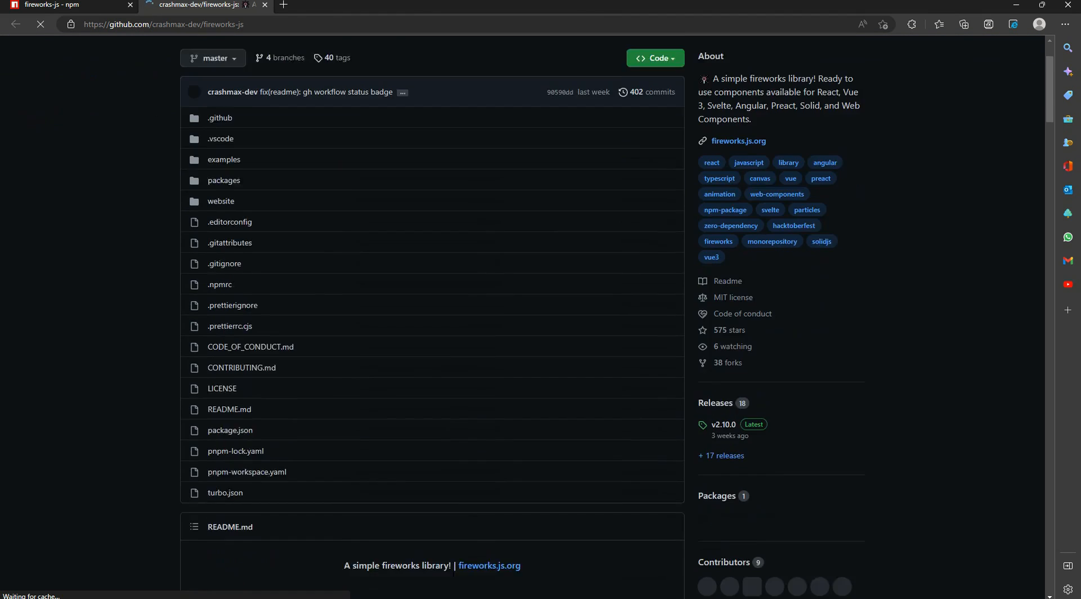
Step: Scroll the crashmax-dev/fireworks-js README down to the Installation section
{"action": "scroll", "scroll_direction": "down", "scroll_amount": 3}
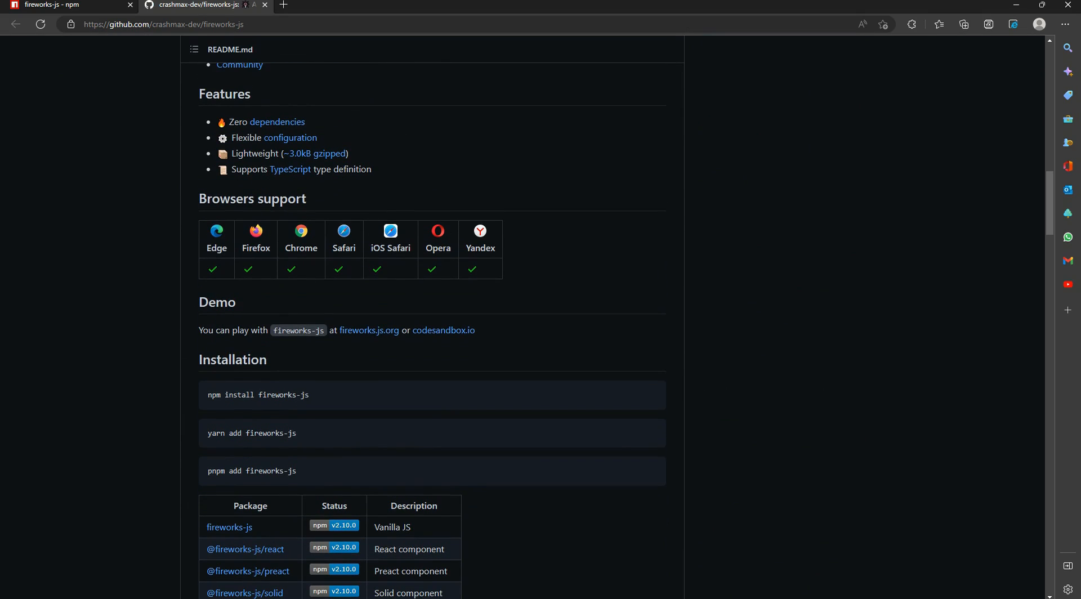
{"action": "scroll", "scroll_direction": "down", "scroll_amount": 3}
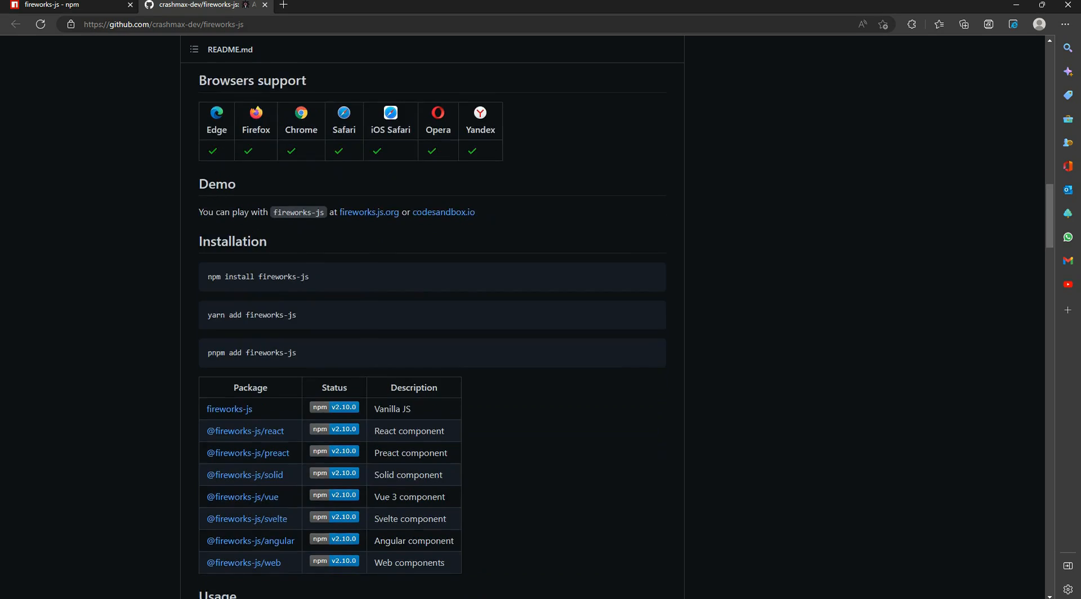
{"action": "scroll", "scroll_direction": "down", "scroll_amount": 3}
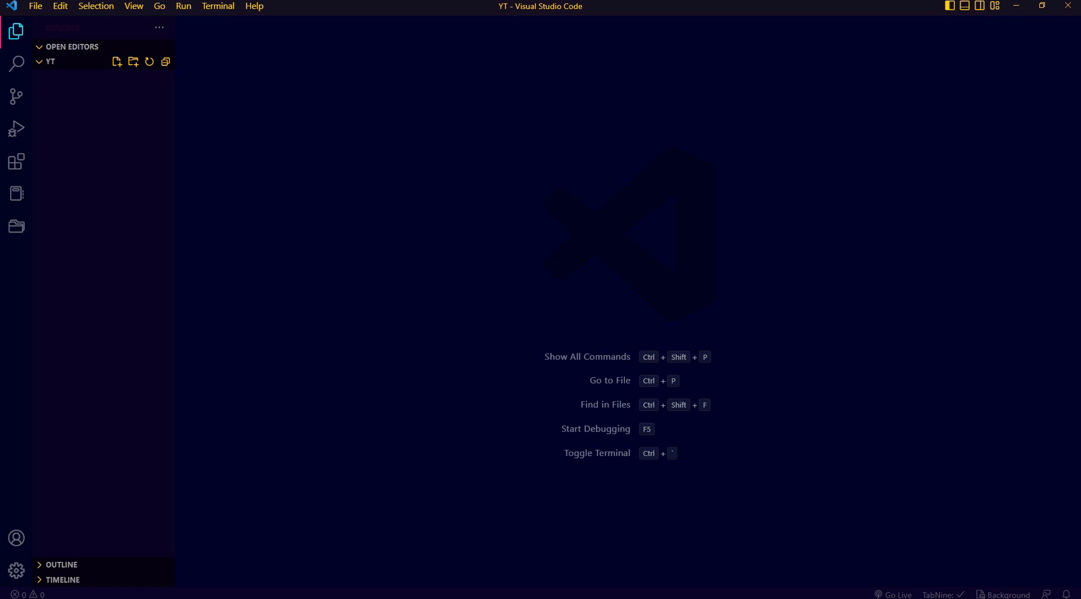
Step: Create index.html, style.css and script.js in the YT project and open index.html
{"action": "left_click", "coordinate": [117, 61]}
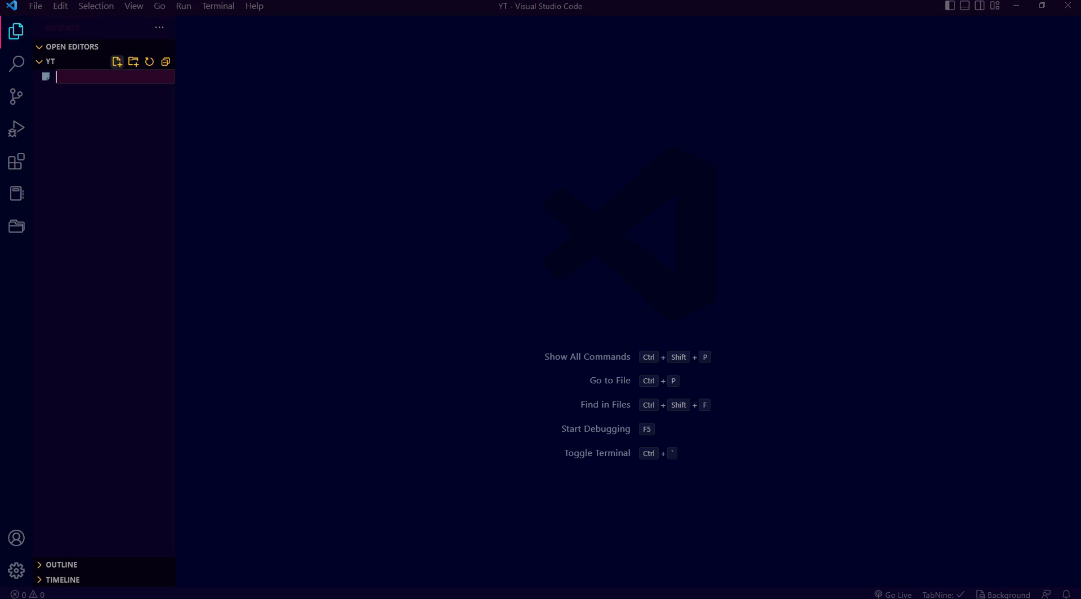
{"action": "type", "text": "index.ht"}
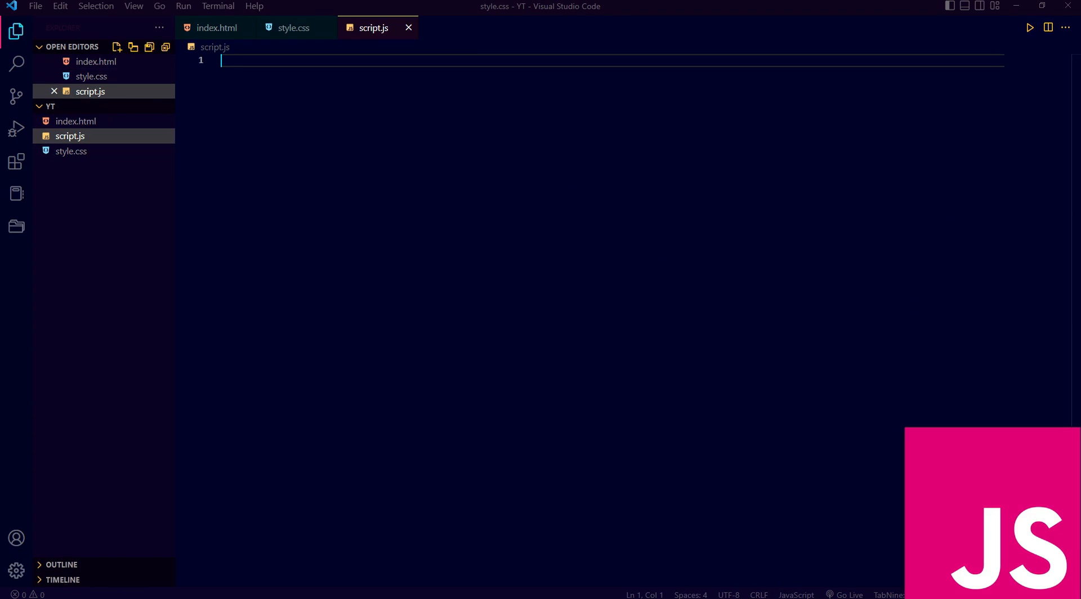
{"action": "left_click", "coordinate": [96, 121]}
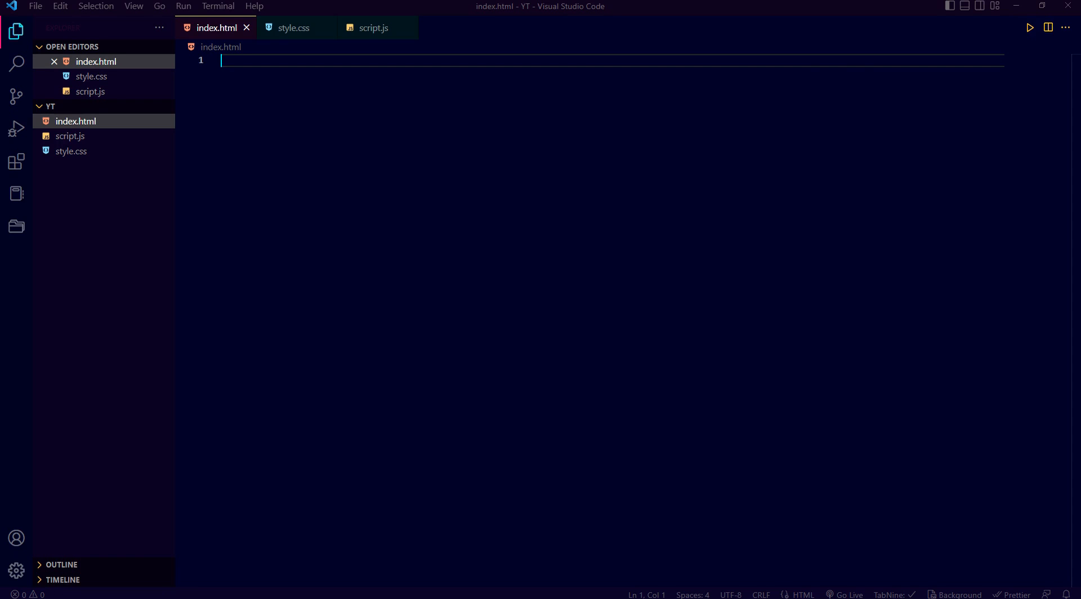
Step: Insert the Emmet HTML boilerplate titled 'Ritvik Codes | New Year 2023'
{"action": "type", "text": "!"}
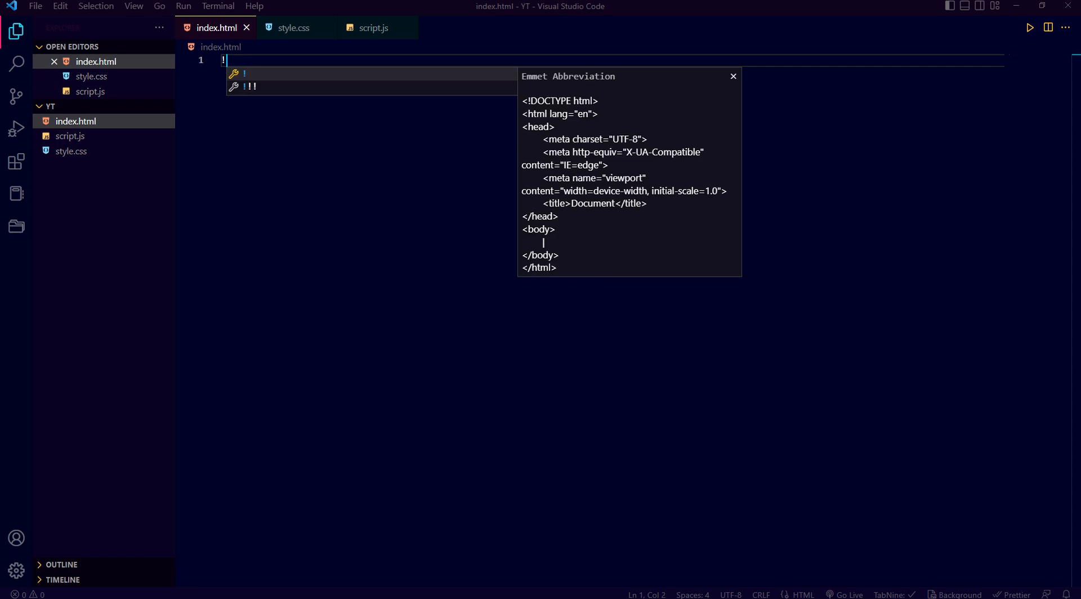
{"action": "key", "text": "Tab"}
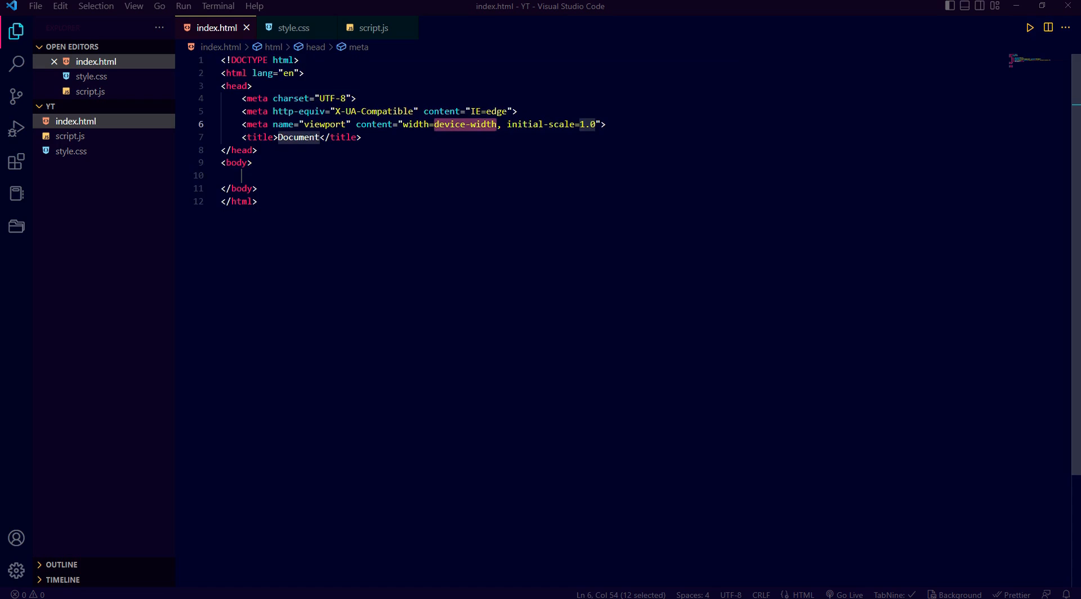
{"action": "type", "text": "R"}
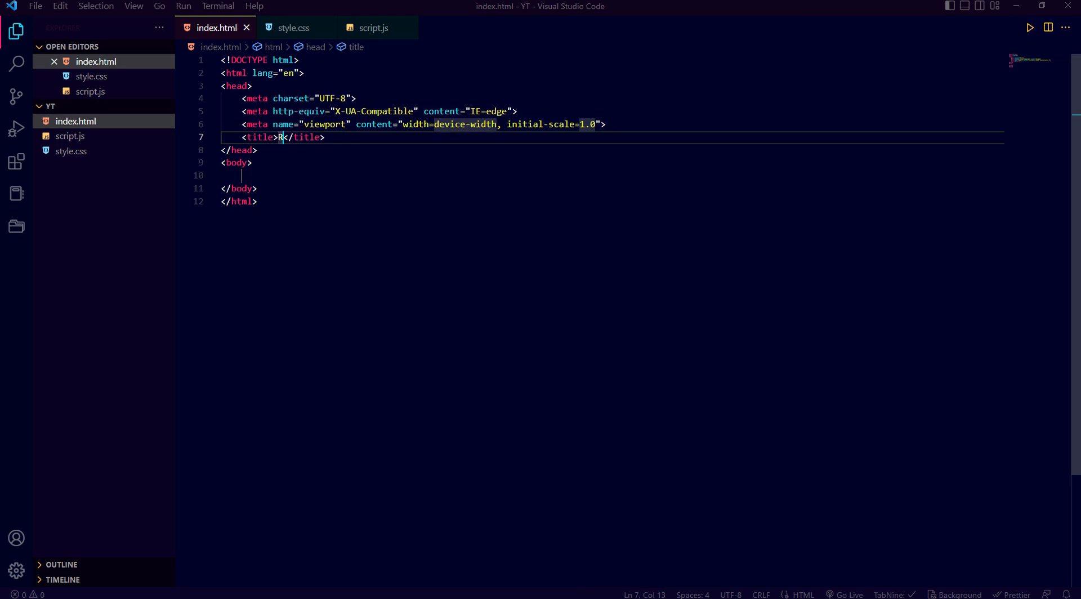
{"action": "type", "text": "itvik Codes | N"}
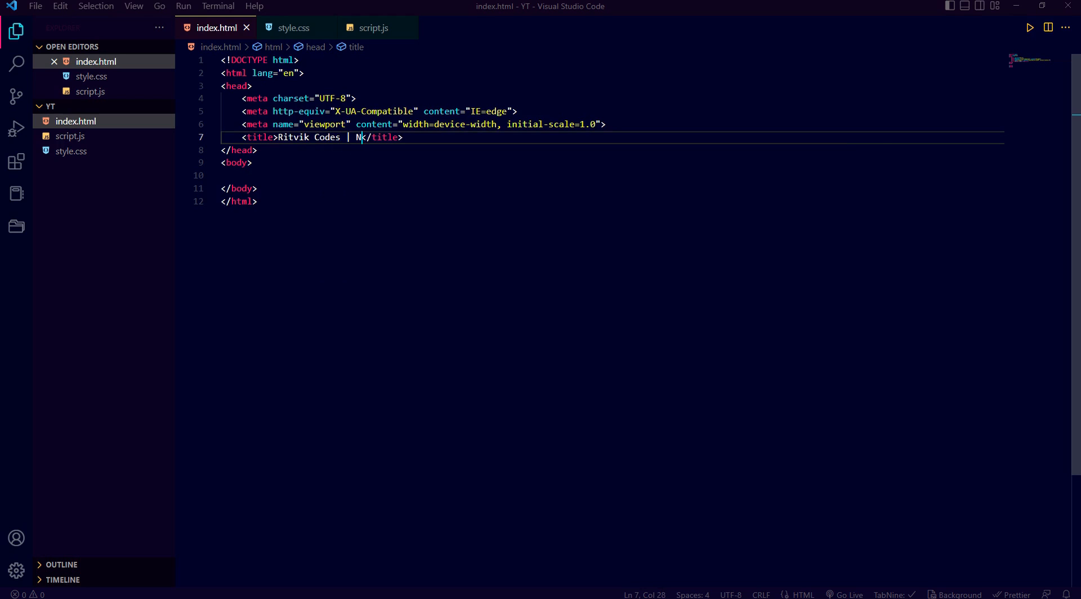
{"action": "type", "text": "ew Year"}
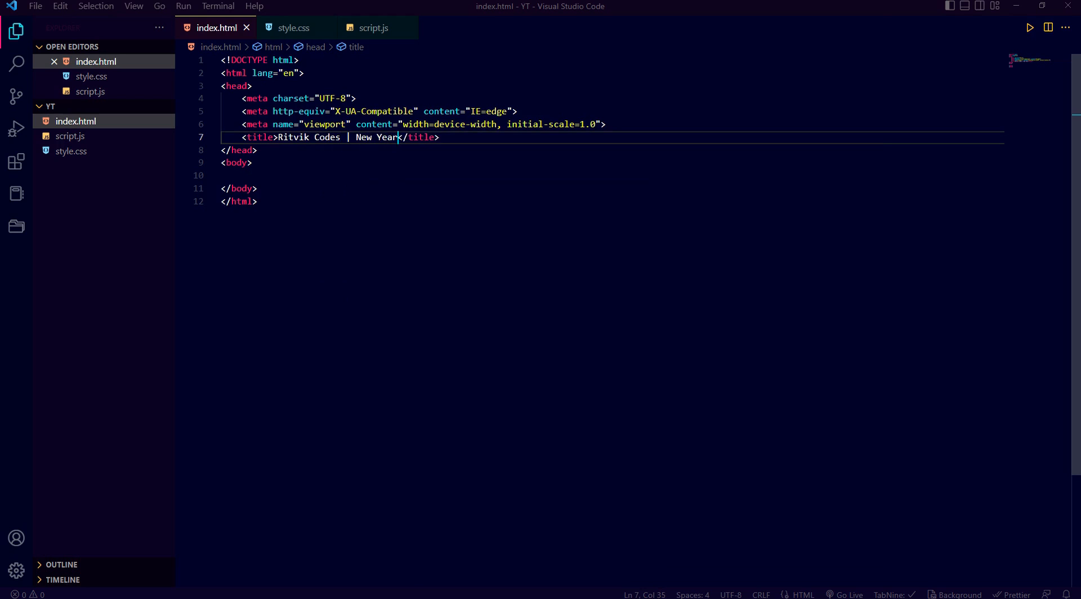
{"action": "type", "text": "2023"}
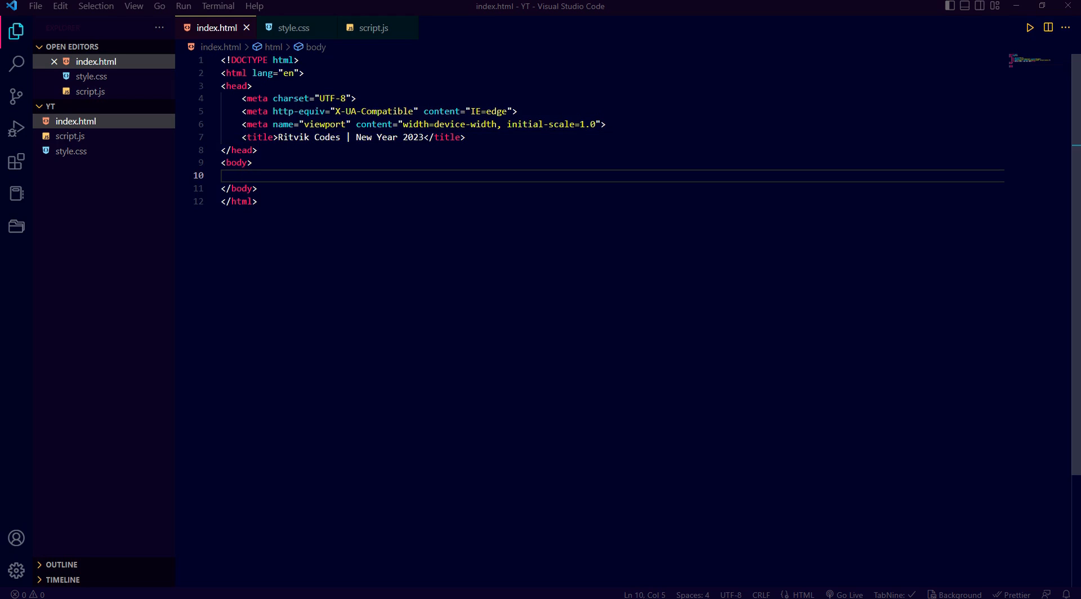
Step: Add a div with class fireworkDiv and a second div in the body
{"action": "type", "text": "div"}
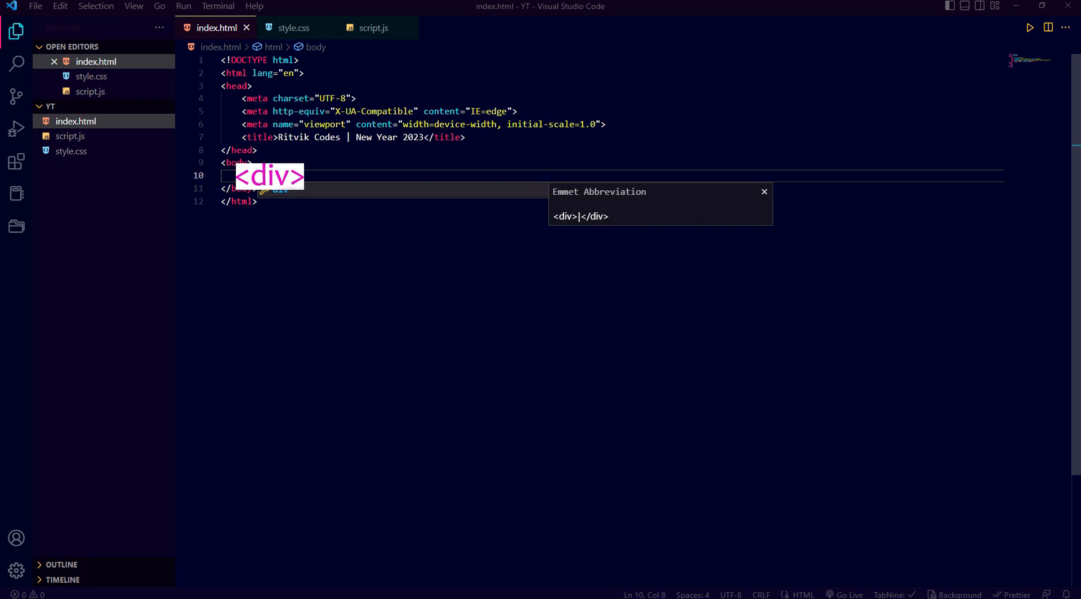
{"action": "key", "text": "Tab"}
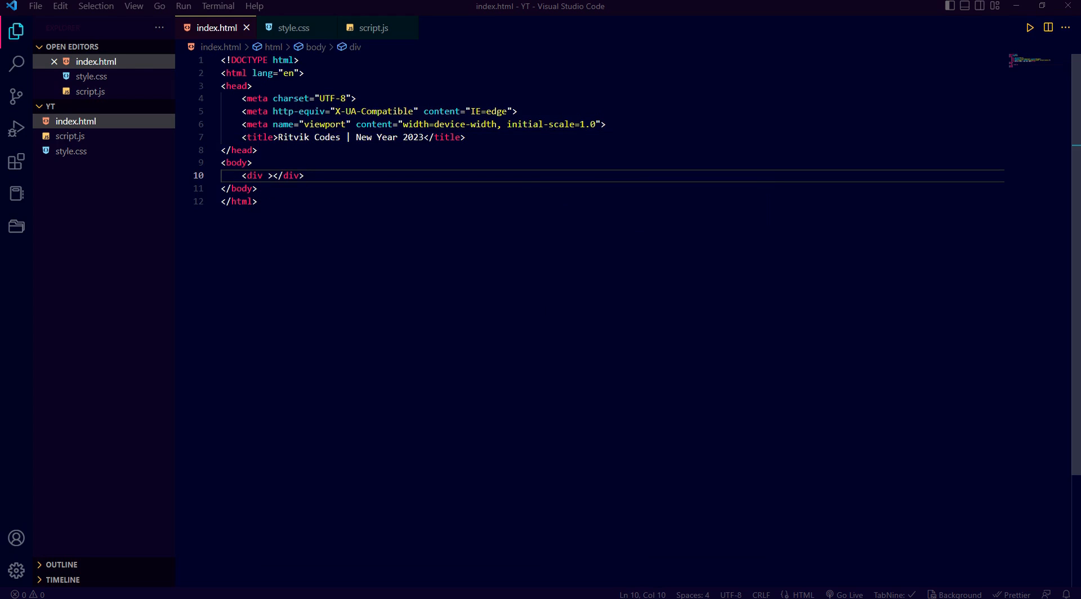
{"action": "type", "text": "class=\"\""}
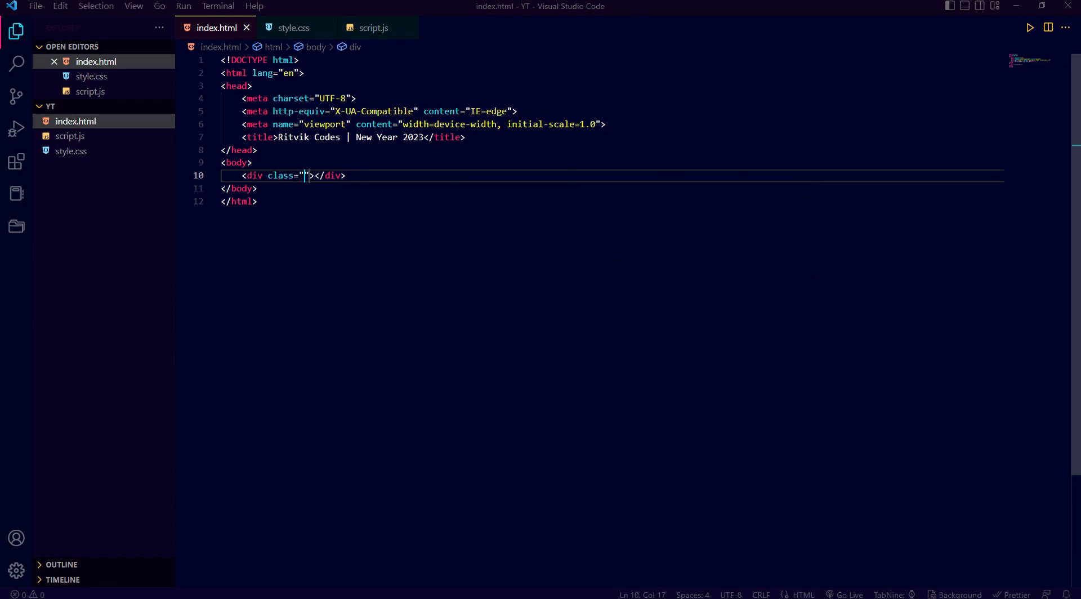
{"action": "type", "text": "fireworkDiv"}
{"action": "type", "text": "<div></div>"}
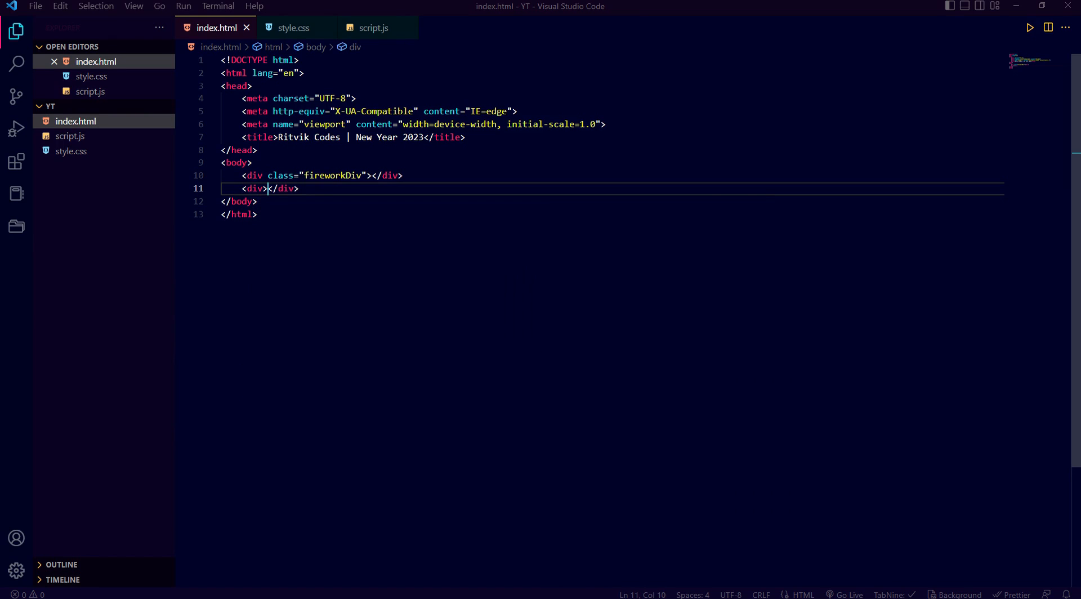
{"action": "key", "text": "Enter"}
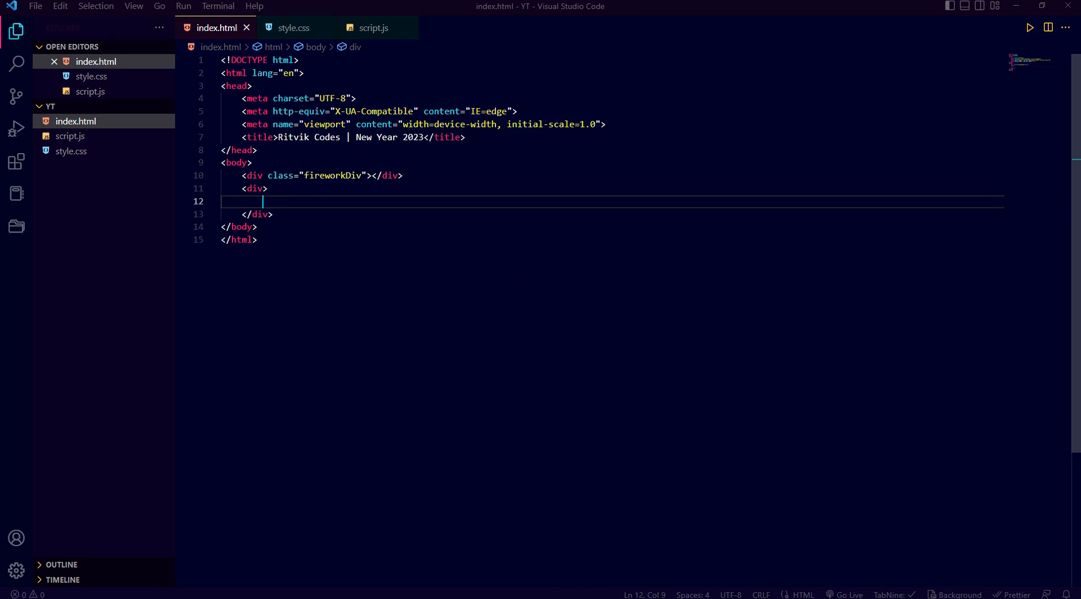
Step: Type the h1 heading 'Happy New Year!<br>2023' inside the second div
{"action": "type", "text": "h1></h1>"}
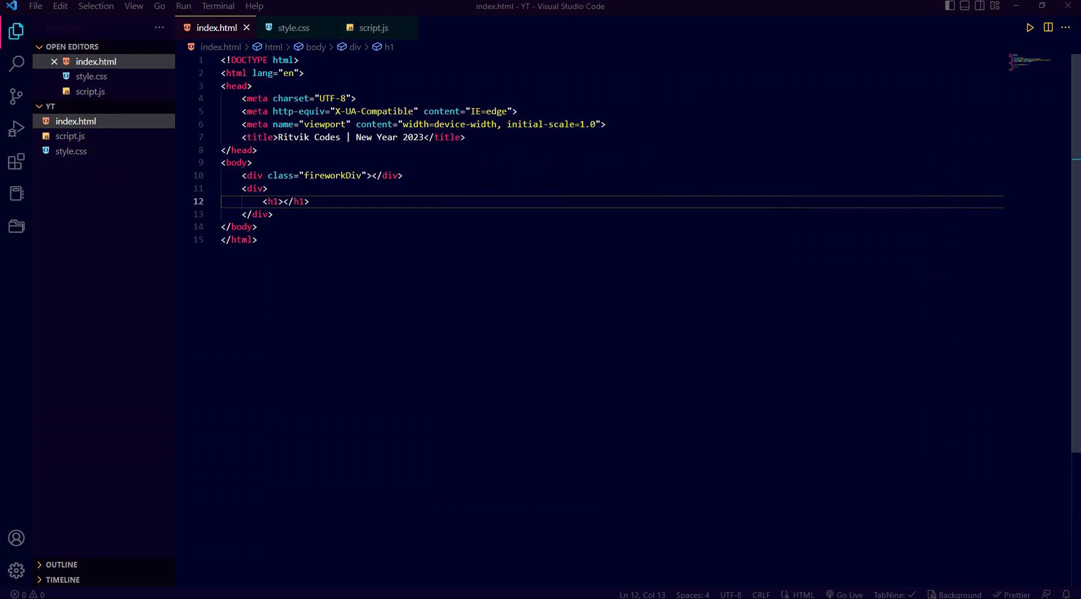
{"action": "type", "text": "H"}
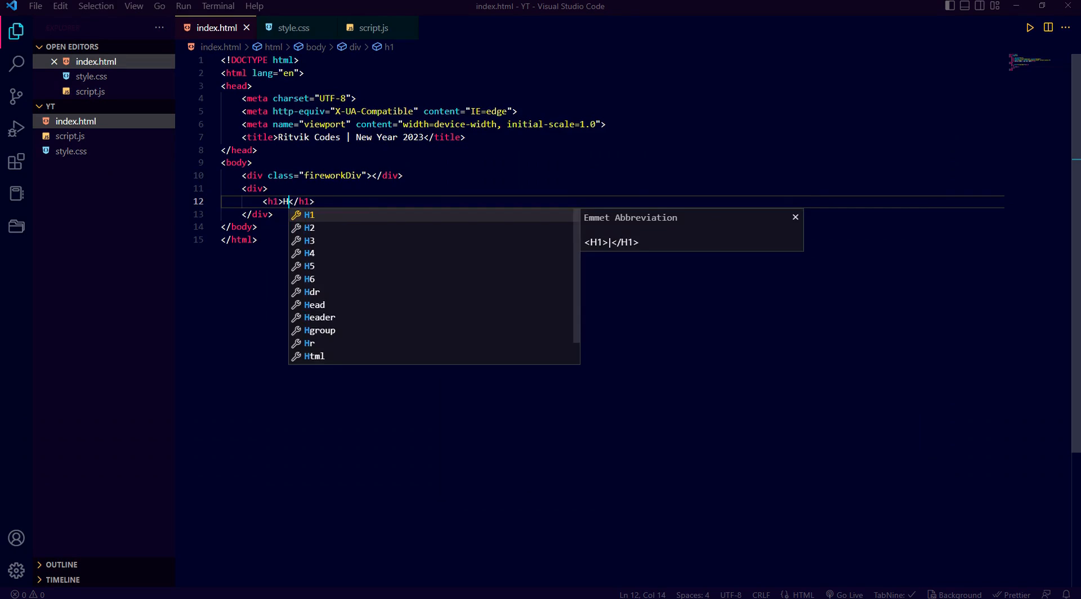
{"action": "type", "text": "appy"}
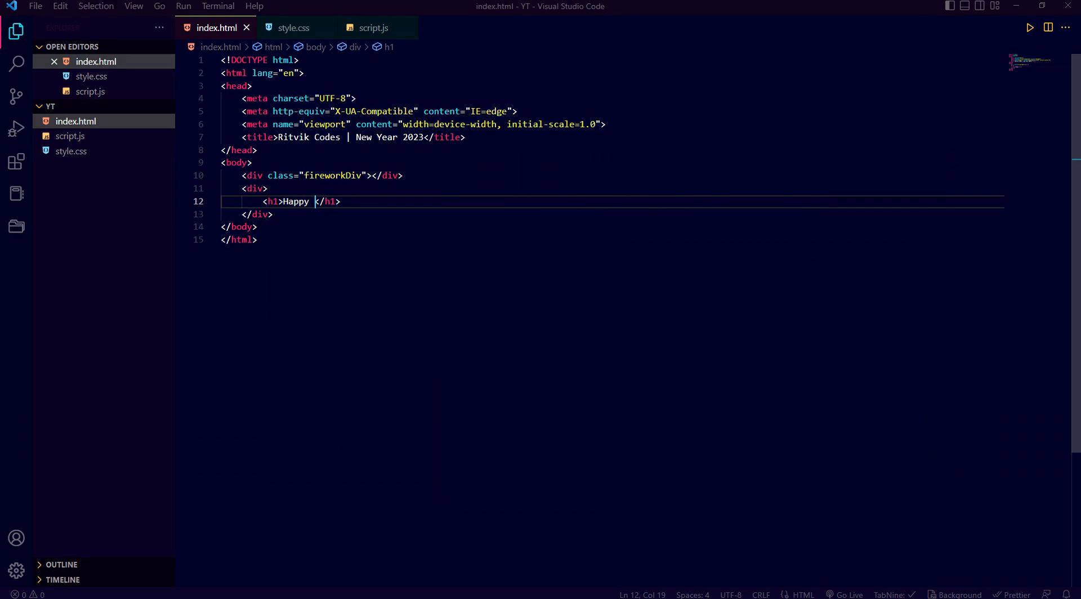
{"action": "type", "text": "New Year"}
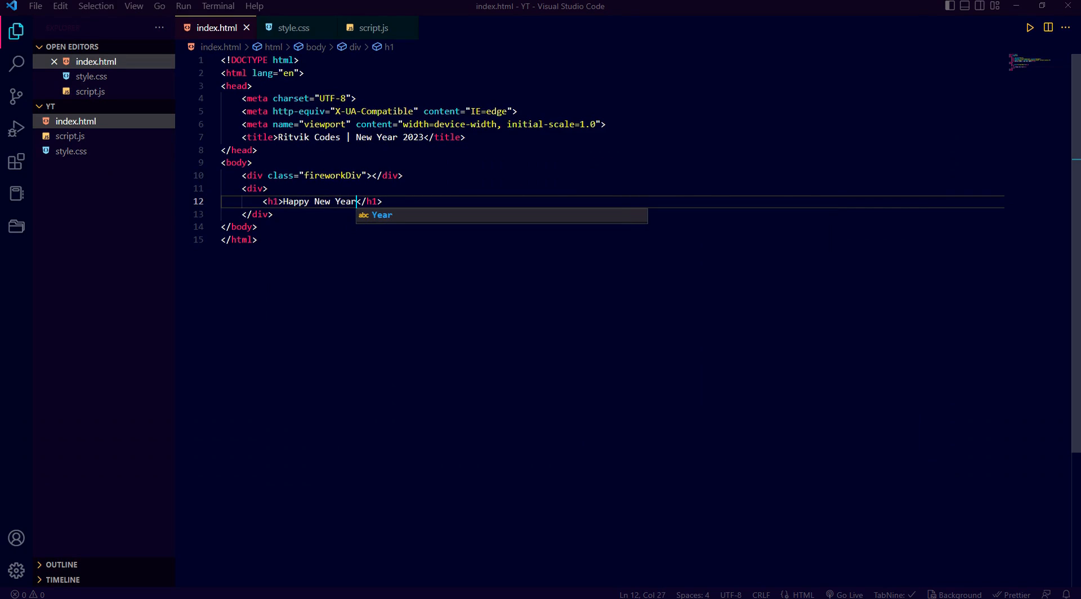
{"action": "type", "text": "!"}
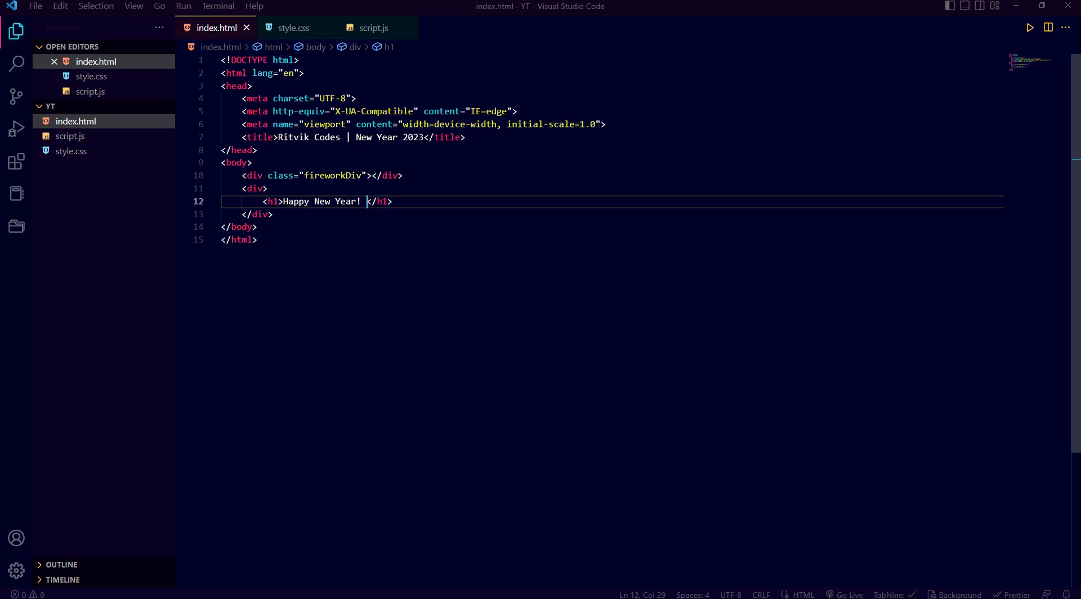
{"action": "type", "text": "<br> <"}
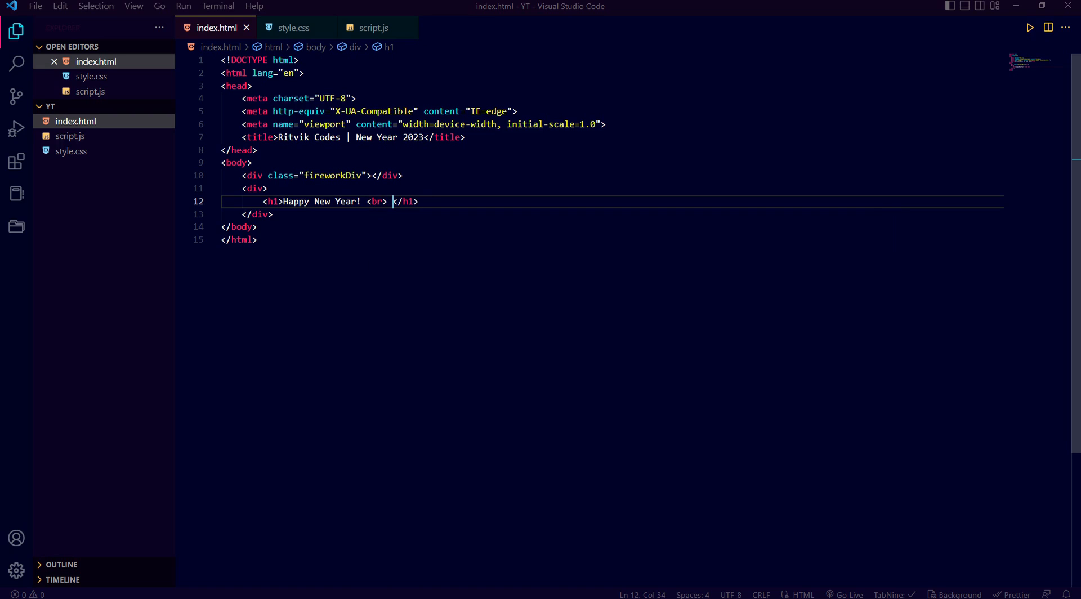
{"action": "type", "text": "2023"}
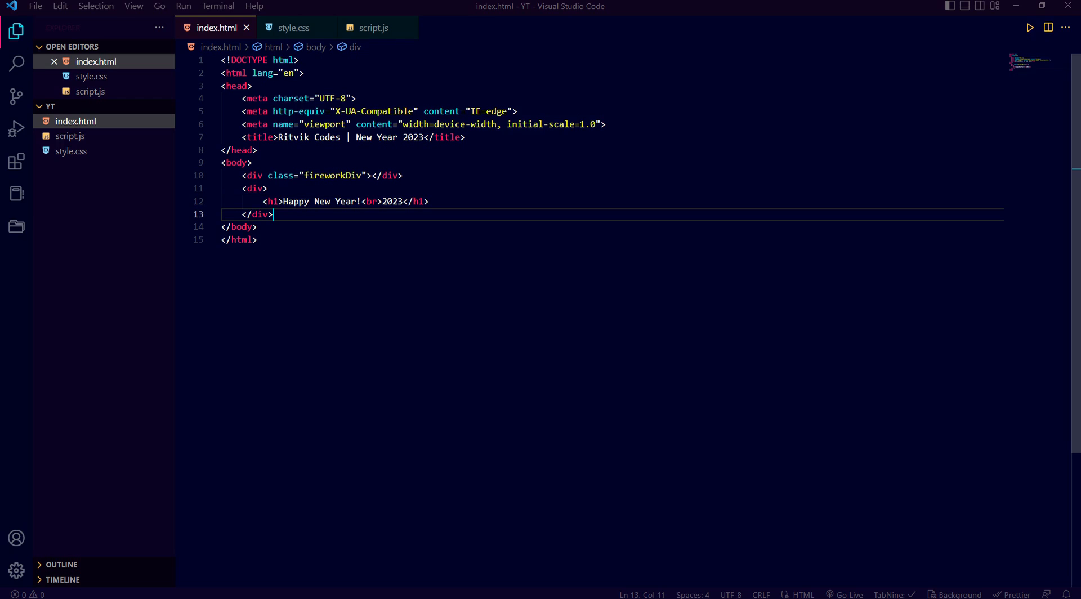
{"action": "key", "text": "Enter"}
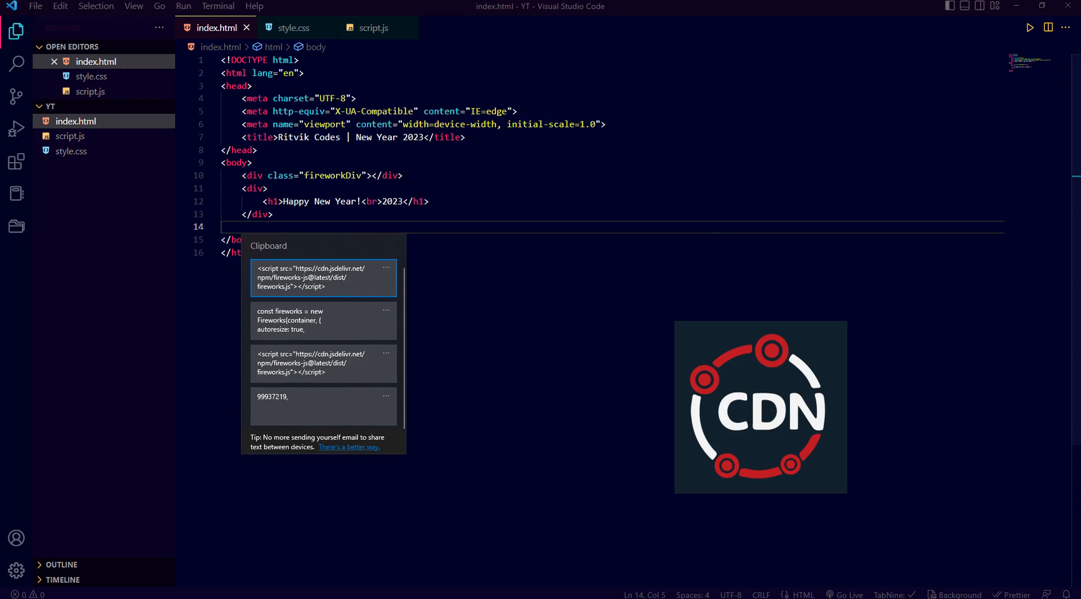
Step: Paste the fireworks-js CDN script tag, then add <script src="script.js"></script> below it
{"action": "left_click", "coordinate": [323, 277]}
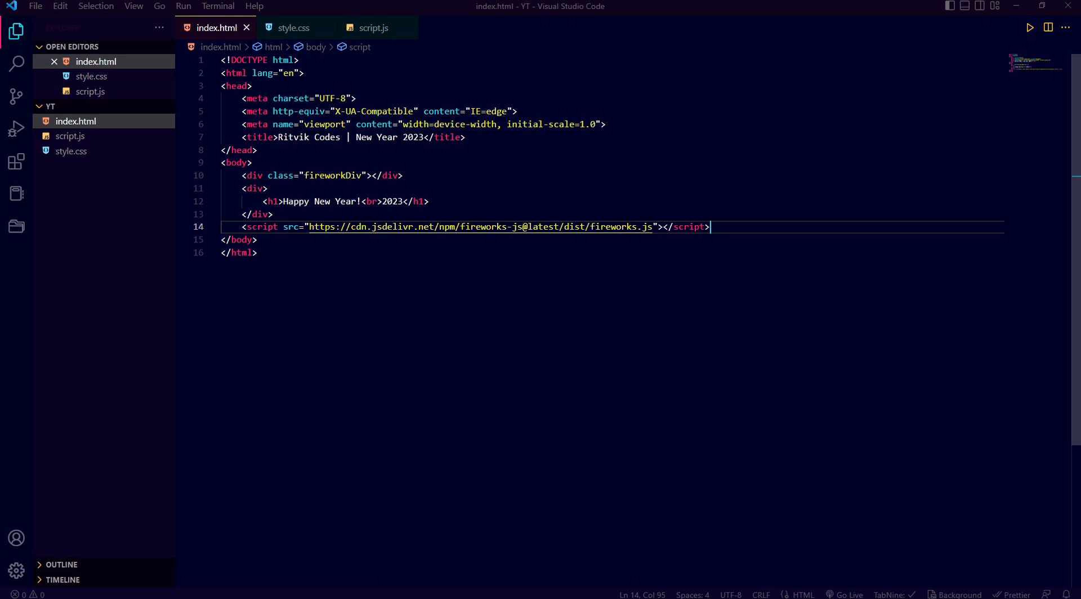
{"action": "key", "text": "enter"}
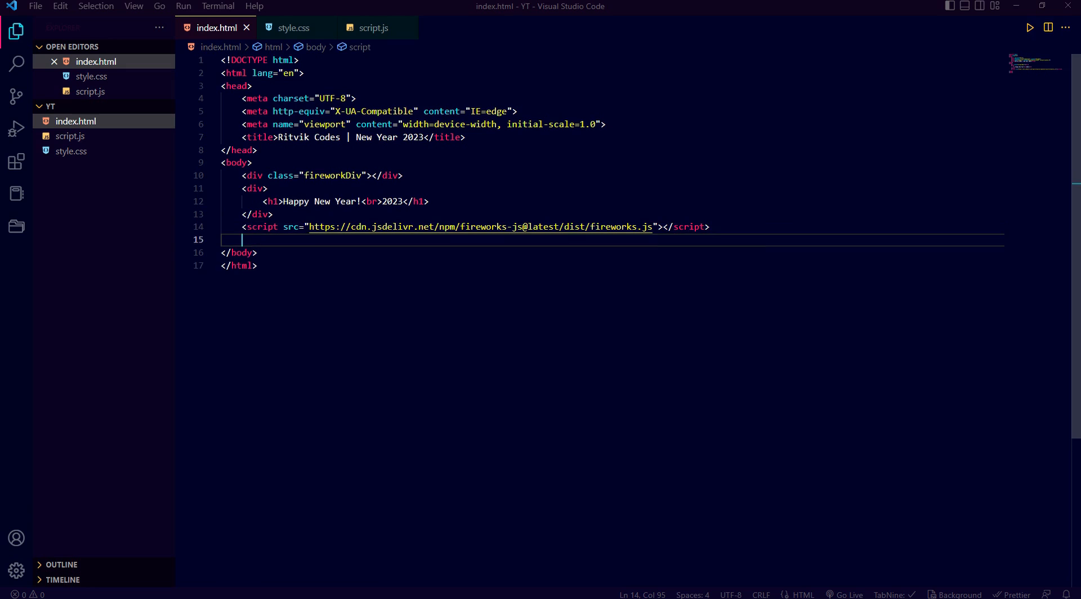
{"action": "type", "text": "<script src=\"\"></script>"}
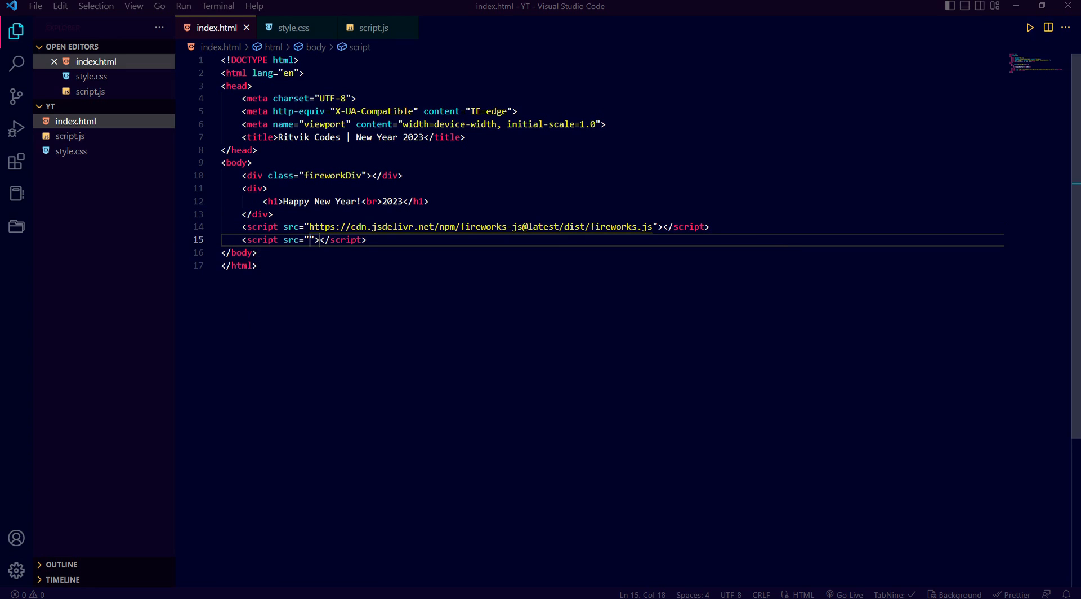
{"action": "type", "text": "script.js"}
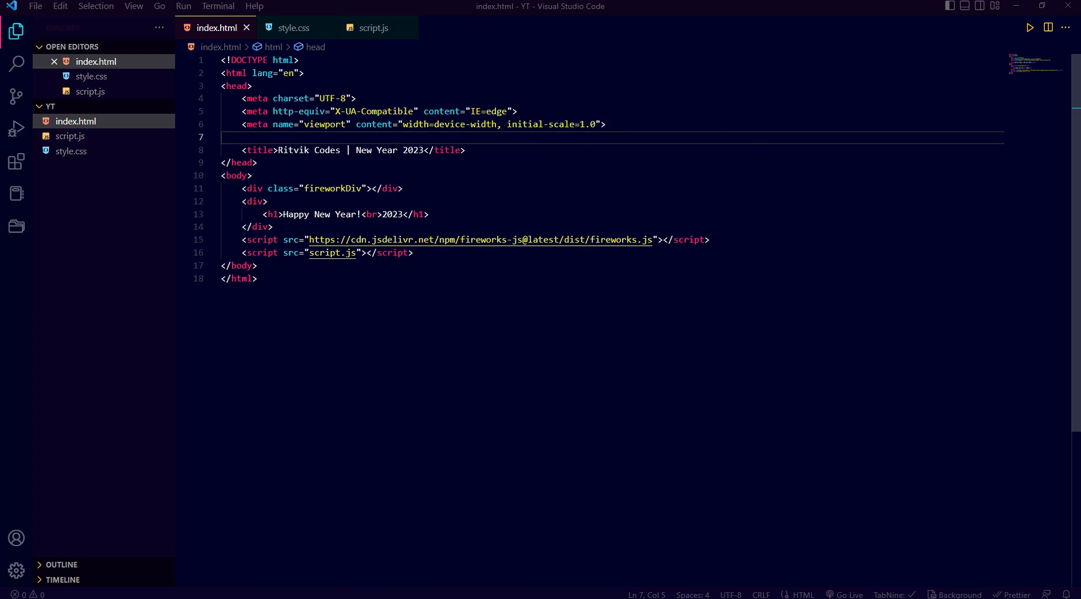
Step: Add <link rel="stylesheet" href="style.css"> to the head and open style.css
{"action": "type", "text": "<link rel=\"stylesheet\" href=\"style.css\">"}
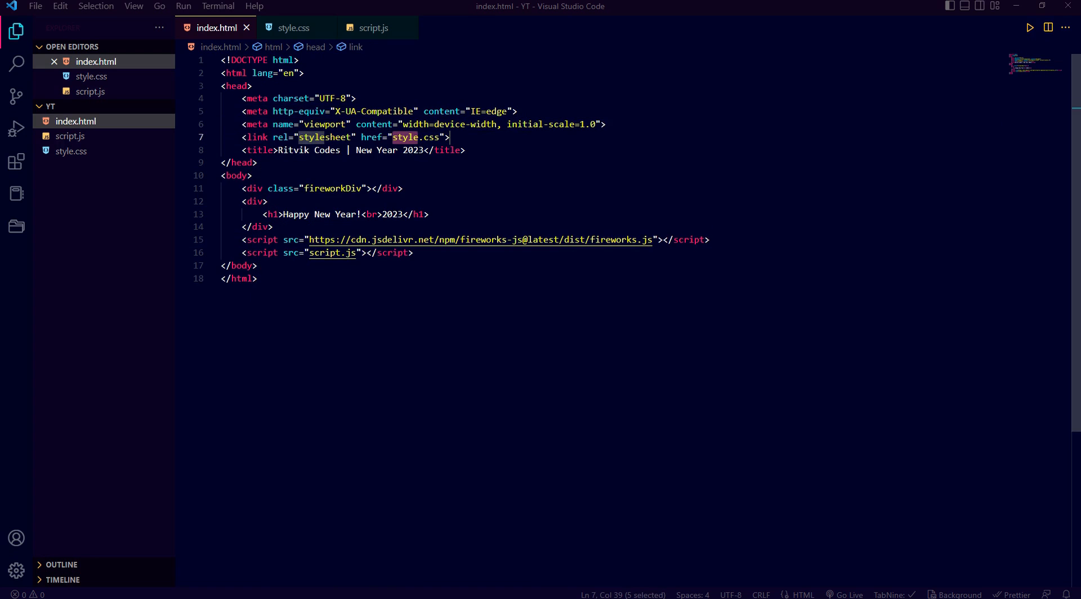
{"action": "left_click", "coordinate": [293, 28]}
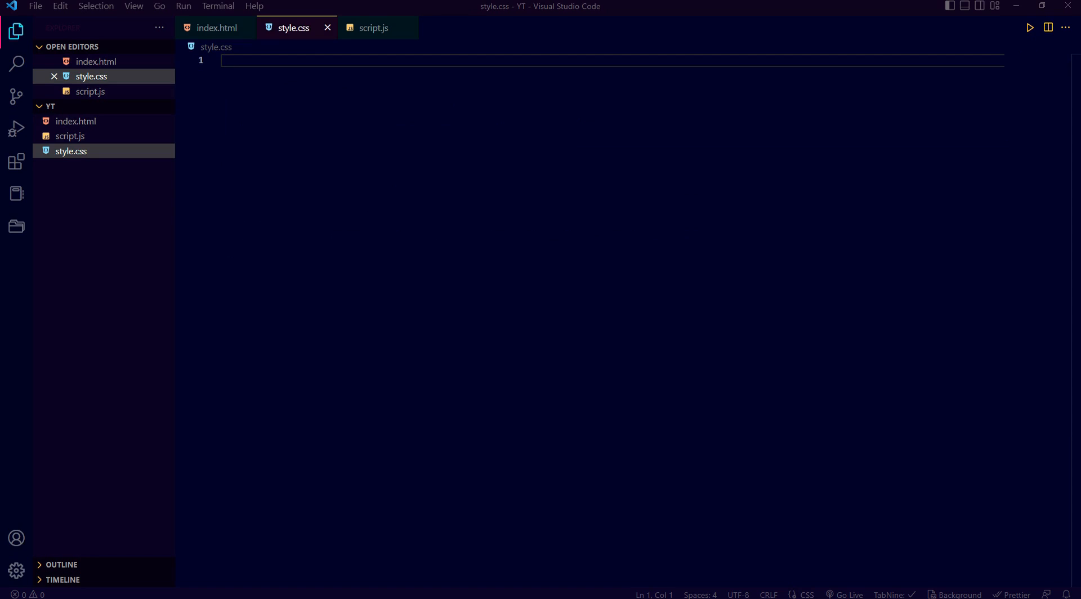
Step: Write a body rule with background #000, margin 0 and padding 0
{"action": "type", "text": "body"}
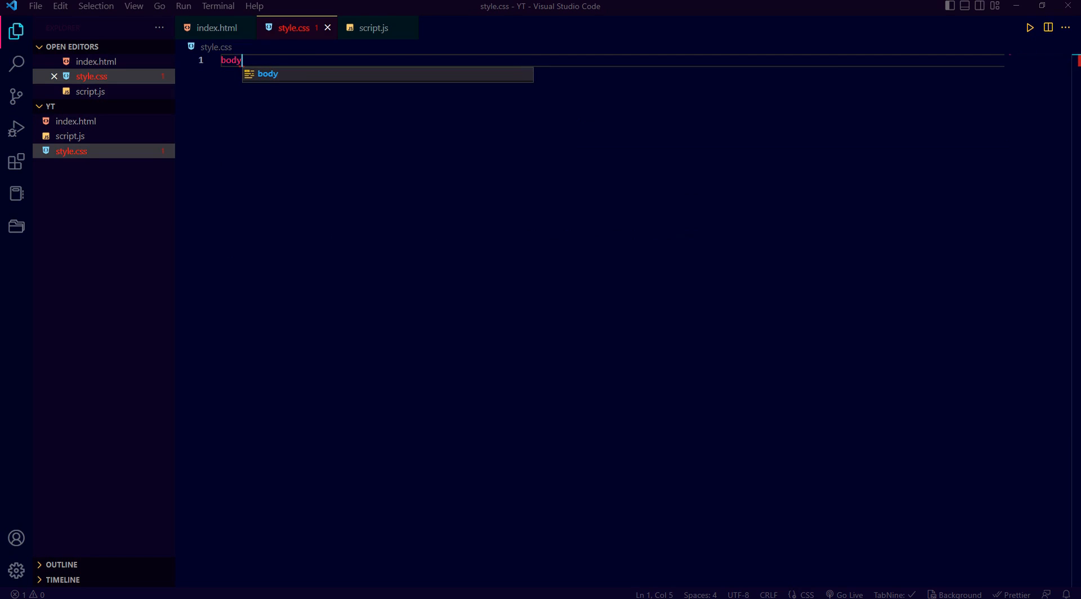
{"action": "type", "text": "{"}
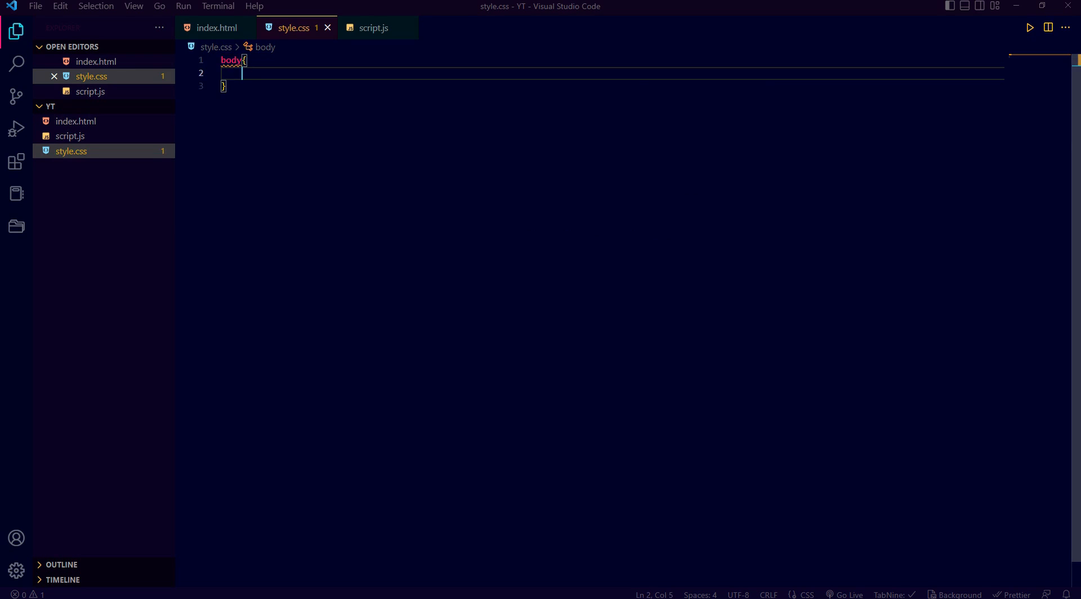
{"action": "type", "text": "background: #000;"}
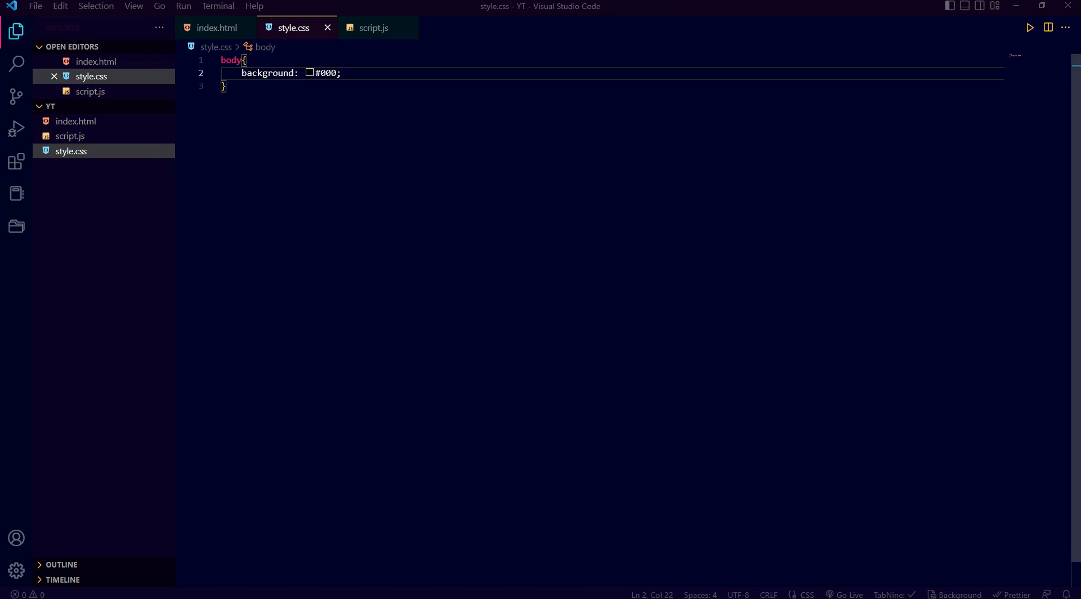
{"action": "key", "text": "Enter"}
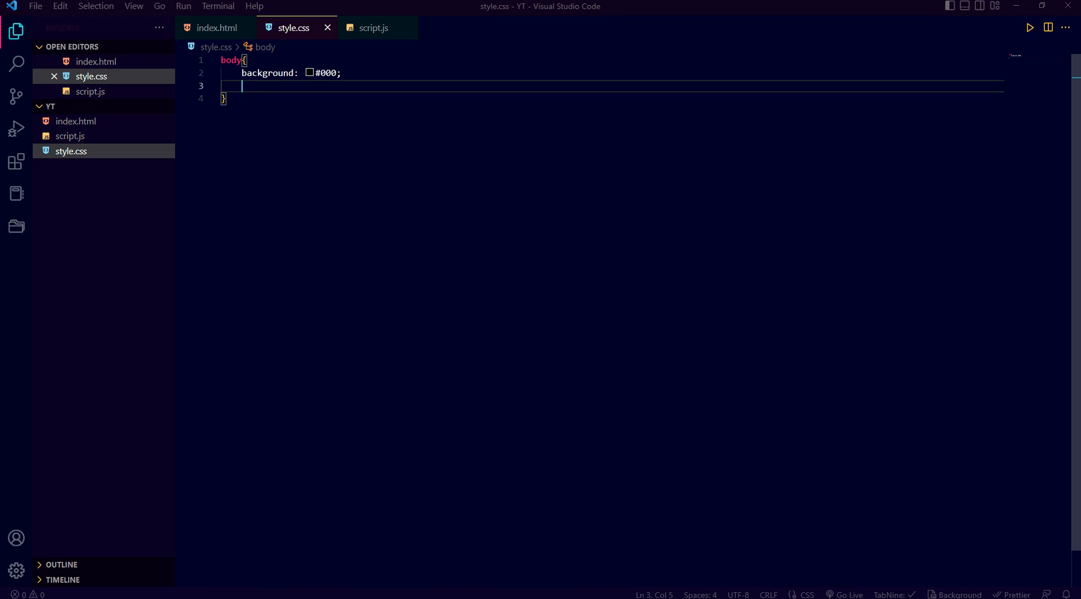
{"action": "type", "text": "margin: 0;"}
{"action": "type", "text": "padding: 0;"}
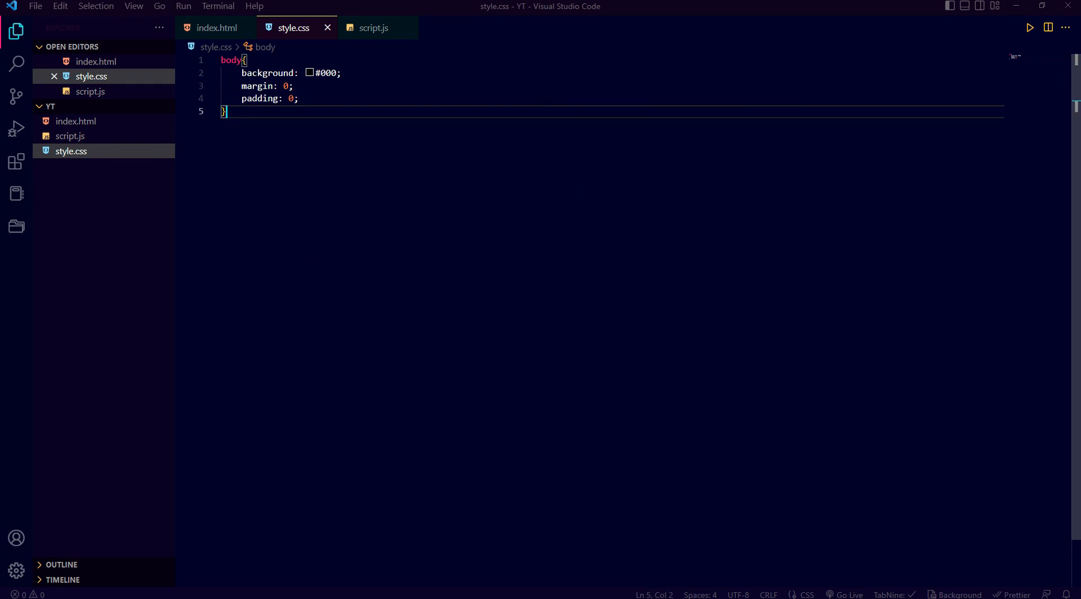
{"action": "key", "text": "Enter"}
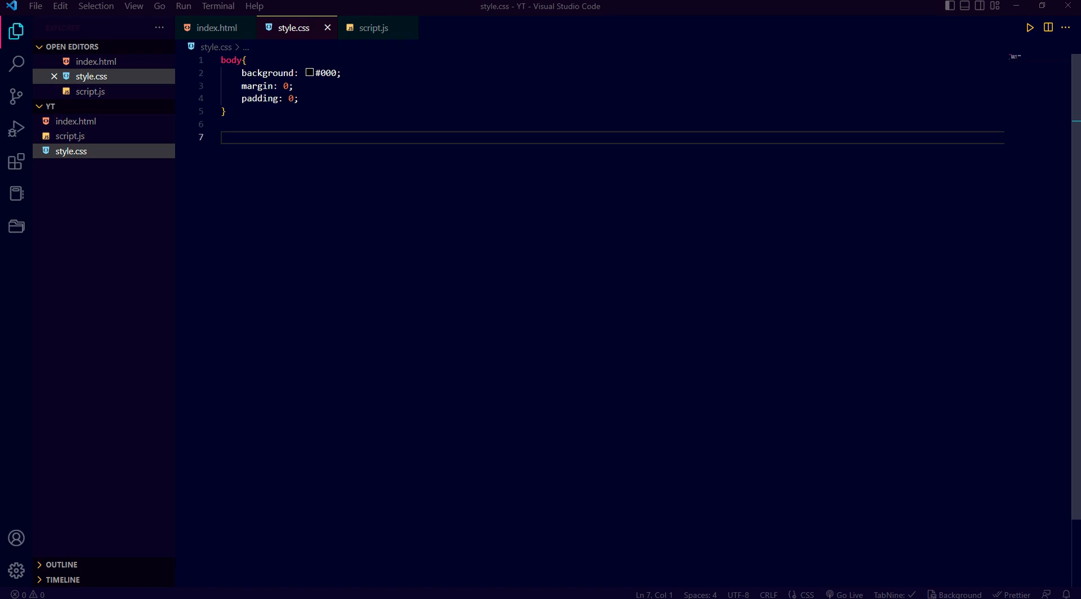
Step: Start a .fireworkDiv rule with position relative and height 100vh
{"action": "type", "text": "."}
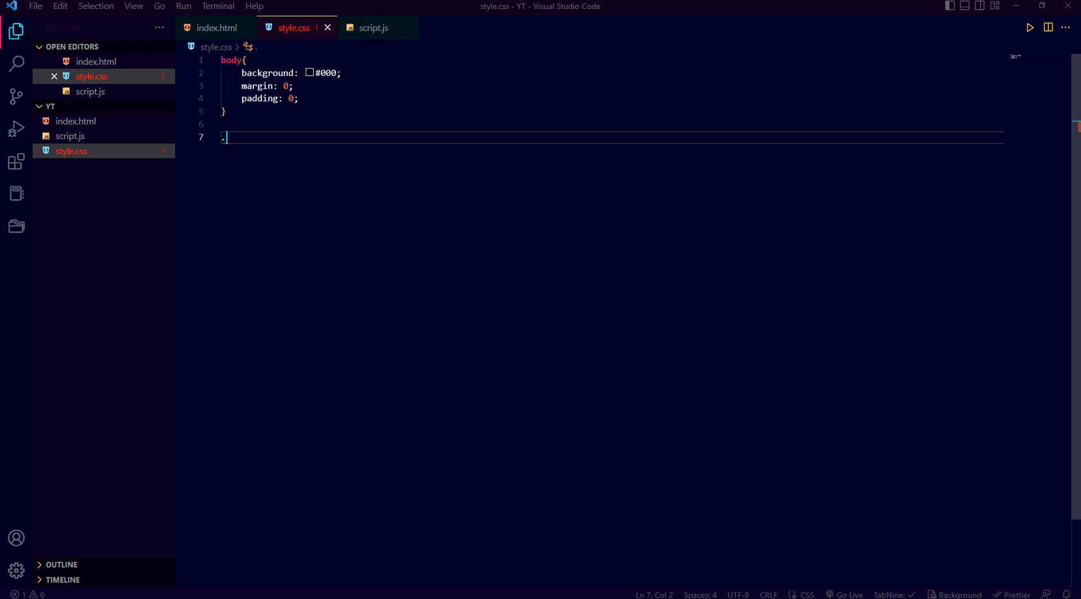
{"action": "type", "text": "fireworkDiv{"}
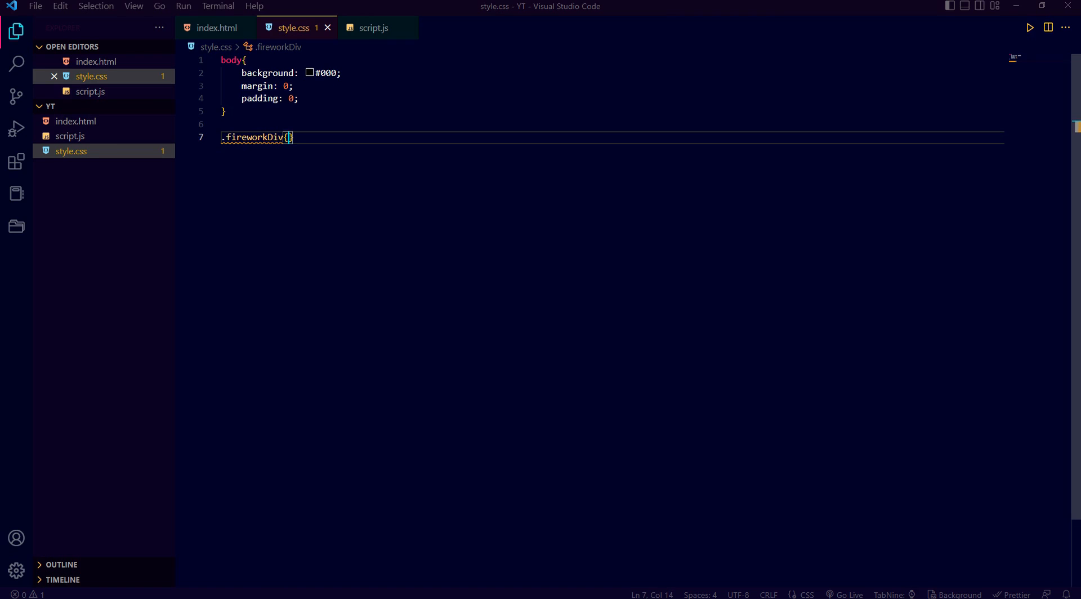
{"action": "key", "text": "Enter"}
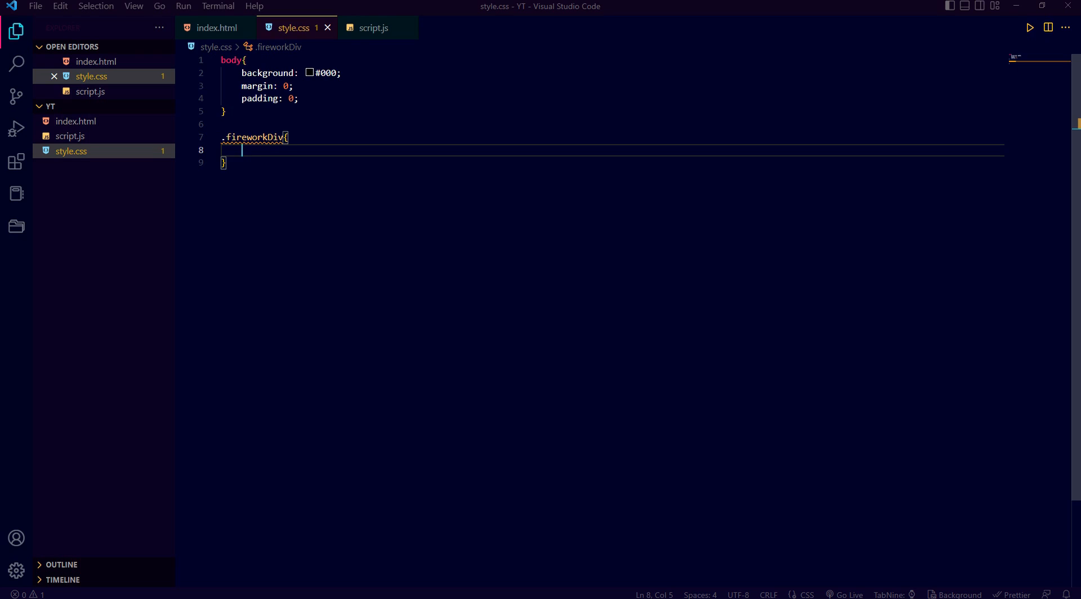
{"action": "type", "text": "position: relative;"}
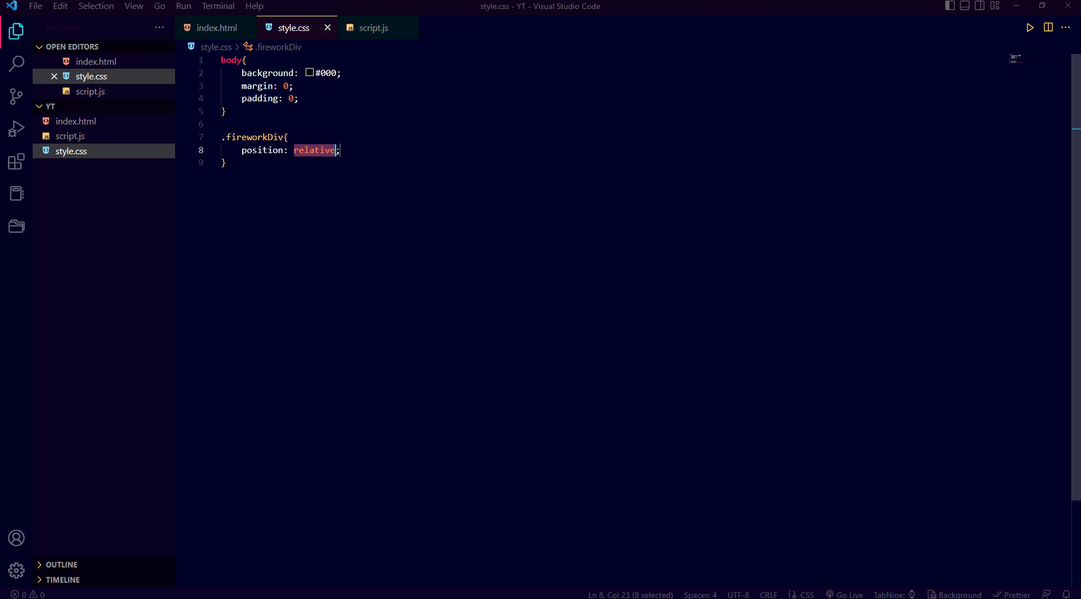
{"action": "key", "text": "Enter"}
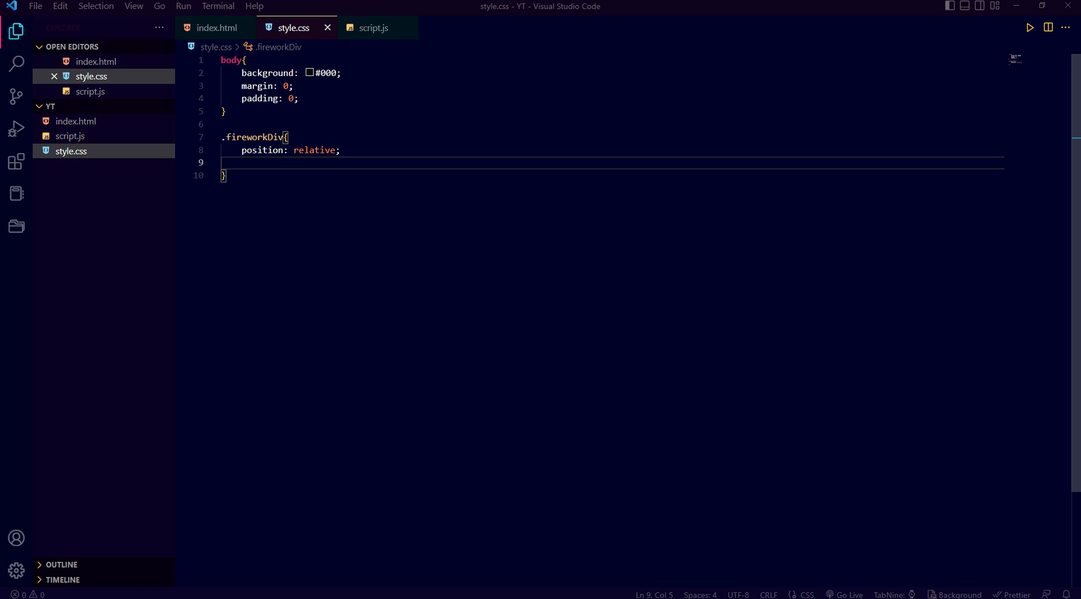
{"action": "type", "text": "height:;"}
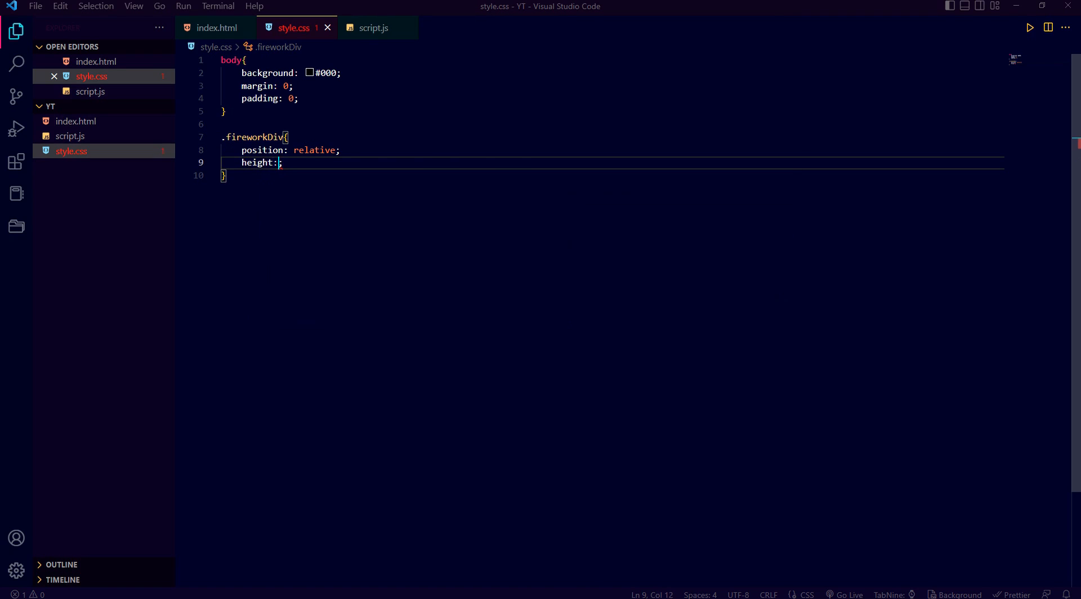
{"action": "type", "text": "100vh"}
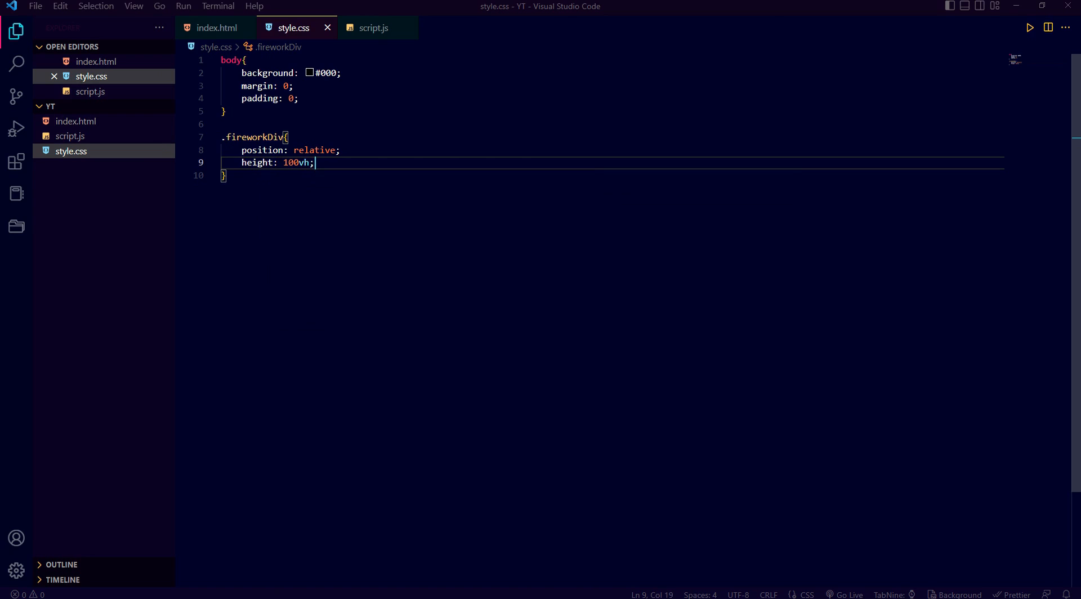
Step: Add width auto, background-color black and z-index 1 to .fireworkDiv
{"action": "type", "text": "width: ;"}
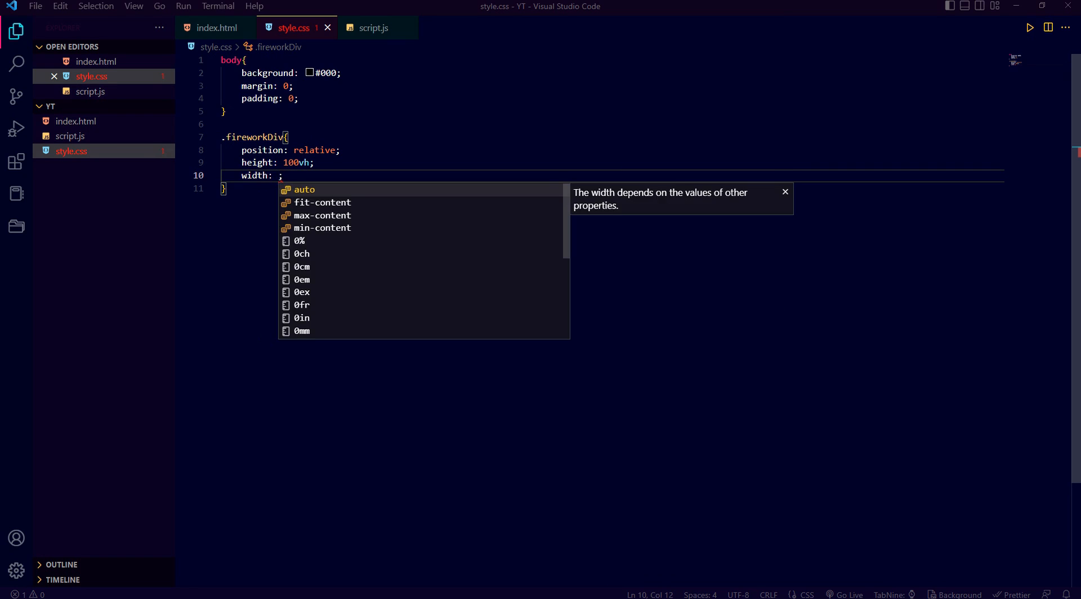
{"action": "type", "text": "100"}
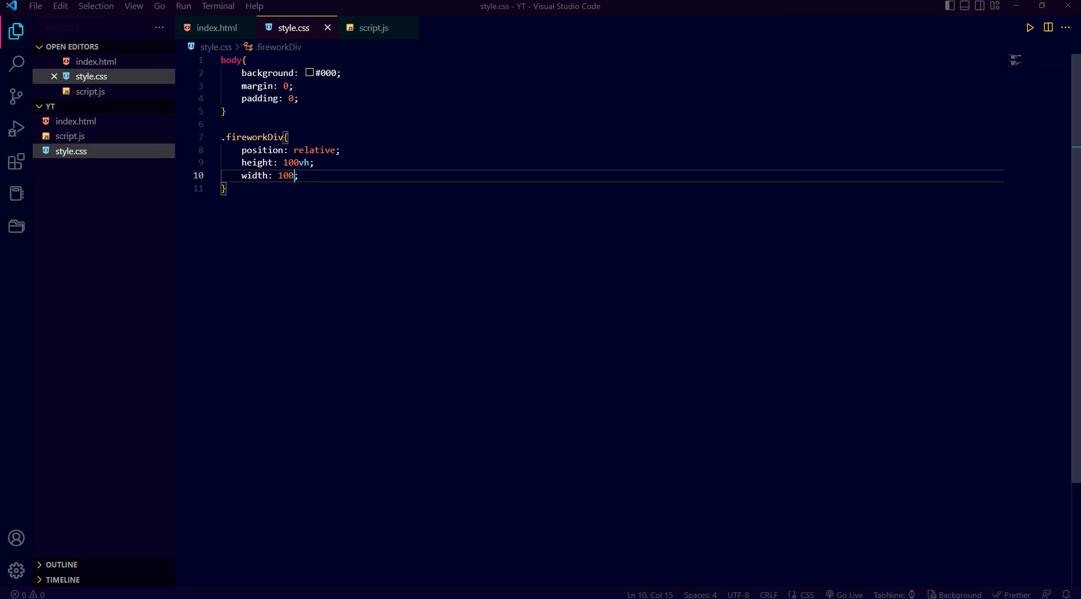
{"action": "type", "text": "%"}
{"action": "key", "text": "Enter"}
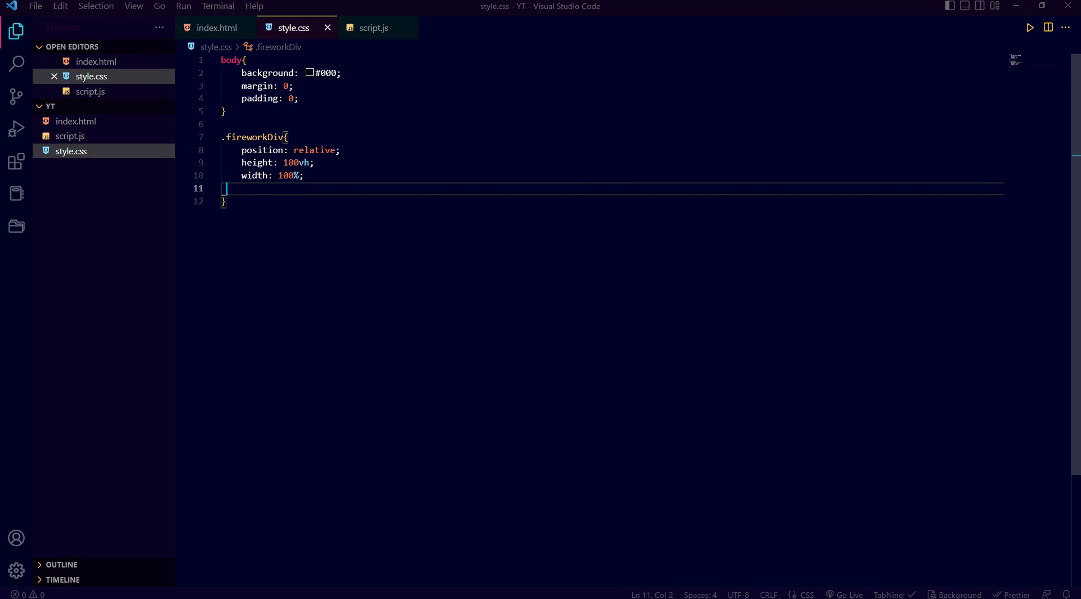
{"action": "key", "text": "Backspace"}
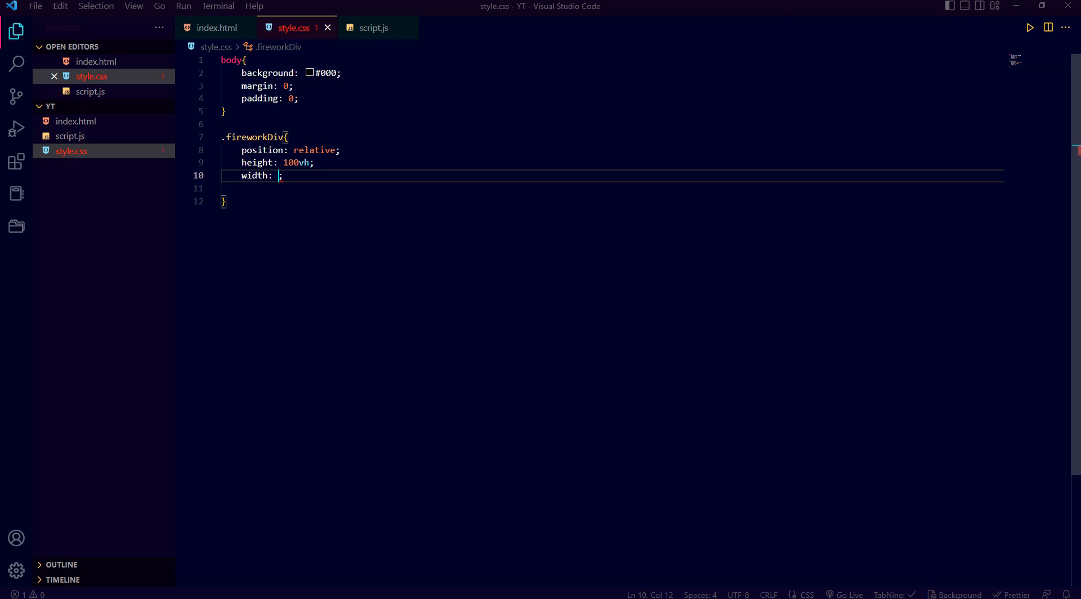
{"action": "type", "text": "auto"}
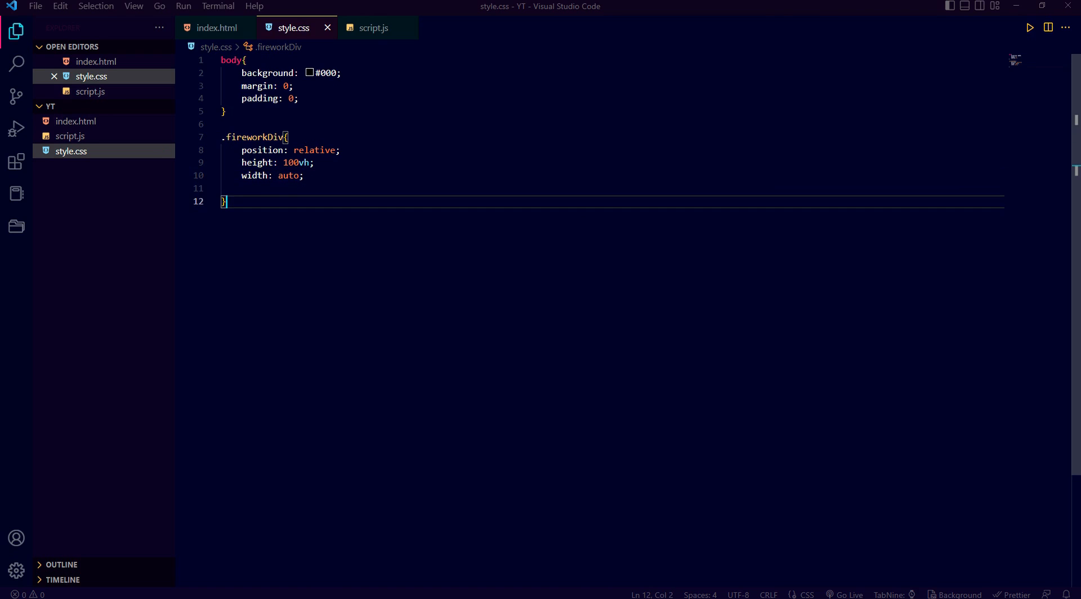
{"action": "type", "text": "background-color: black;"}
{"action": "type", "text": "z-index: ;"}
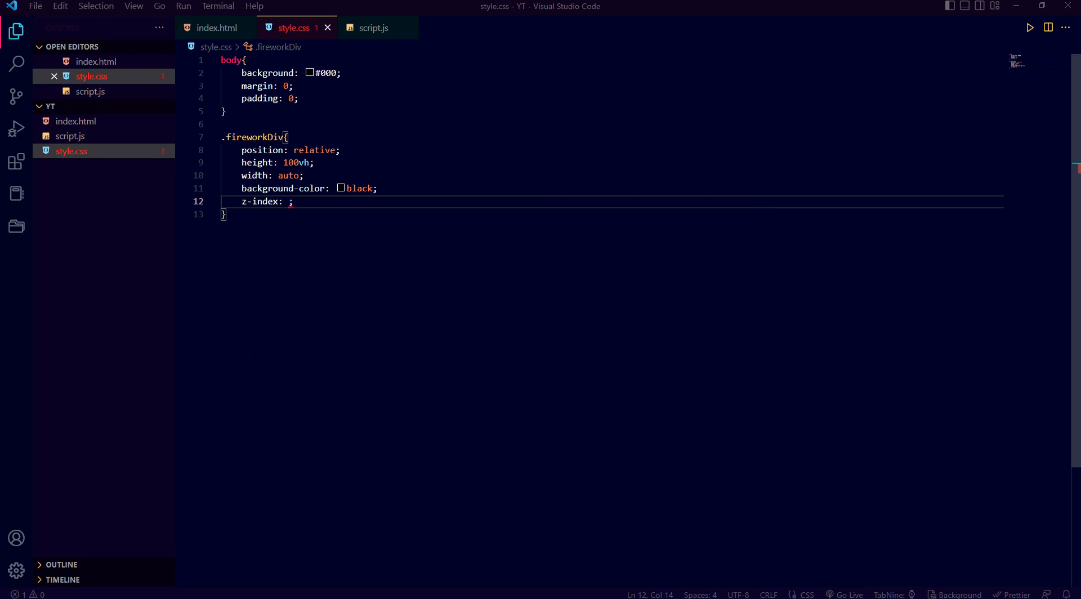
{"action": "type", "text": "1"}
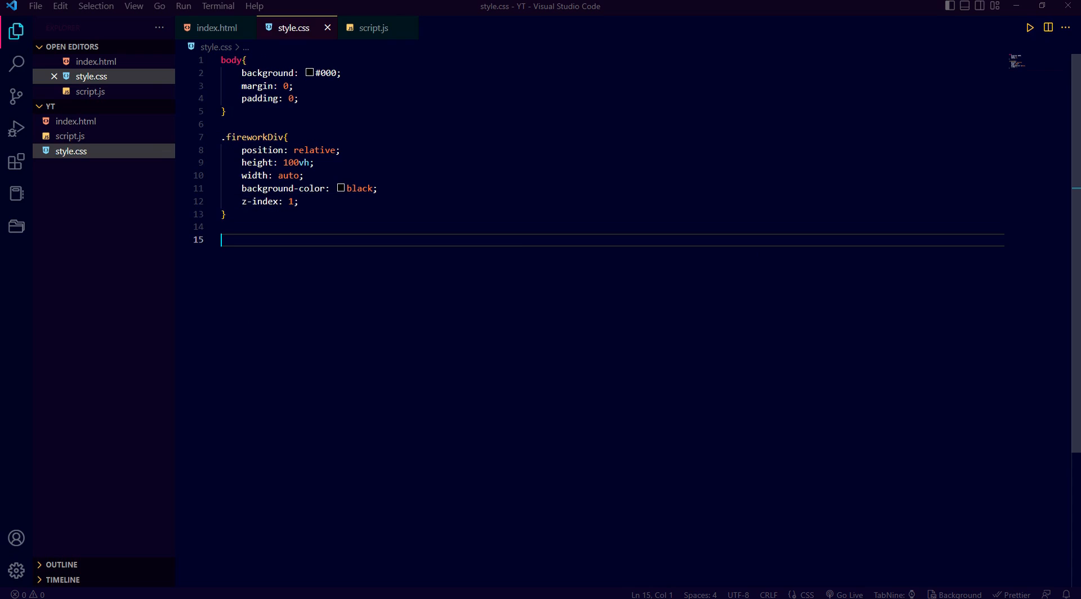
Step: Close the h1 rule in style.css and give the heading's wrapper div the class 'text'
{"action": "type", "text": "h1{}"}
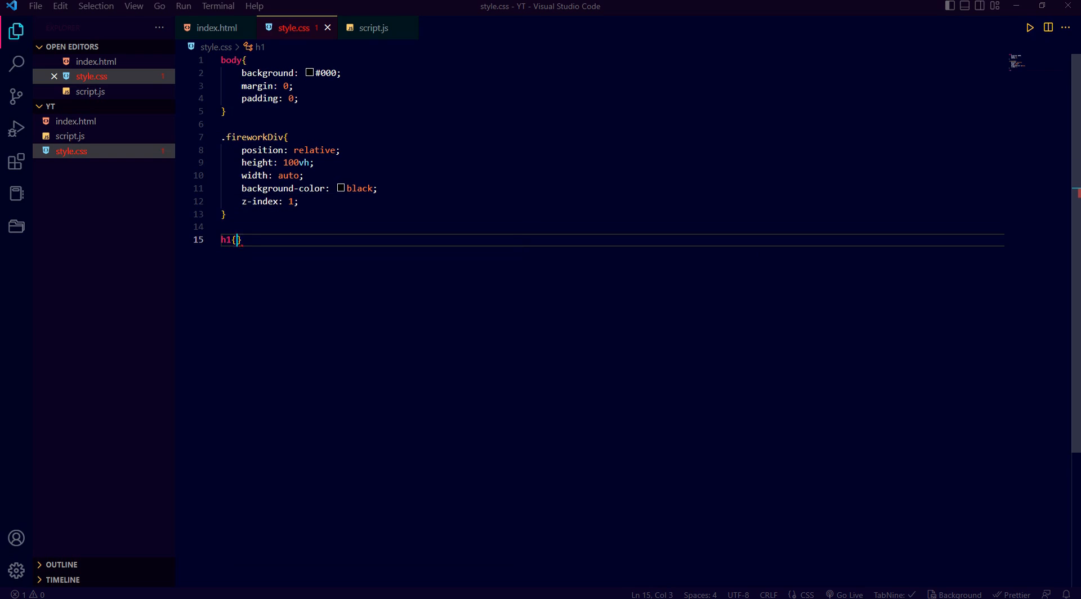
{"action": "type", "text": "}"}
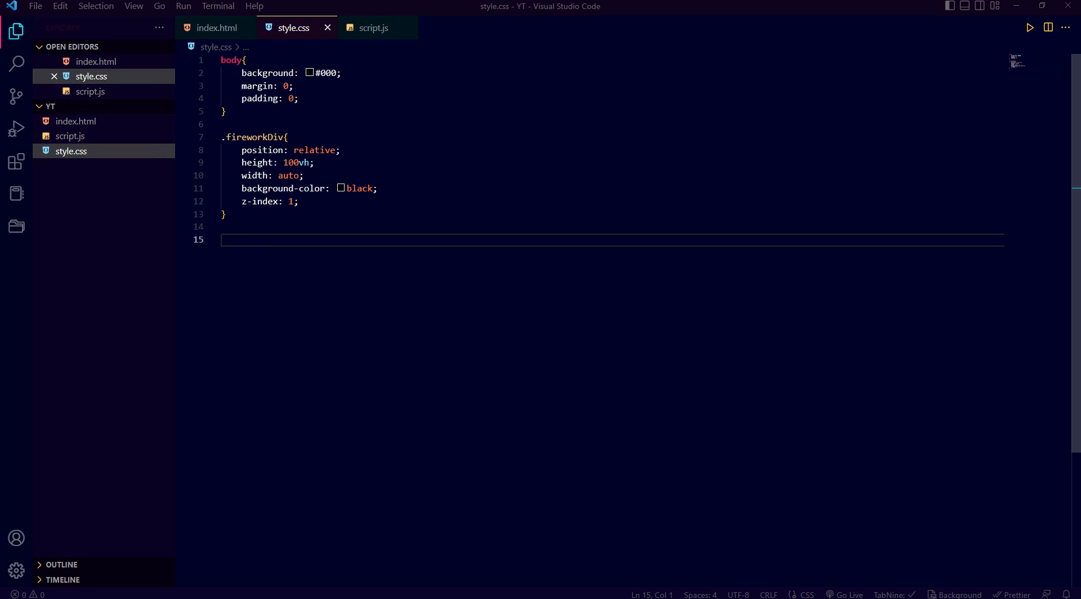
{"action": "type", "text": "."}
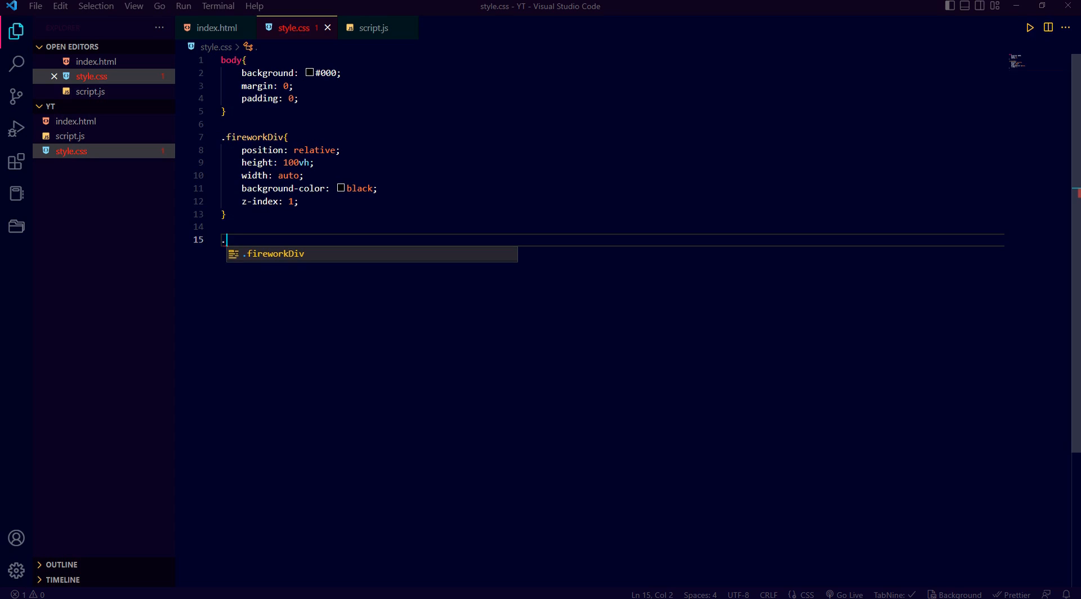
{"action": "left_click", "coordinate": [216, 27]}
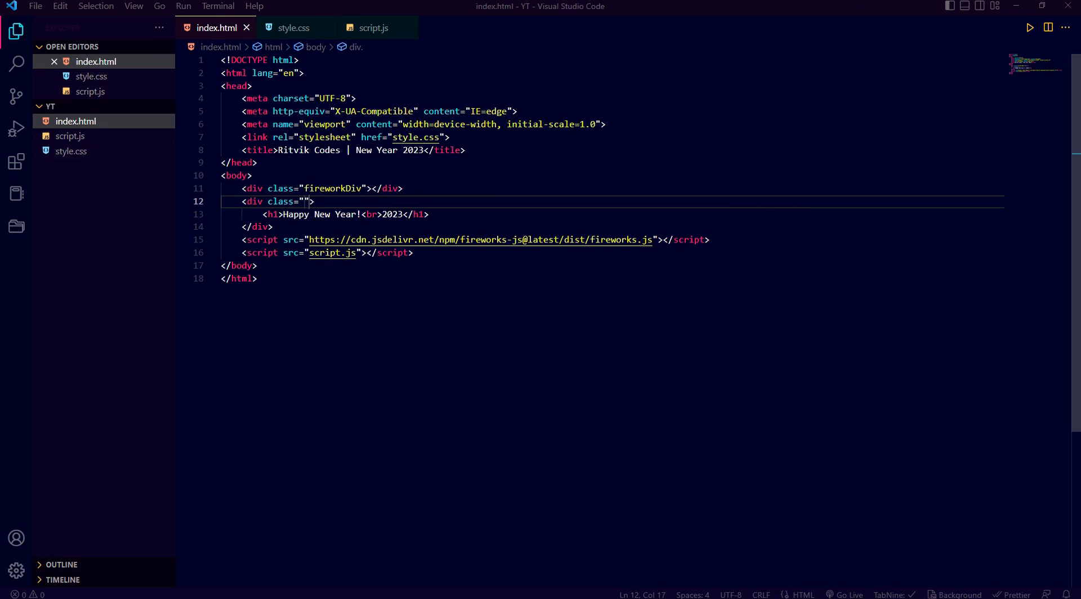
{"action": "type", "text": "text"}
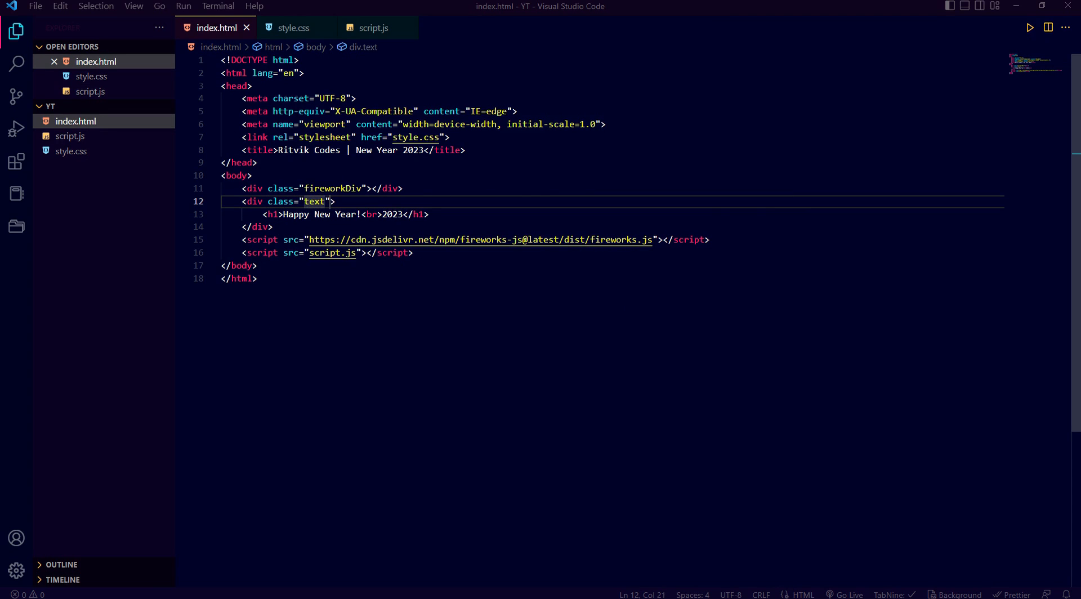
{"action": "left_click", "coordinate": [292, 27]}
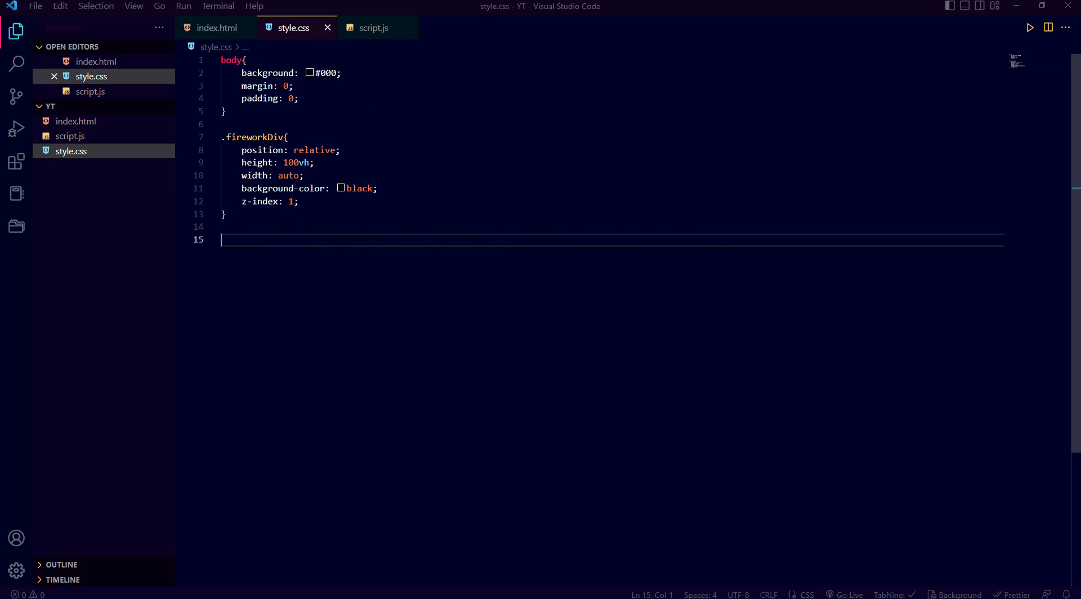
Step: Start the .text rule with absolute zero-inset positioning, white color and 100vh height
{"action": "type", "text": ".text{"}
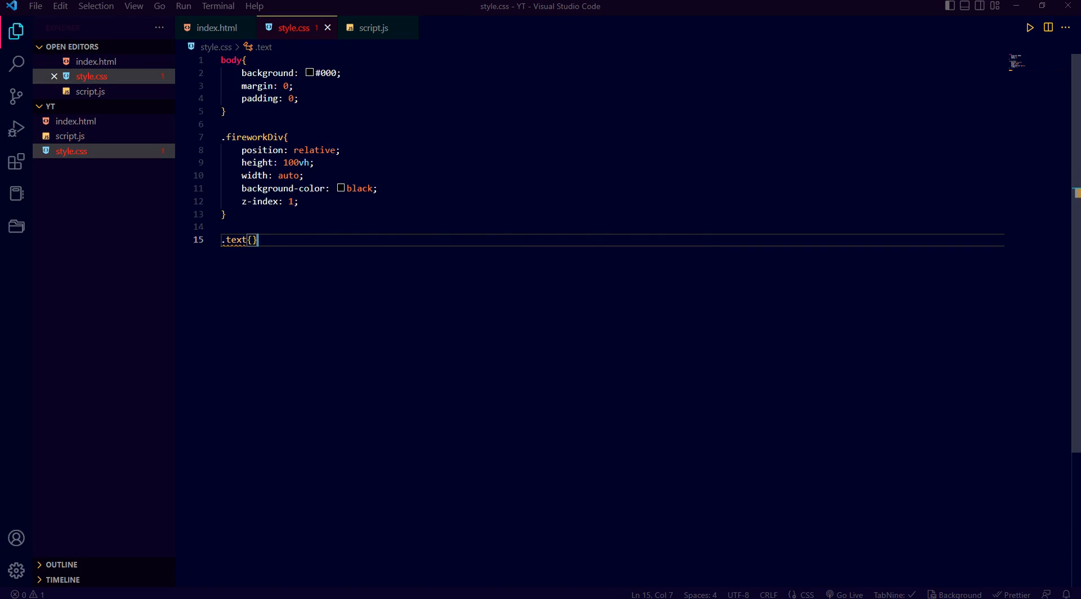
{"action": "key", "text": "Enter"}
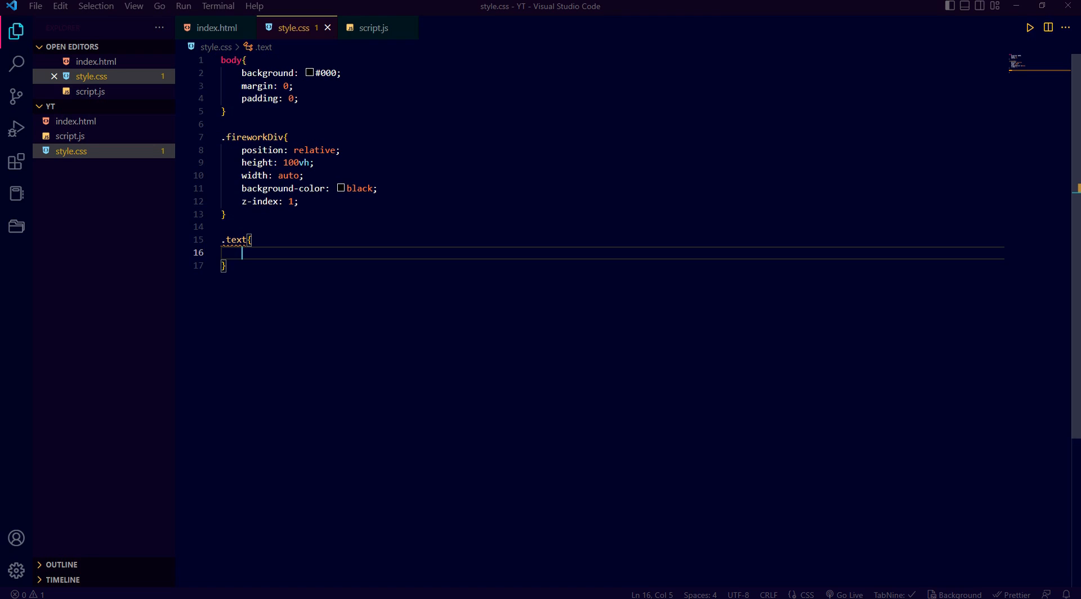
{"action": "type", "text": "position: absolute;"}
{"action": "type", "text": "top"}
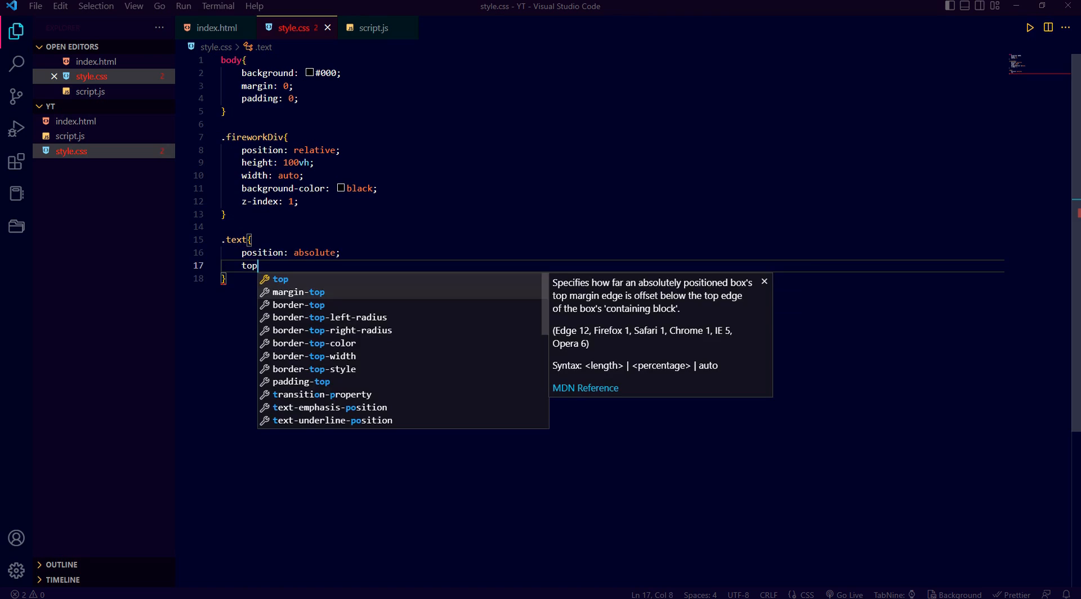
{"action": "type", "text": ":0;"}
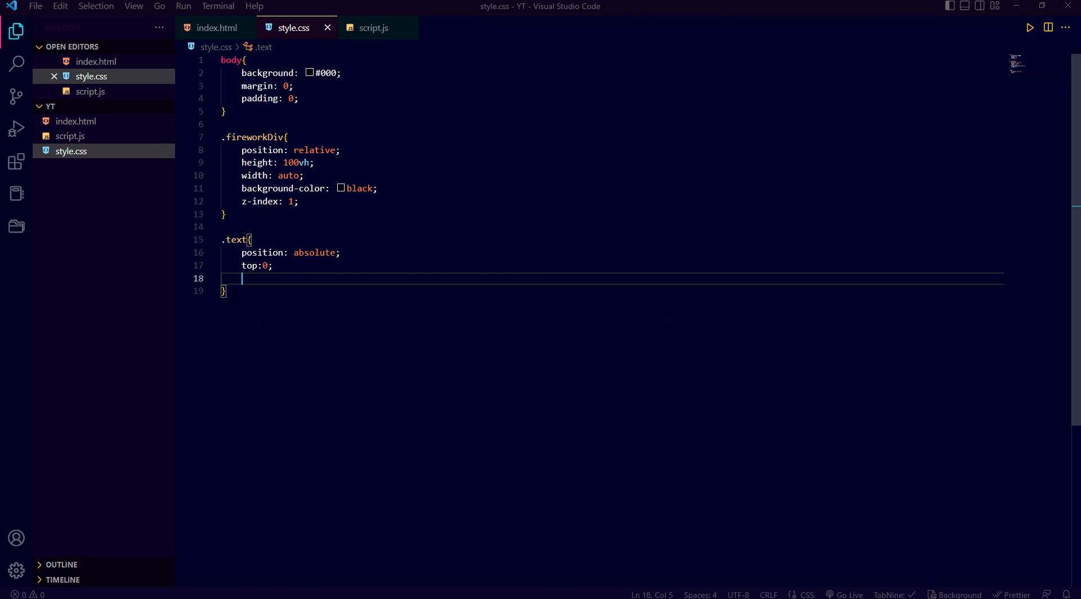
{"action": "type", "text": "left: 0;"}
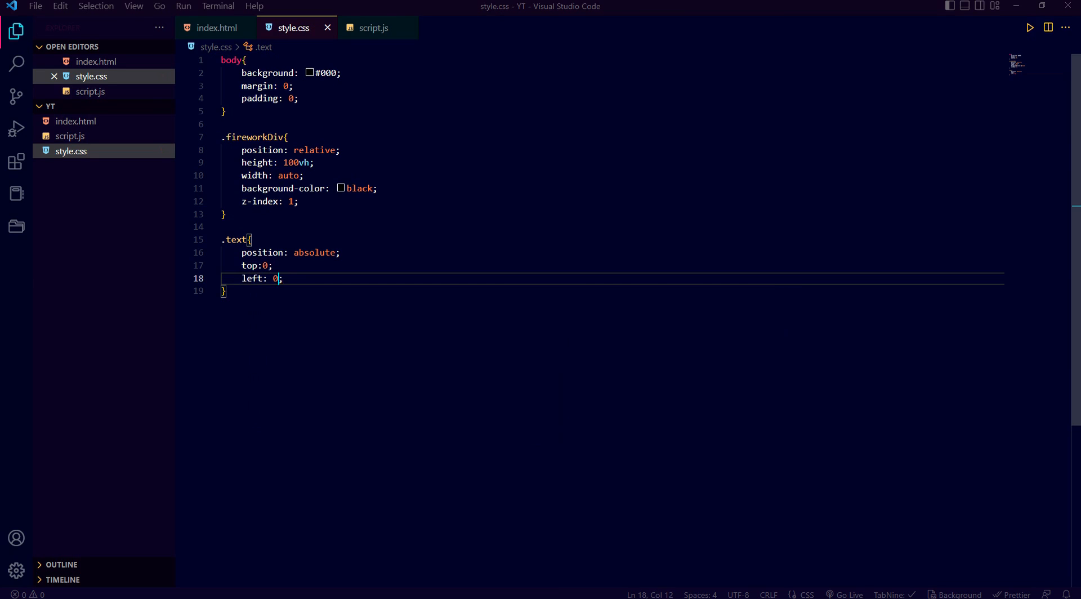
{"action": "type", "text": "right: ;"}
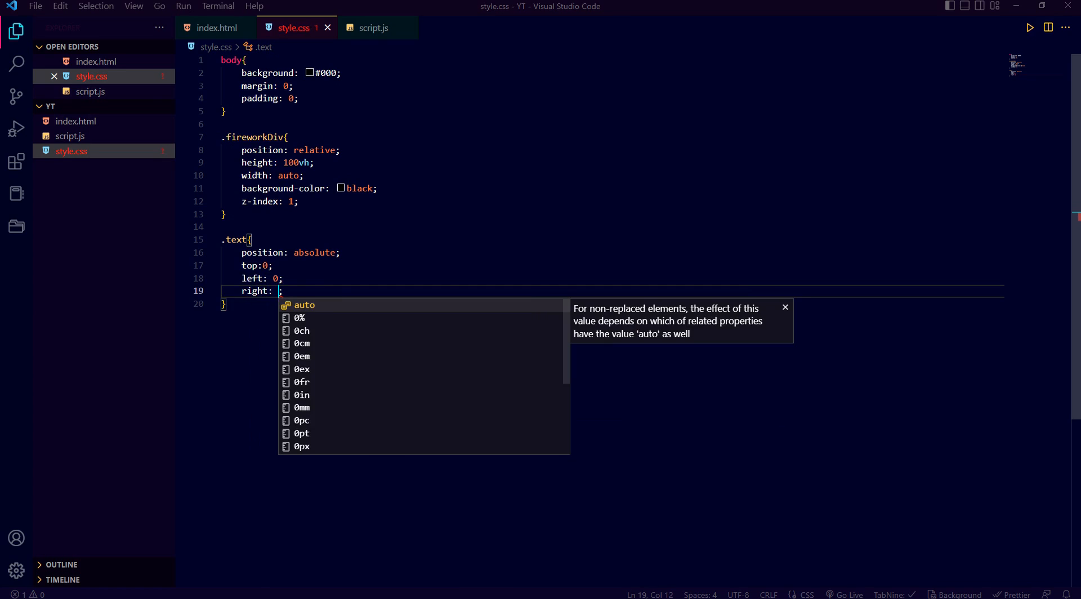
{"action": "type", "text": "0;"}
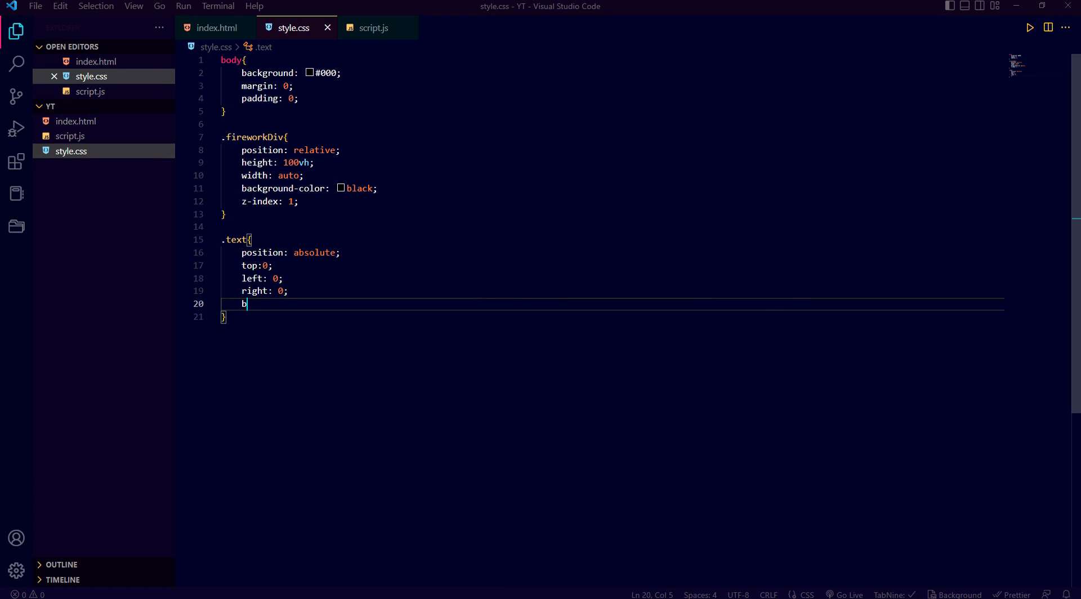
{"action": "type", "text": "ottom: 0;"}
{"action": "type", "text": "color: ;"}
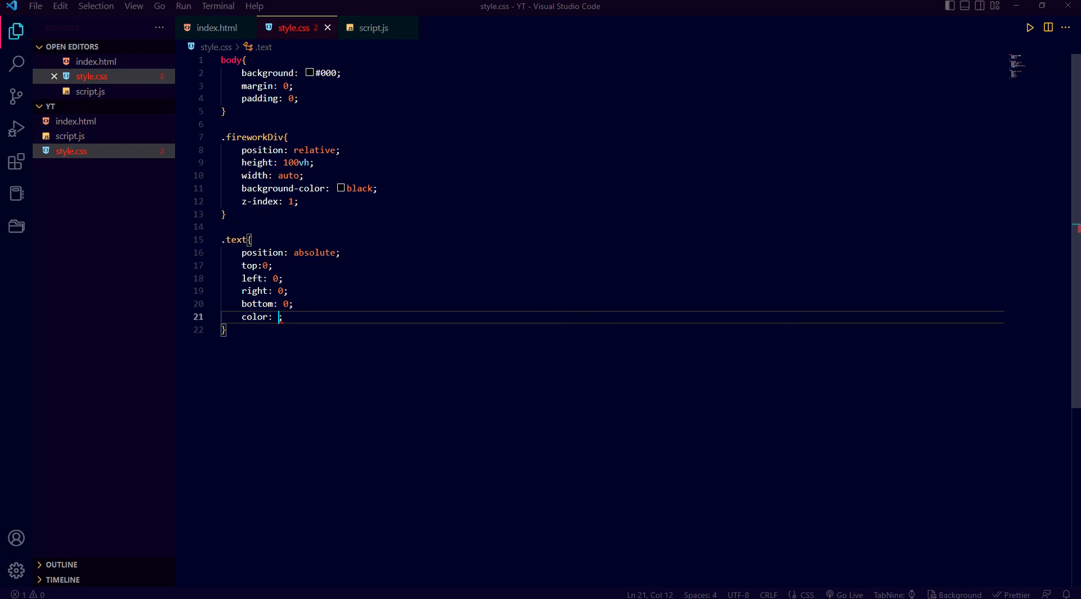
{"action": "type", "text": "white;"}
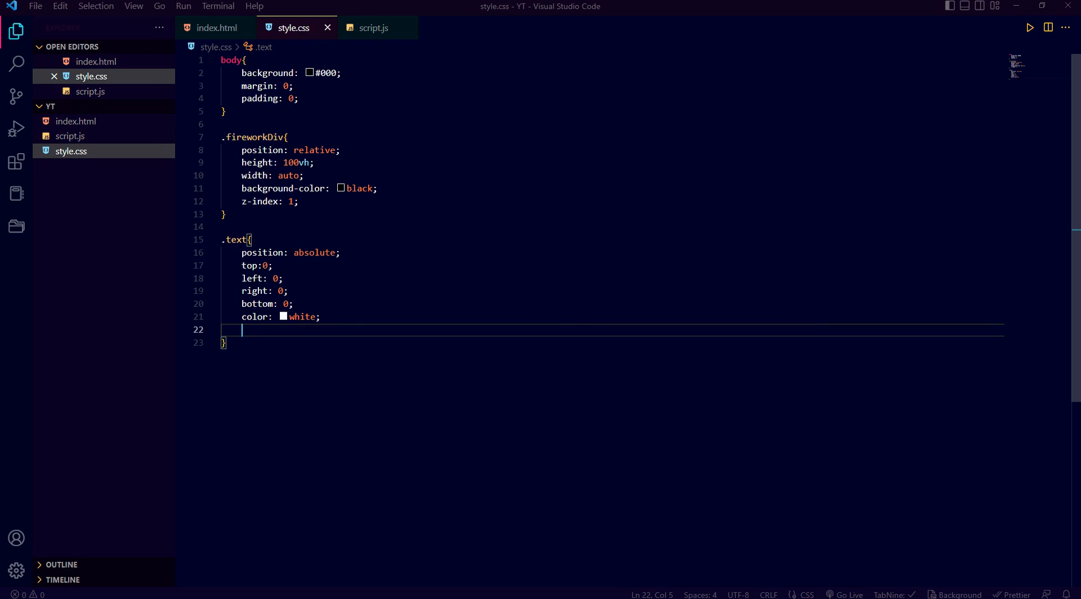
{"action": "type", "text": "h"}
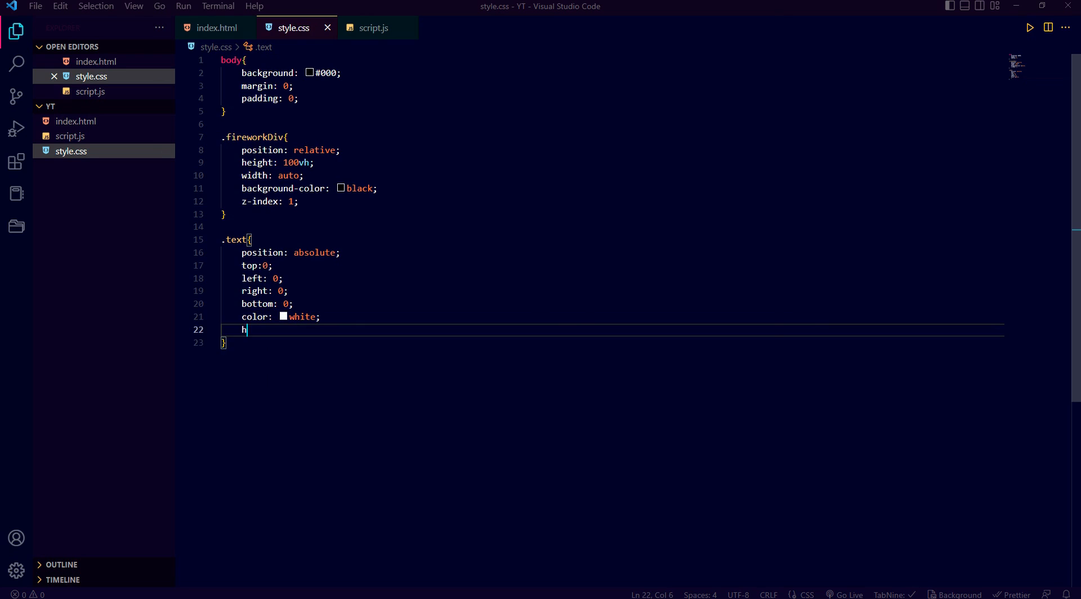
{"action": "type", "text": "eight: 1;"}
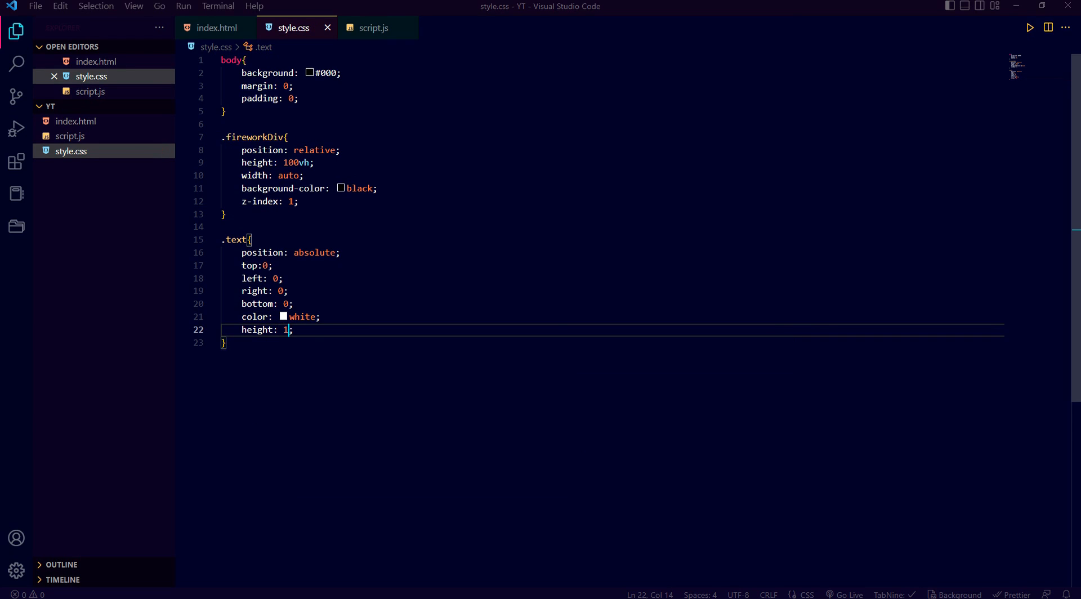
{"action": "type", "text": "00vh"}
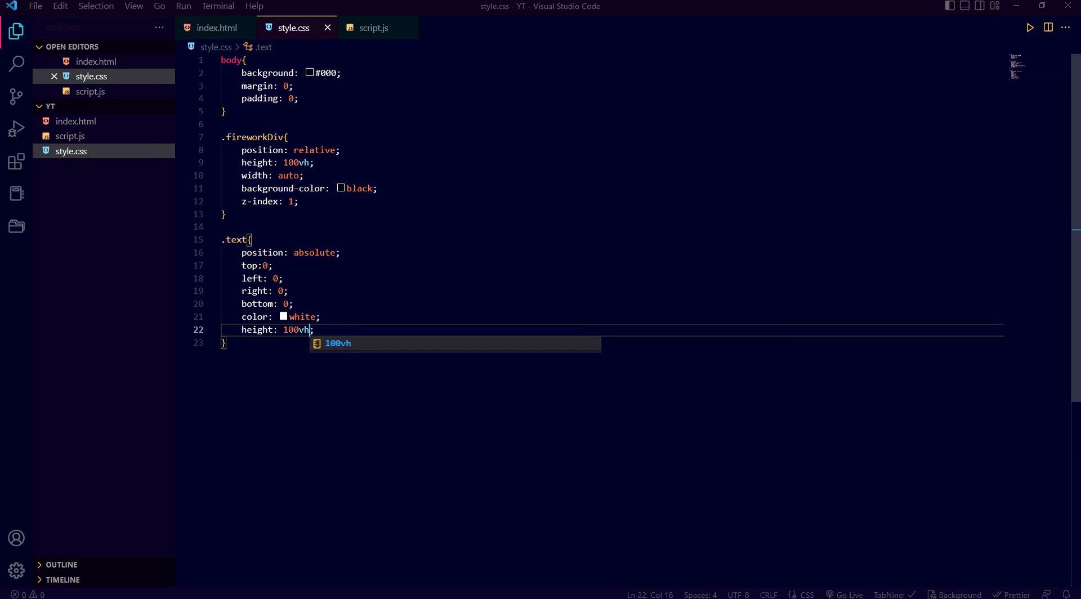
Step: Center the .text content with display: flex and align-items: center
{"action": "key", "text": "Enter"}
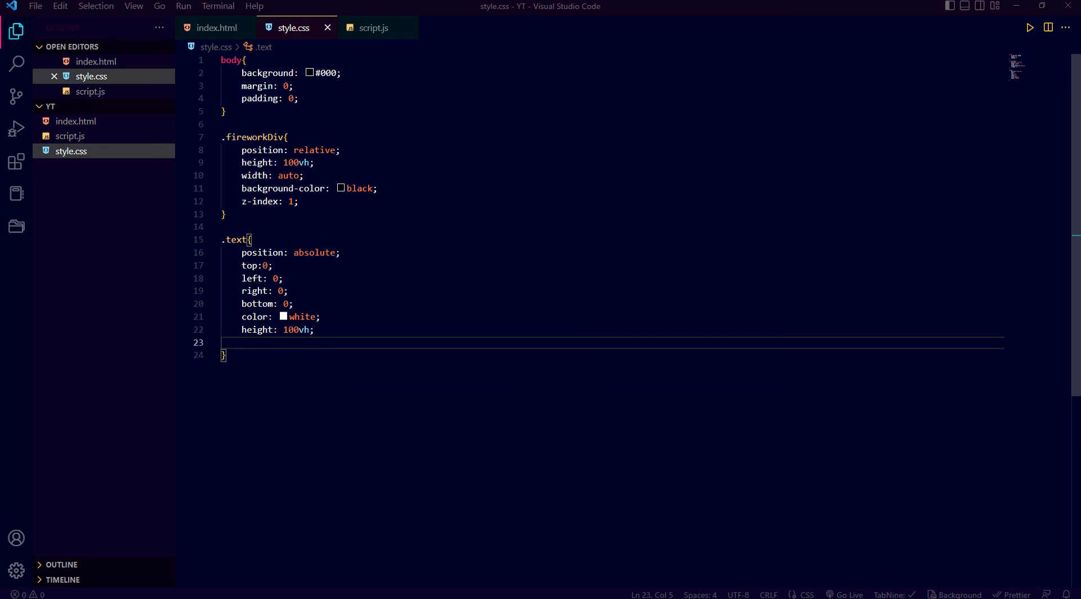
{"action": "type", "text": "j"}
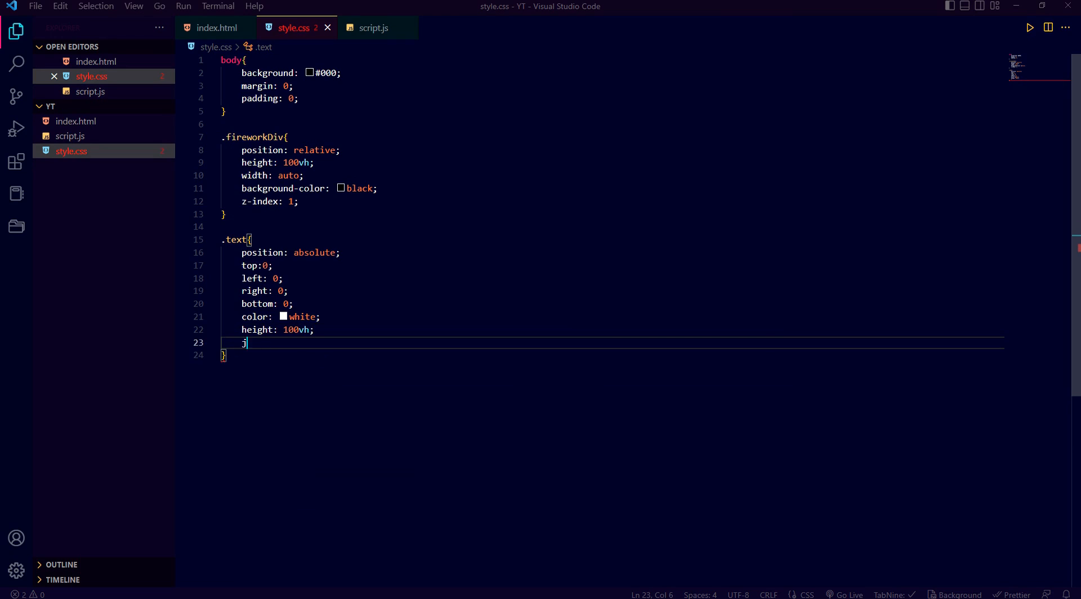
{"action": "type", "text": "al"}
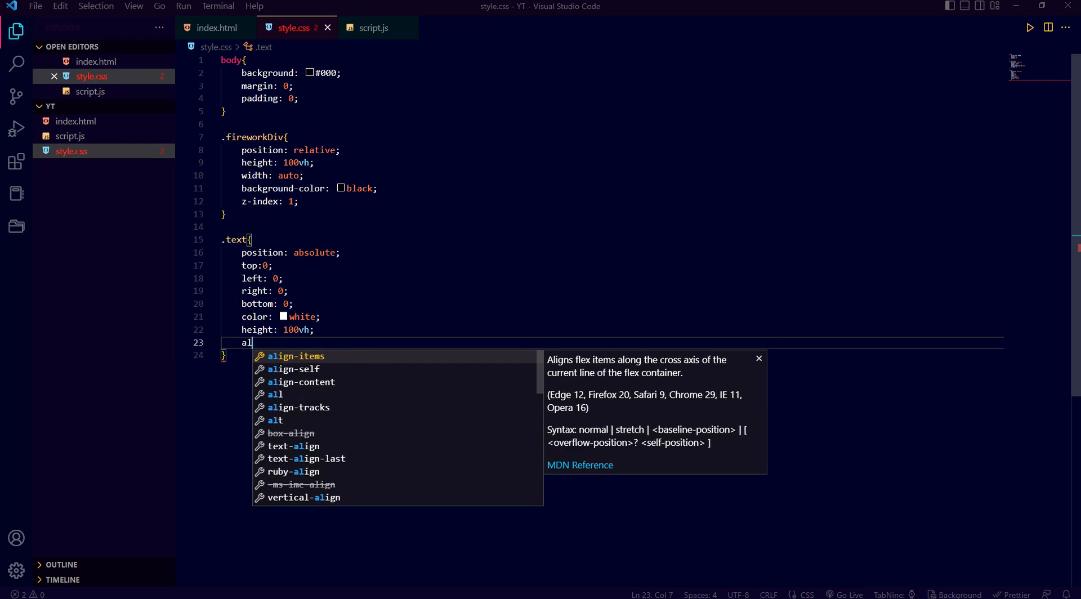
{"action": "type", "text": "dis"}
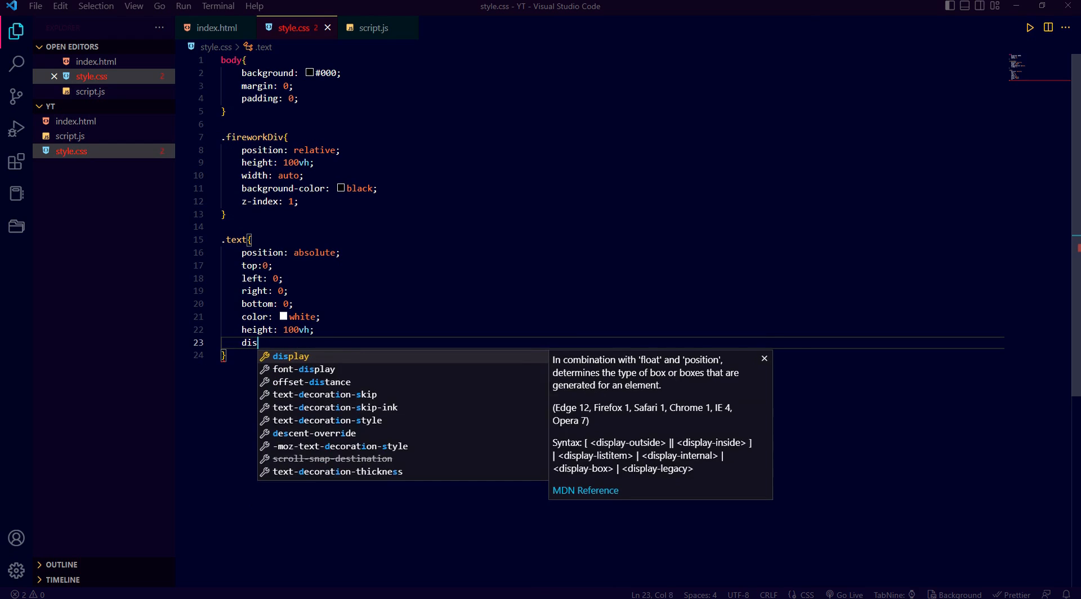
{"action": "type", "text": "play: flex;"}
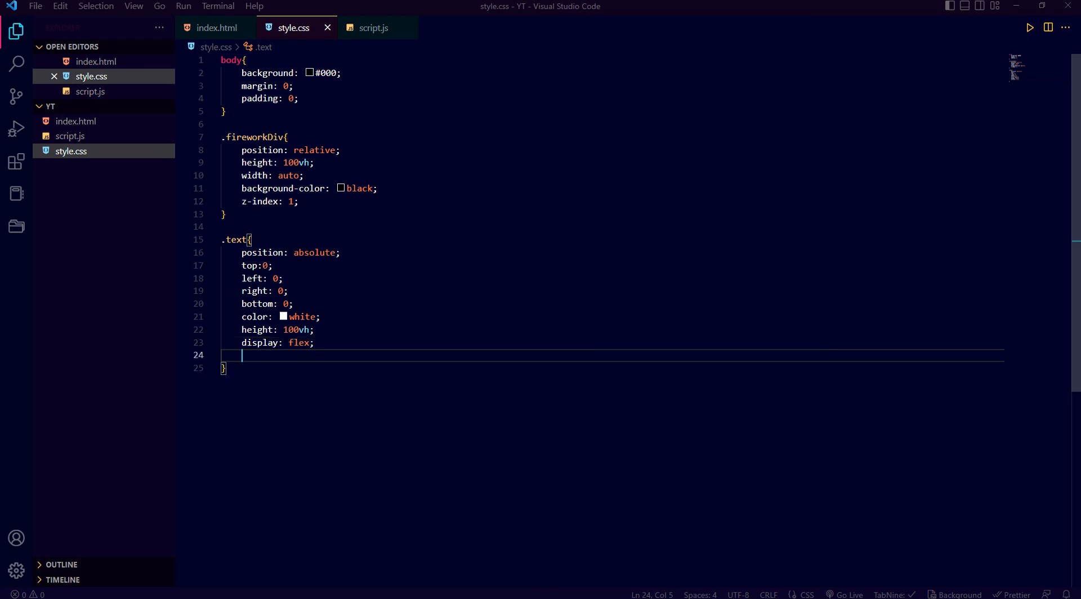
{"action": "type", "text": "align-items: ;"}
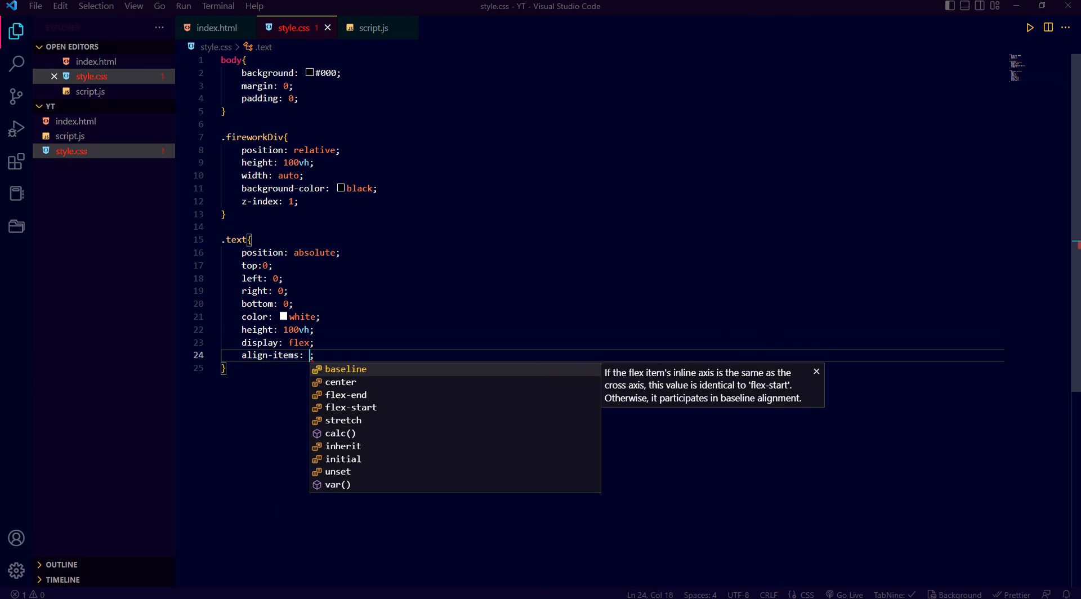
{"action": "type", "text": "center"}
{"action": "type", "text": "font-family: ;"}
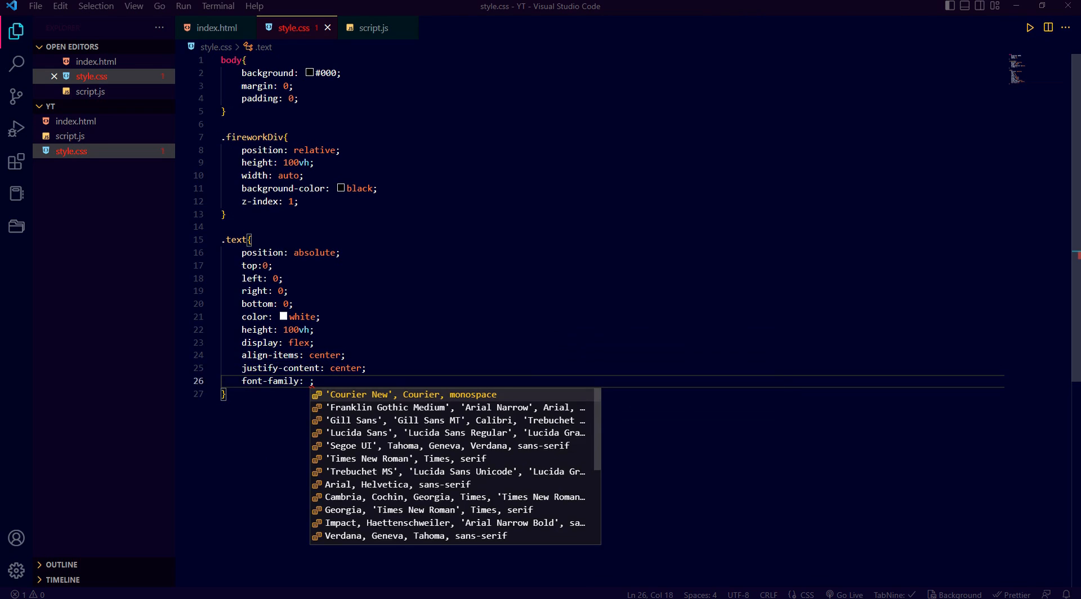
Step: Set the .text font to the Gill Sans stack at 50px with z-index 2
{"action": "left_click", "coordinate": [356, 420]}
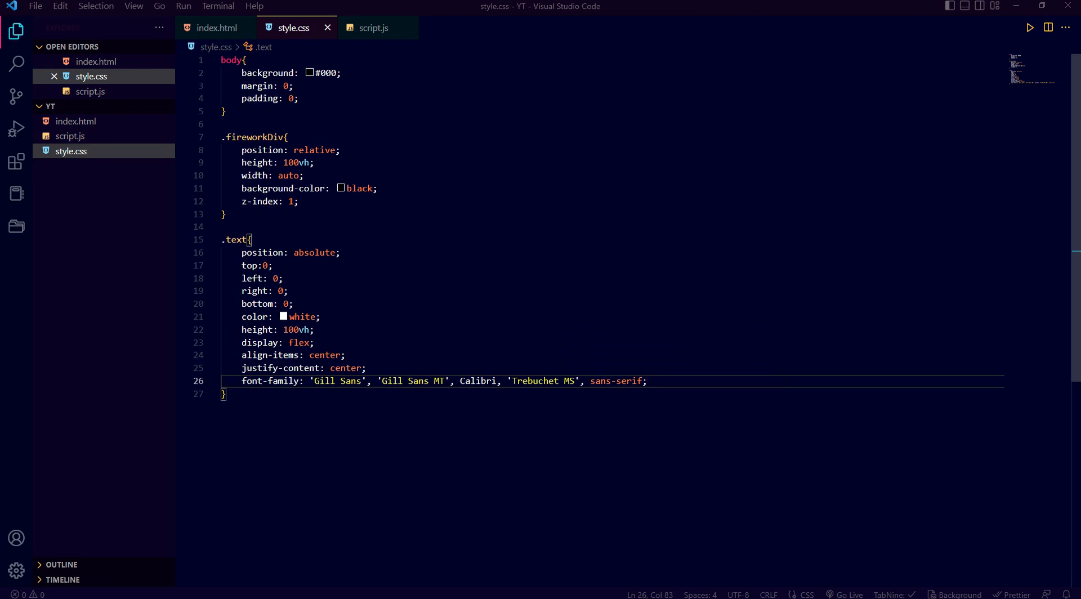
{"action": "type", "text": "font"}
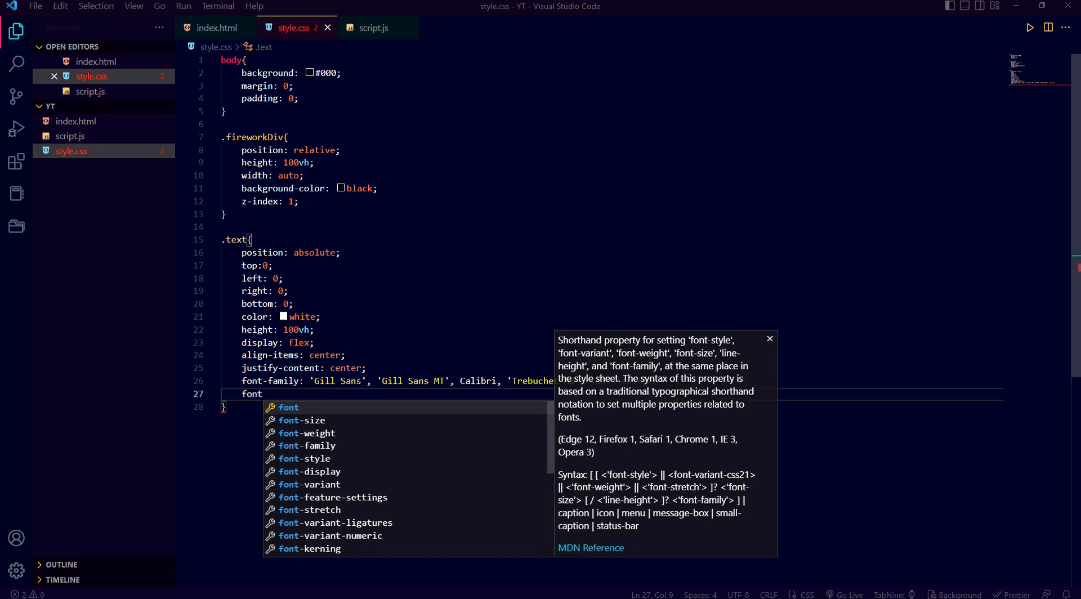
{"action": "type", "text": "-size: ;"}
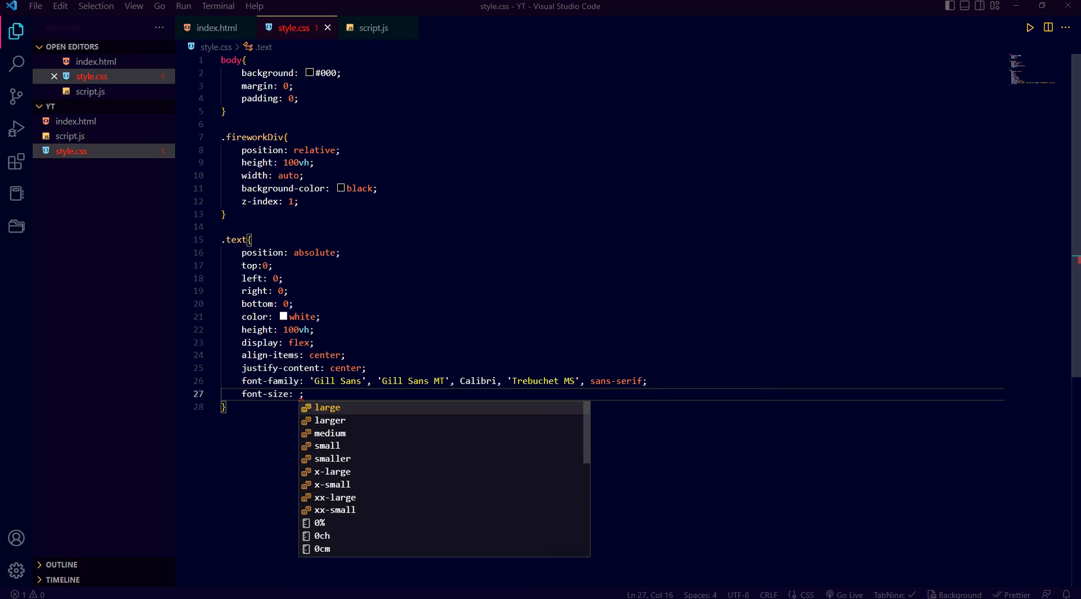
{"action": "type", "text": "50px;"}
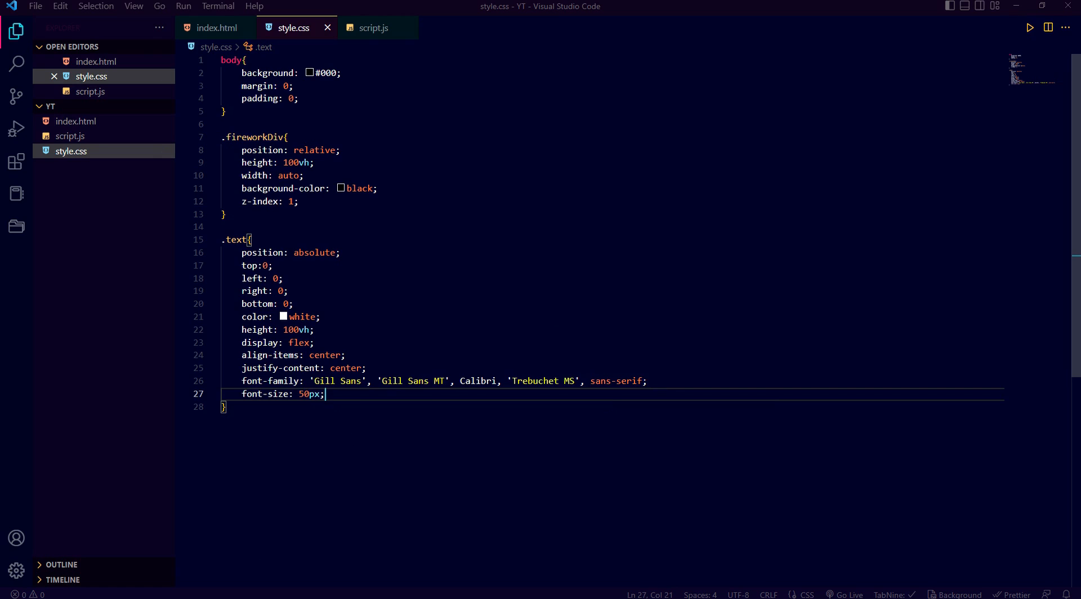
{"action": "key", "text": "Enter"}
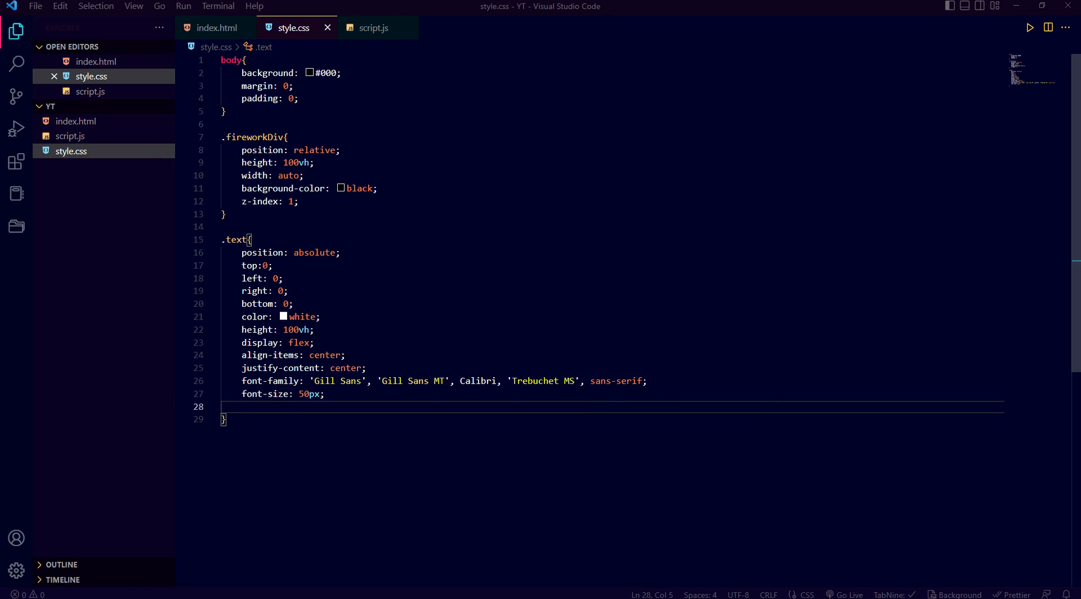
{"action": "type", "text": "z-index: 2;"}
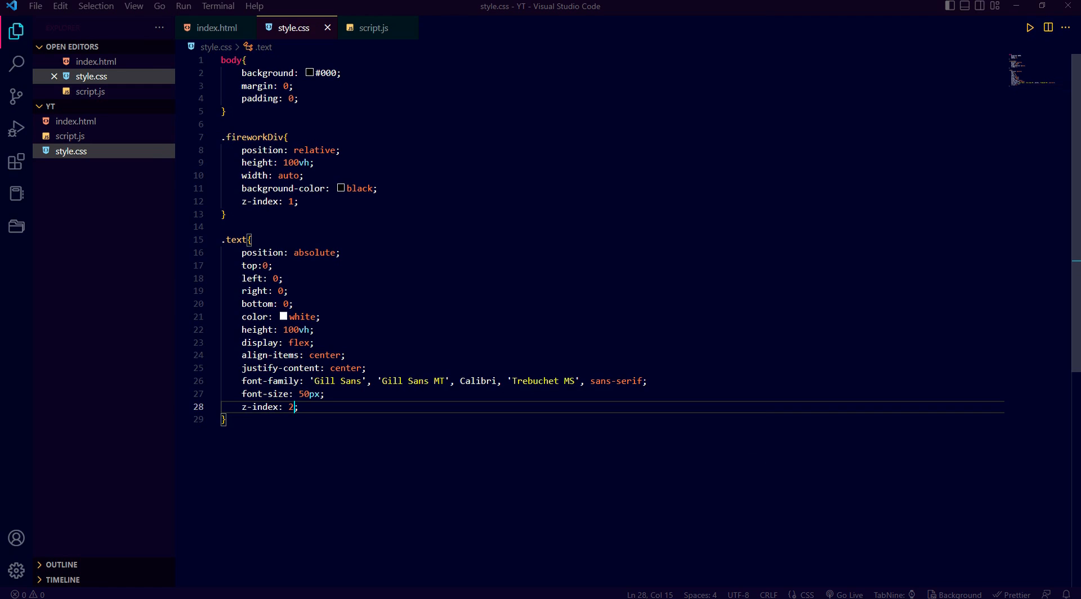
{"action": "left_click", "coordinate": [216, 27]}
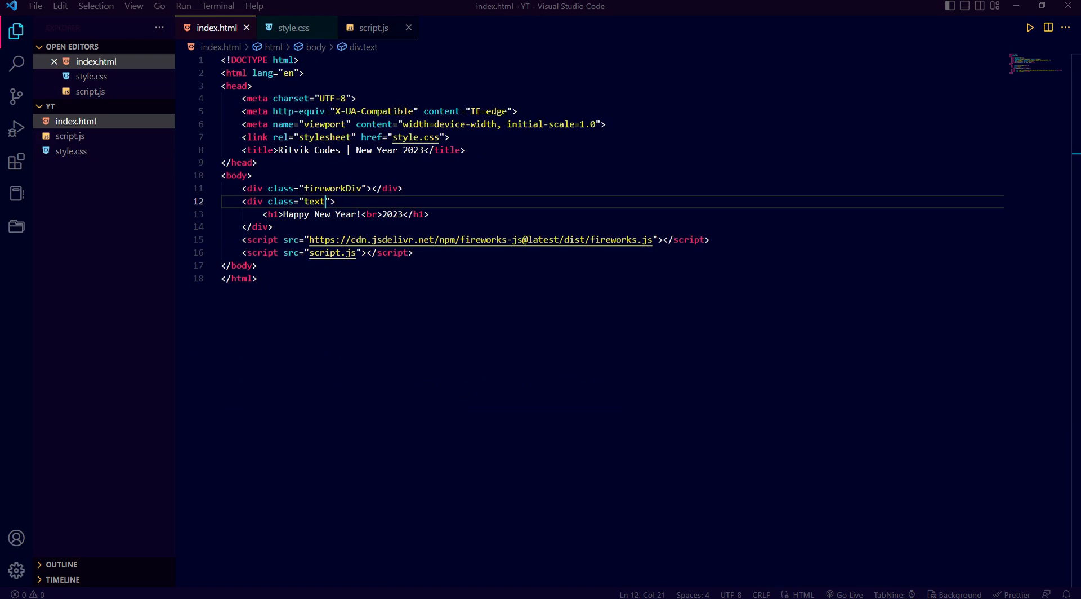
Step: In script.js, write const container = document.querySelector(".fir…") as the first line
{"action": "left_click", "coordinate": [373, 27]}
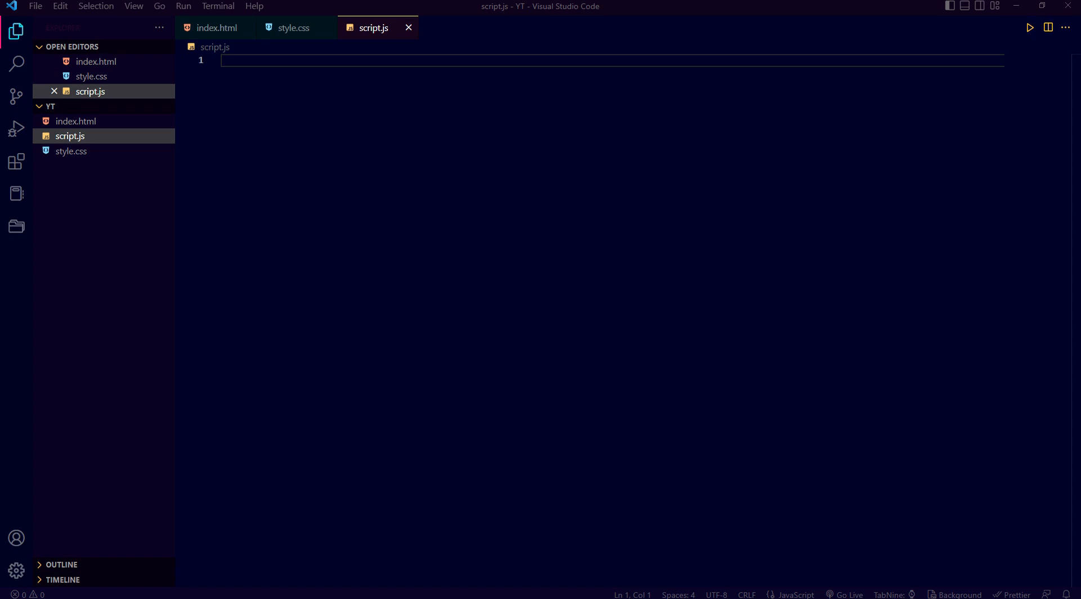
{"action": "left_click", "coordinate": [217, 28]}
{"action": "type", "text": "c"}
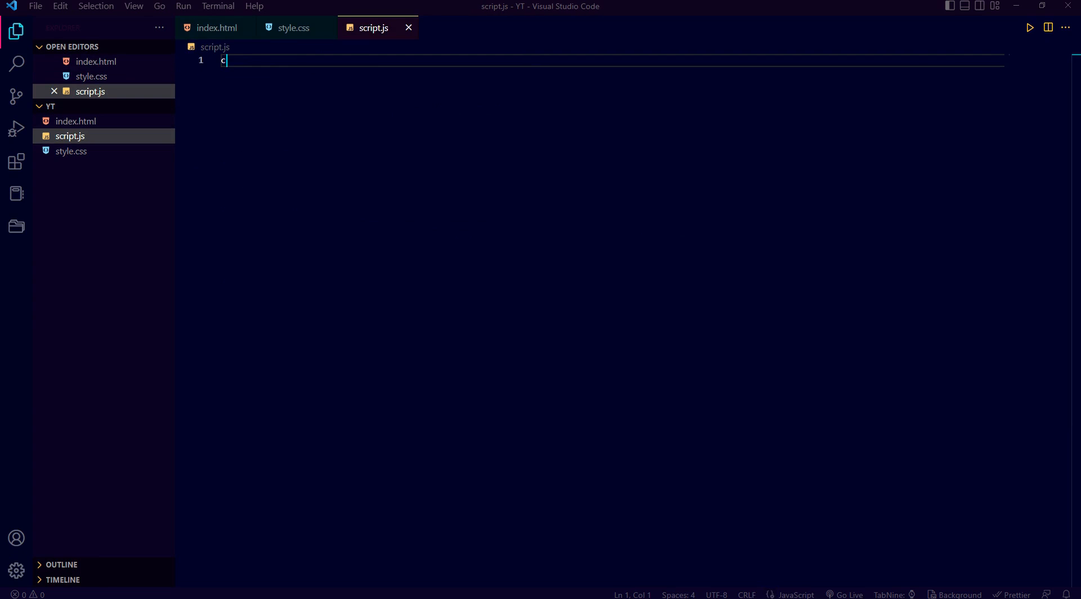
{"action": "type", "text": "onst container = d"}
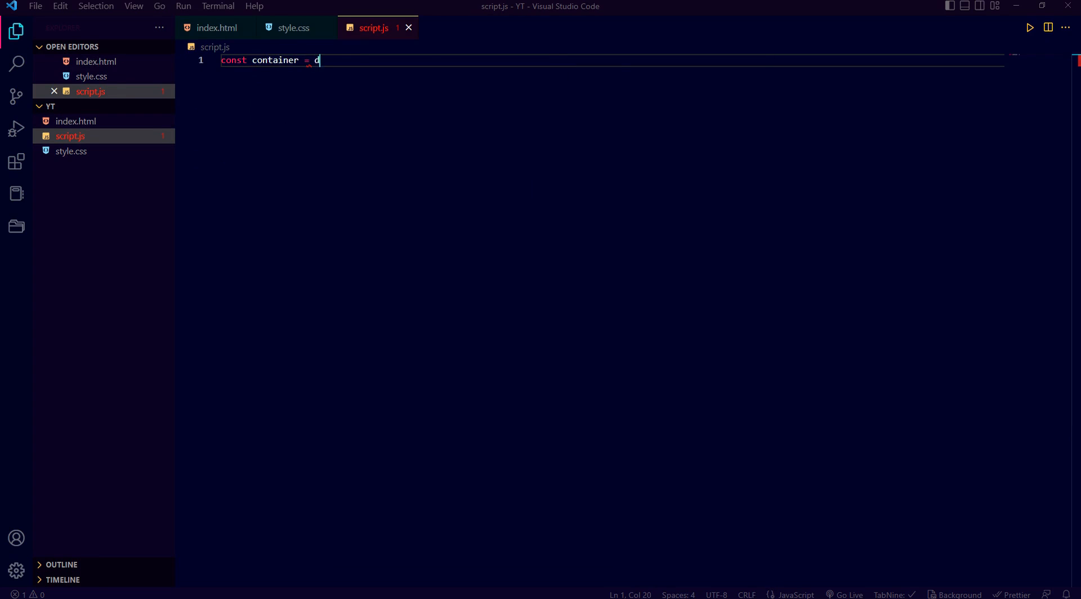
{"action": "type", "text": "ocument"}
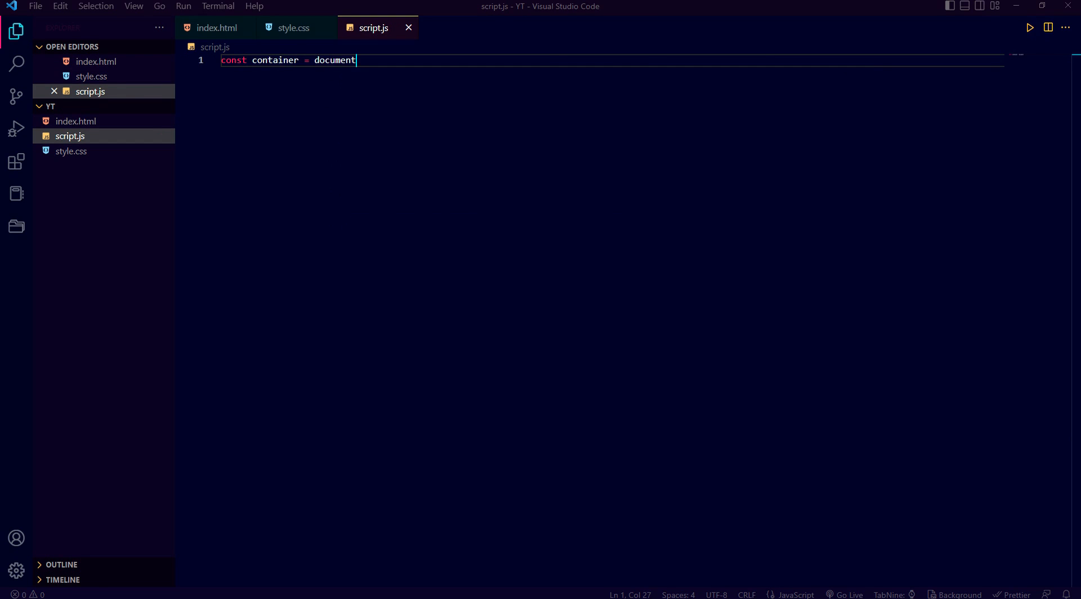
{"action": "type", "text": ".querySelector("}
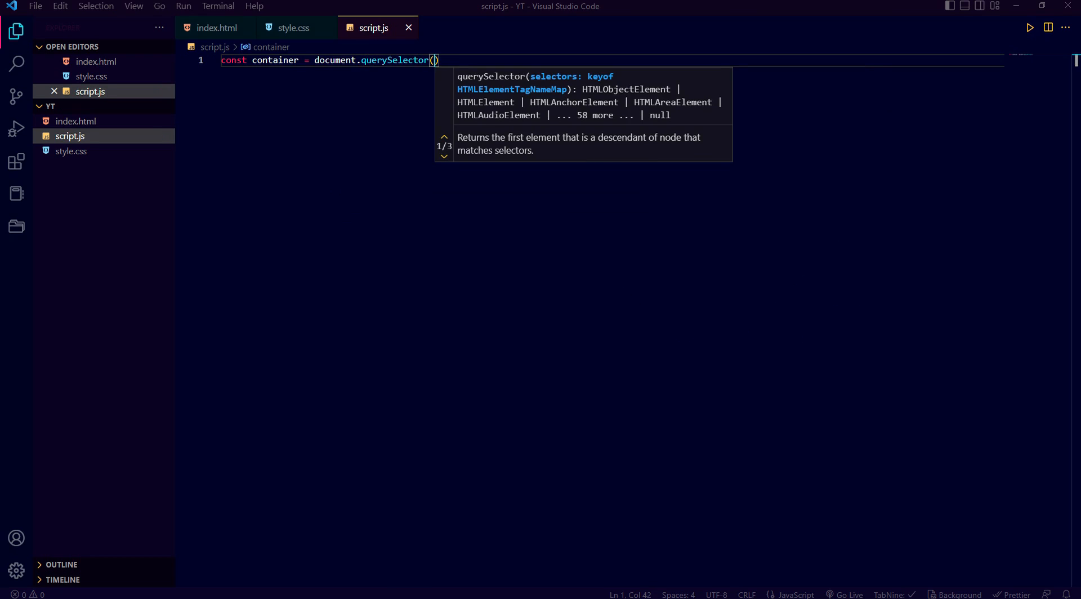
{"action": "type", "text": "\".fir"}
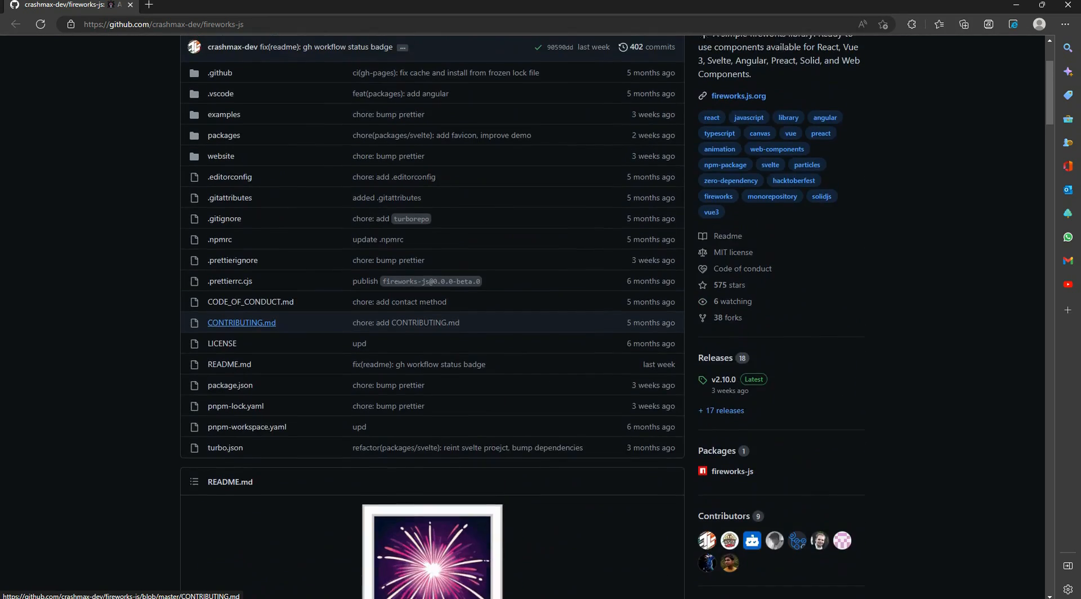
Step: Scroll the fireworks-js README down to the const fireworks = new Fireworks(...) example
{"action": "scroll", "scroll_direction": "down", "scroll_amount": 3}
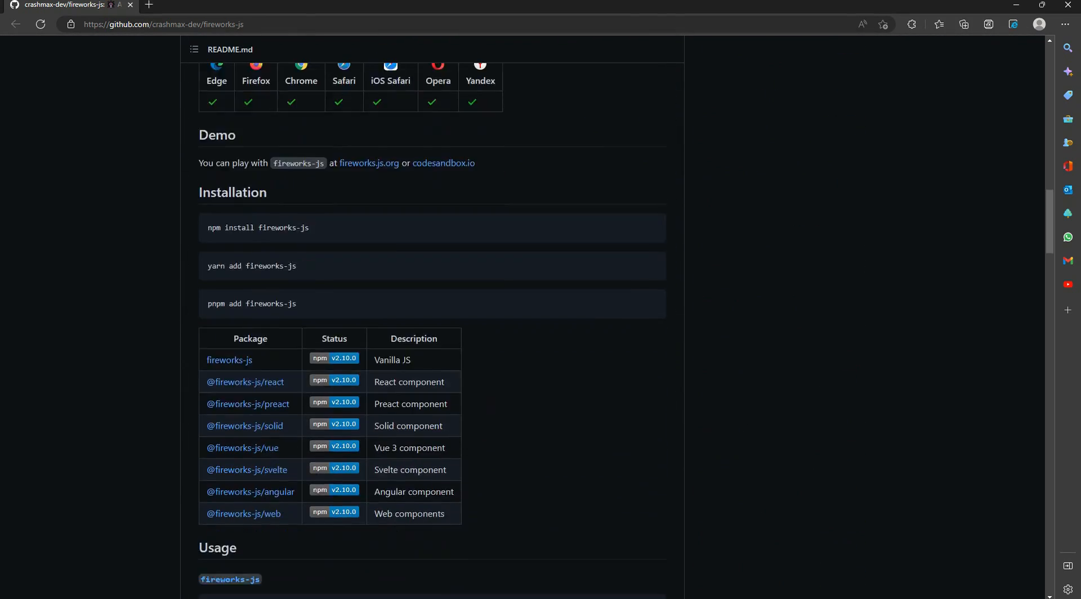
{"action": "scroll", "scroll_direction": "down", "scroll_amount": 3}
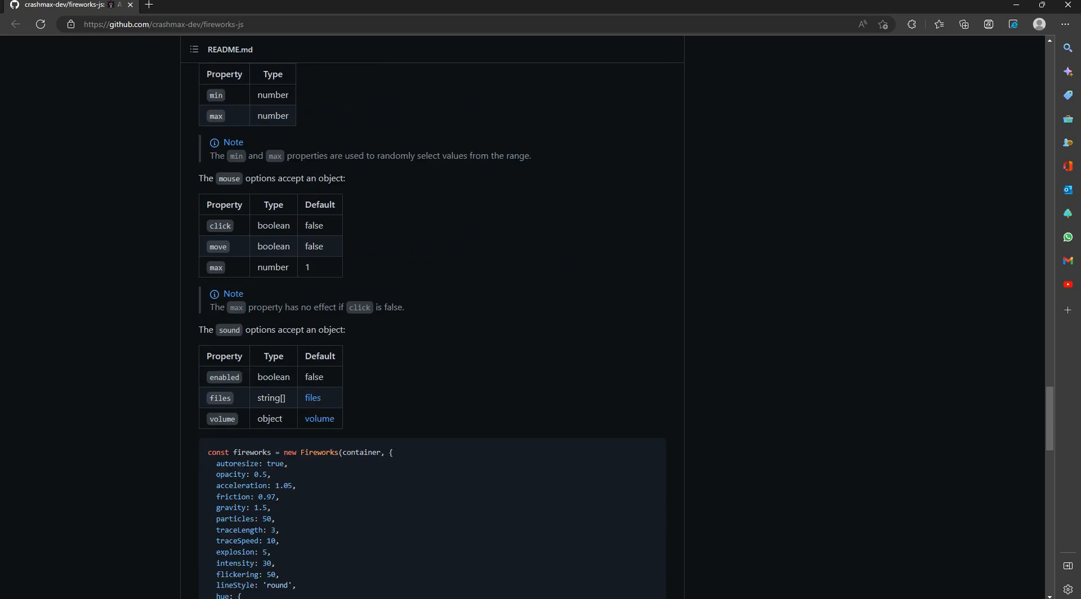
{"action": "scroll", "scroll_direction": "down", "scroll_amount": 3}
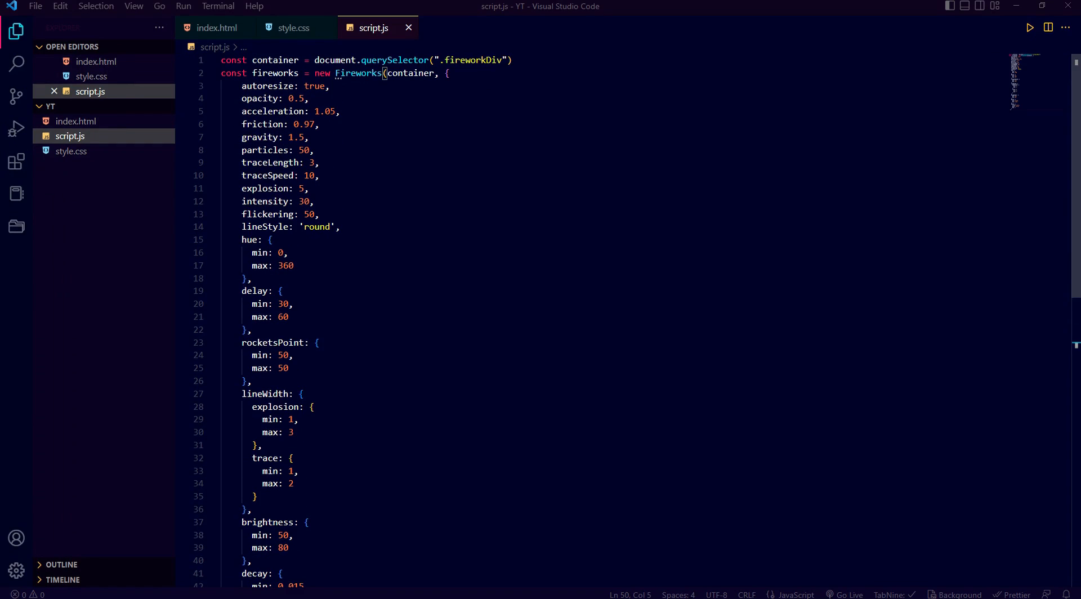
Step: Below the pasted Fireworks options object, add a fireworks.start() call
{"action": "scroll", "scroll_direction": "down", "scroll_amount": 3}
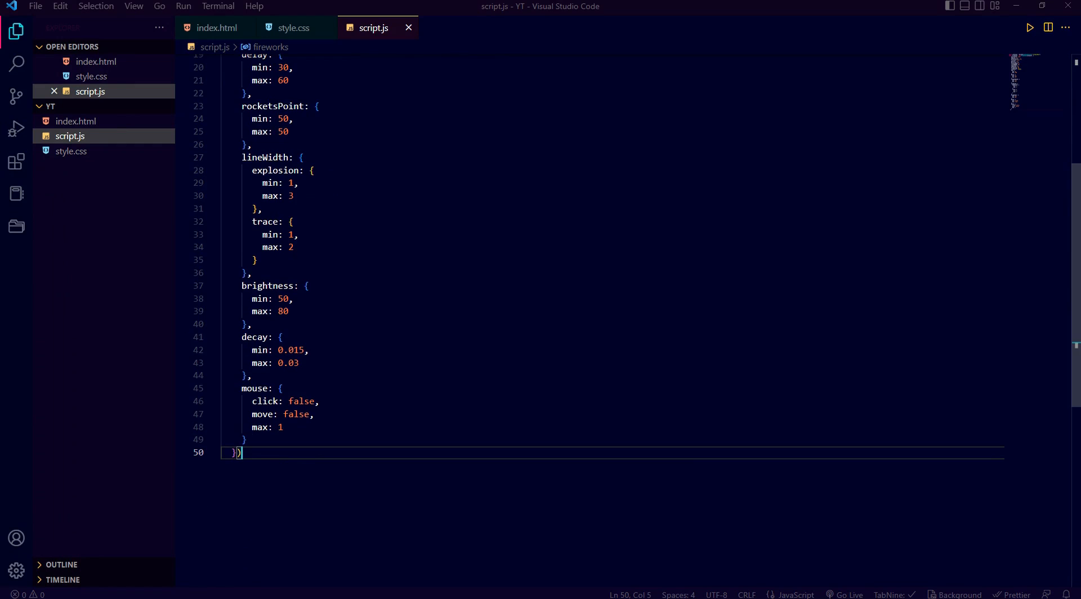
{"action": "key", "text": "enter"}
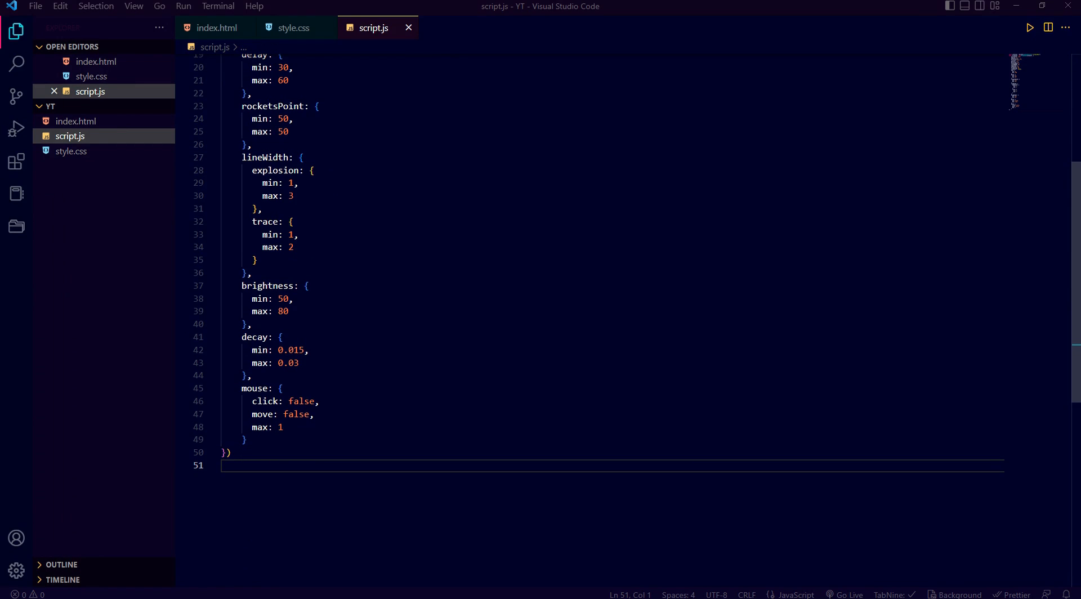
{"action": "type", "text": "fir"}
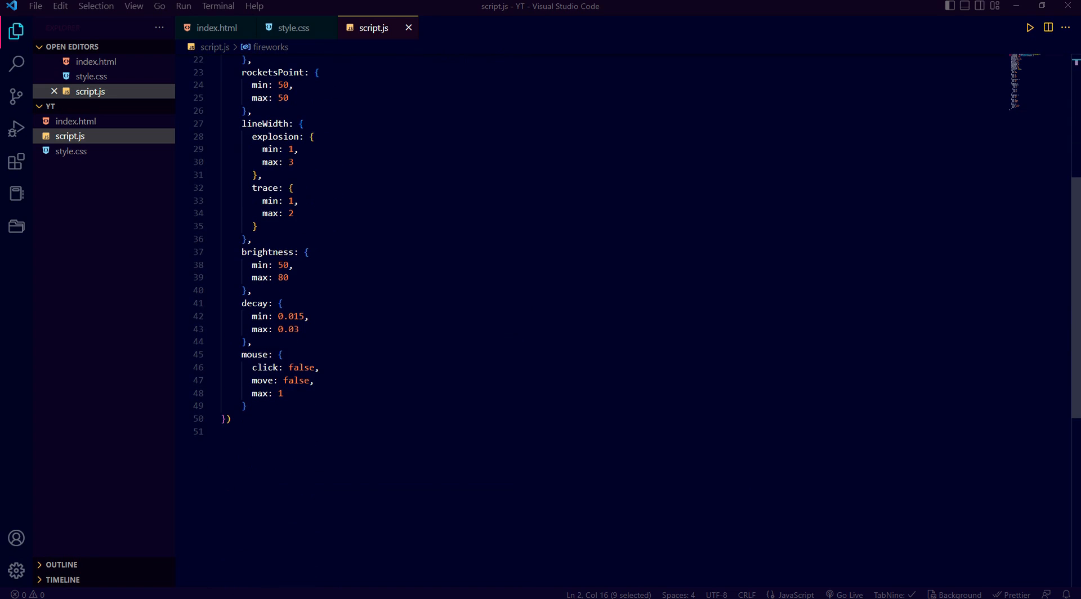
{"action": "type", "text": "fir"}
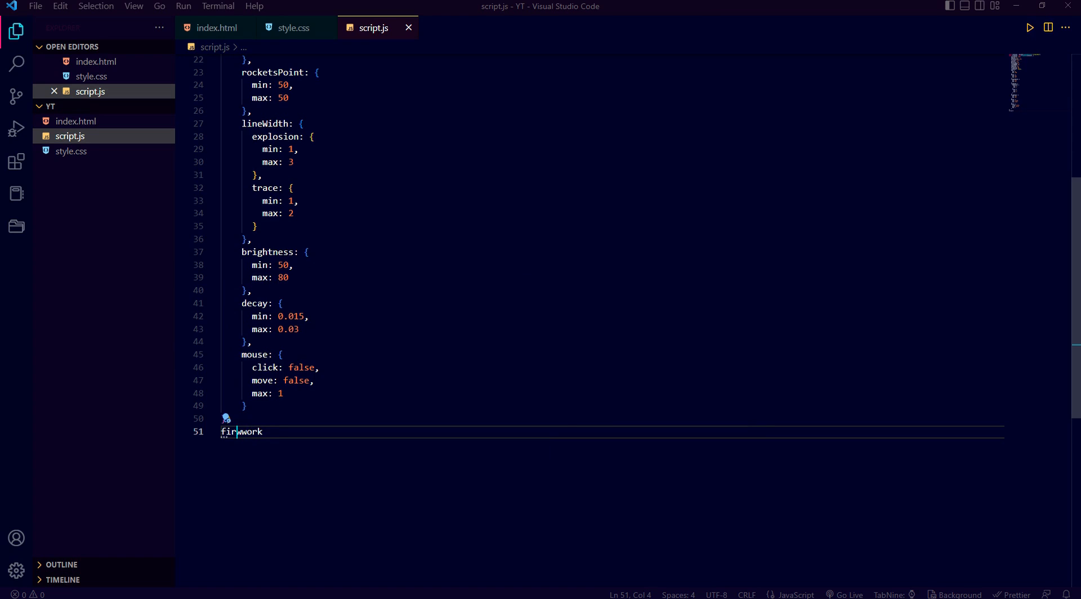
{"action": "type", "text": "works"}
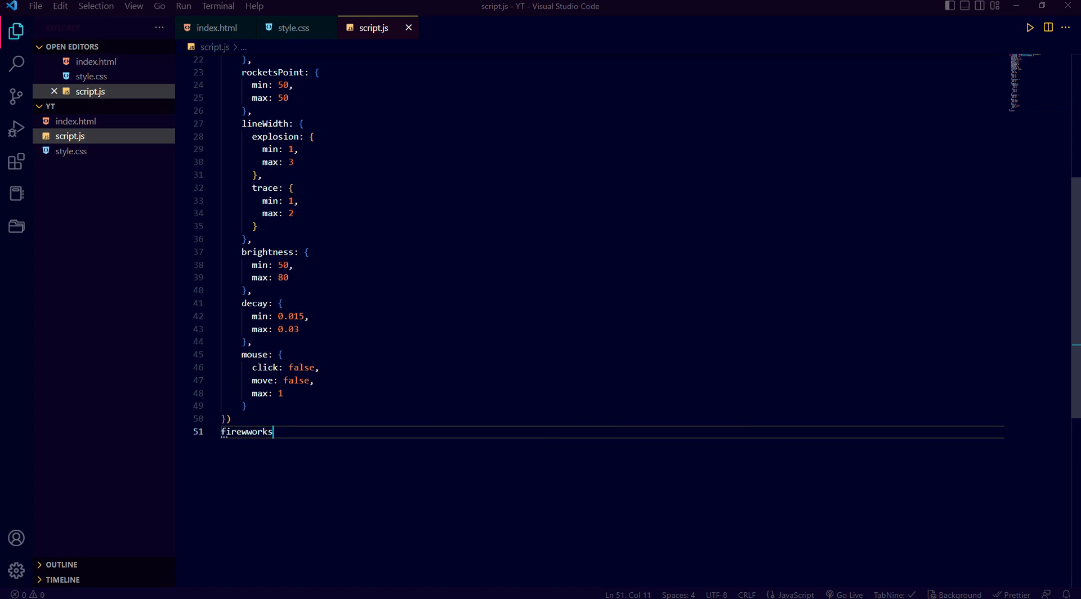
{"action": "type", "text": ".start()"}
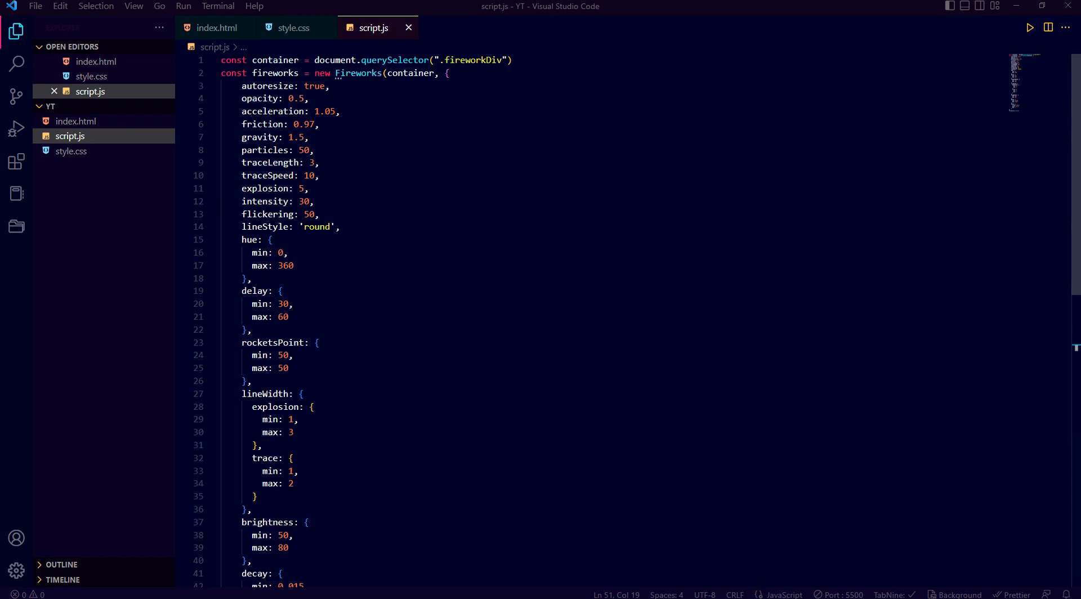
Step: Highlight the container variable in script.js and bring up the index.html tab
{"action": "double_click", "coordinate": [275, 60]}
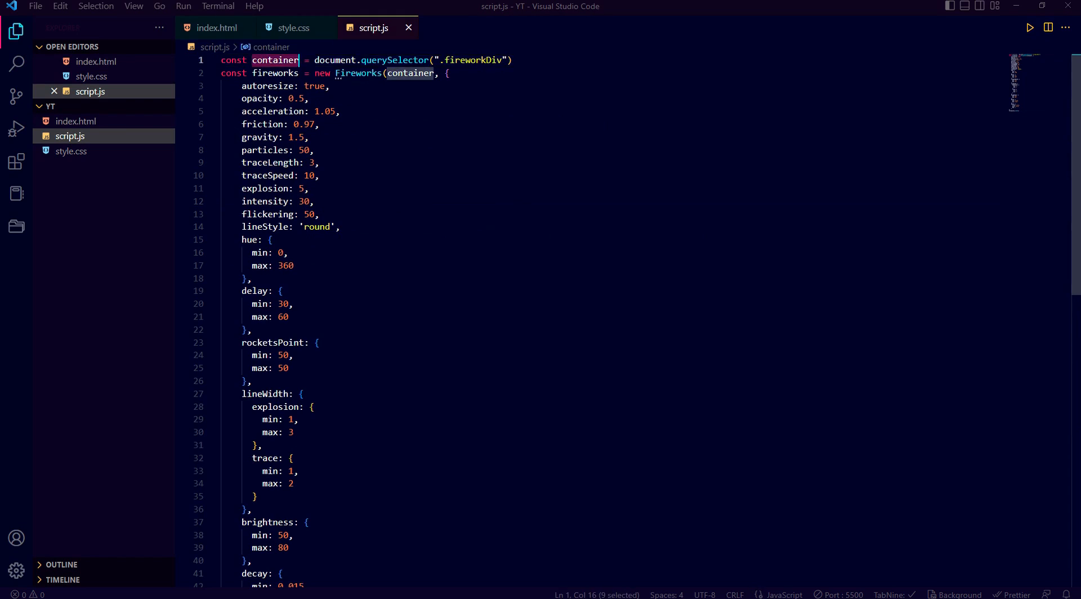
{"action": "scroll", "scroll_direction": "down", "scroll_amount": 3}
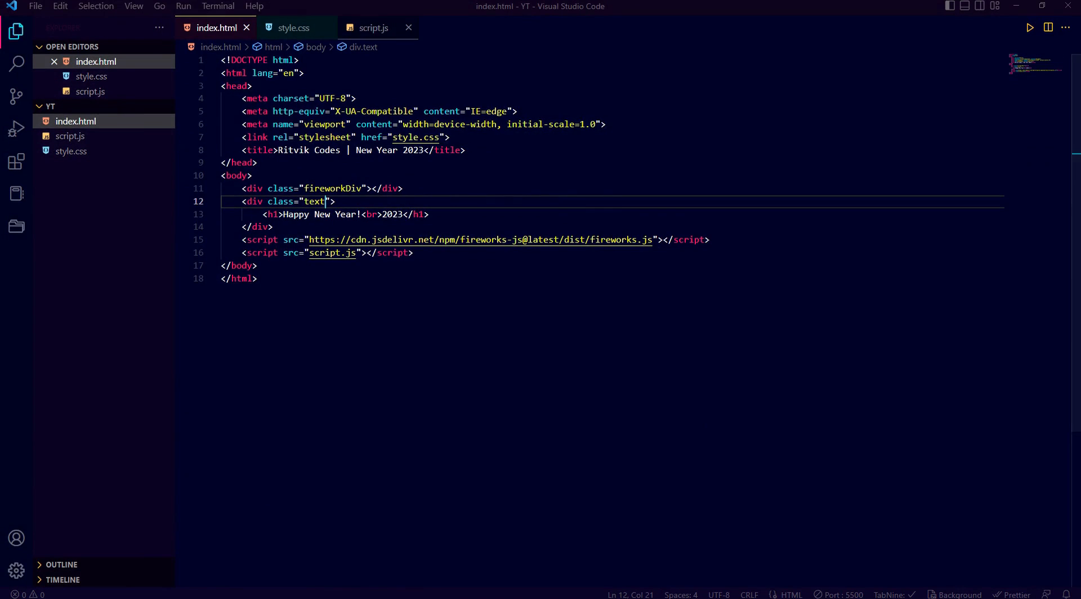
{"action": "left_click", "coordinate": [373, 27]}
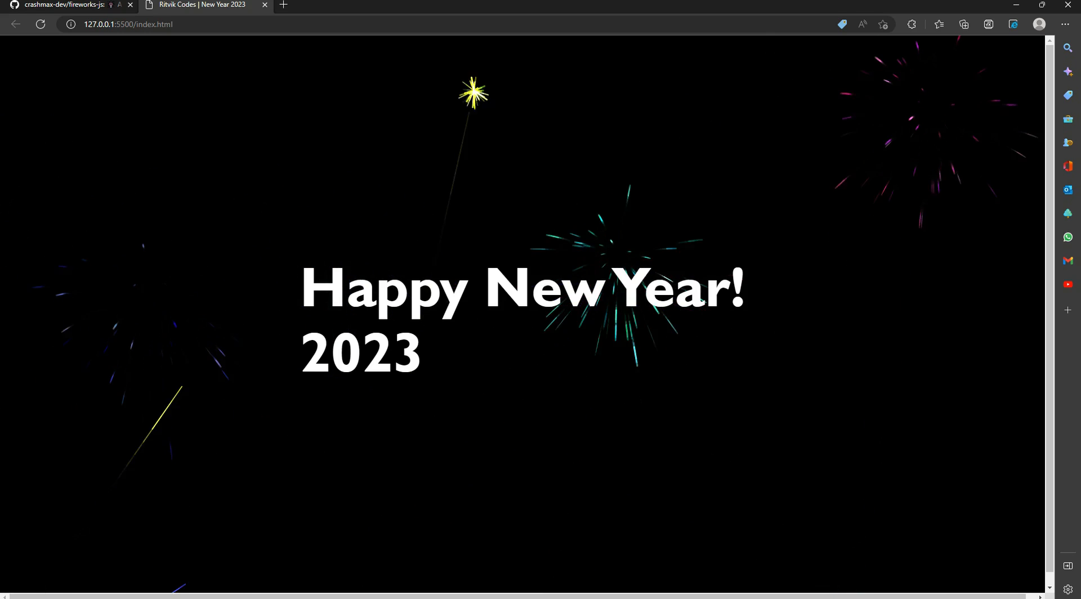
Step: Return from the live 127.0.0.1:5500 page to the crashmax-dev/fireworks-js README tab
{"action": "left_click", "coordinate": [65, 5]}
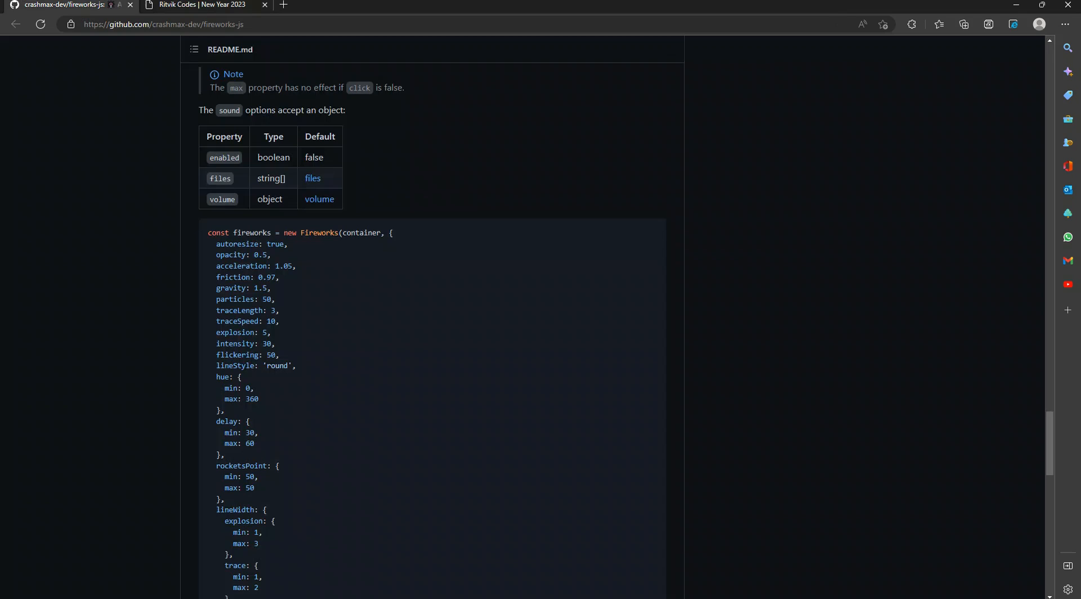